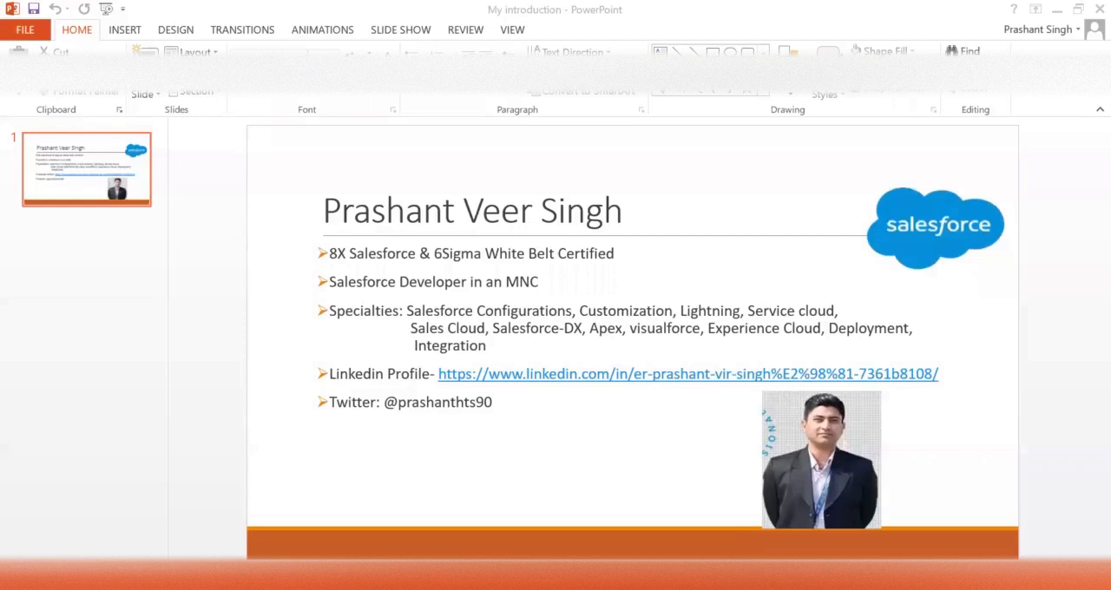
{"action": "mouse_move", "coordinate": [944, 311]}
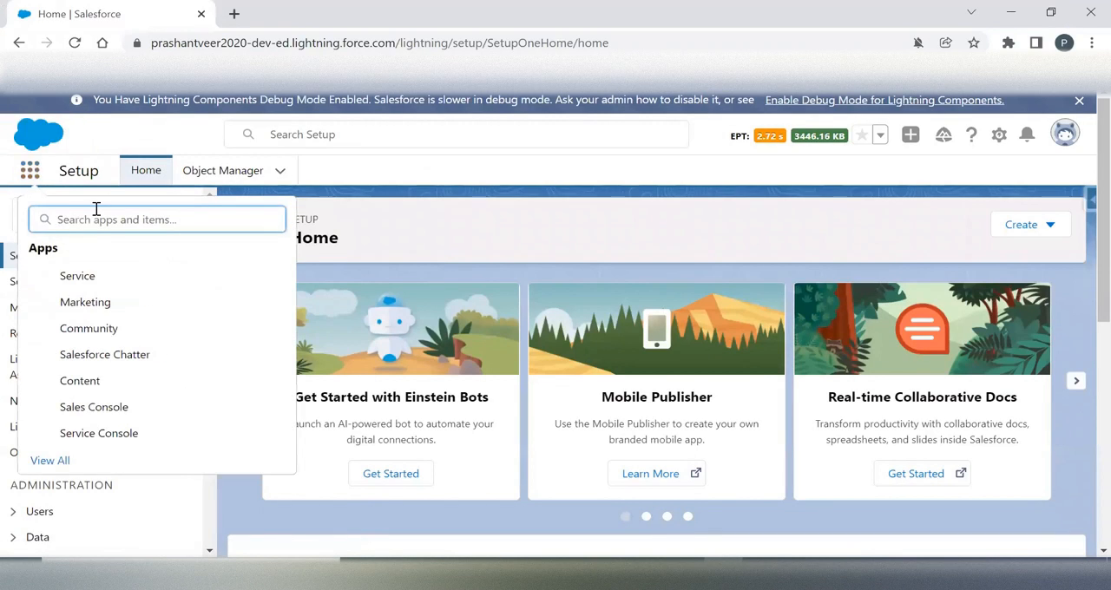
Step: Open the Abbott Insurance lead from the Leads list
{"action": "type", "text": "lead"}
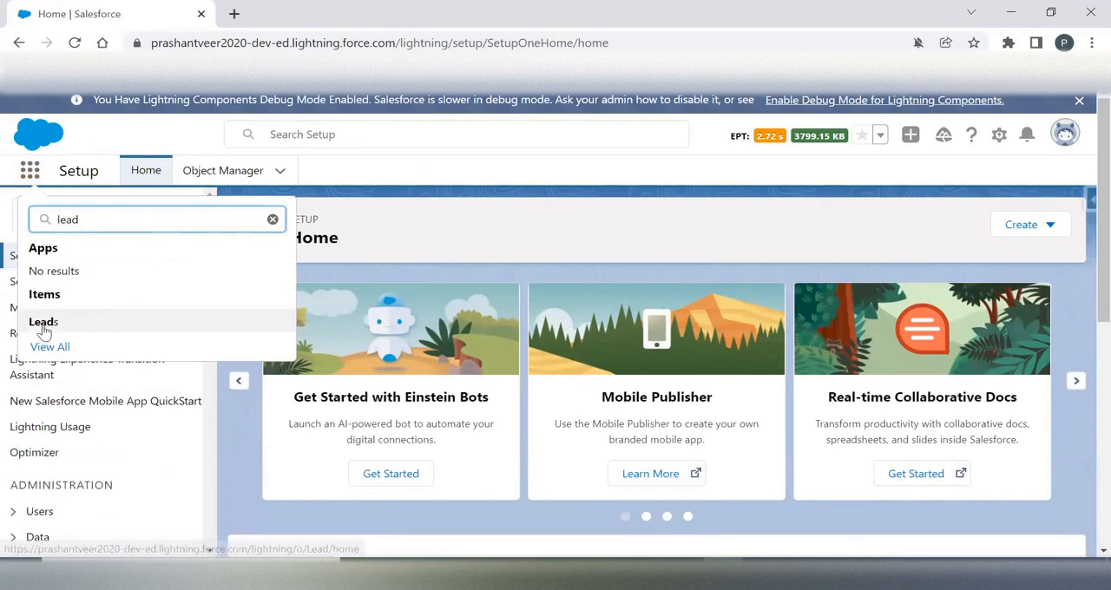
{"action": "left_click", "coordinate": [42, 322]}
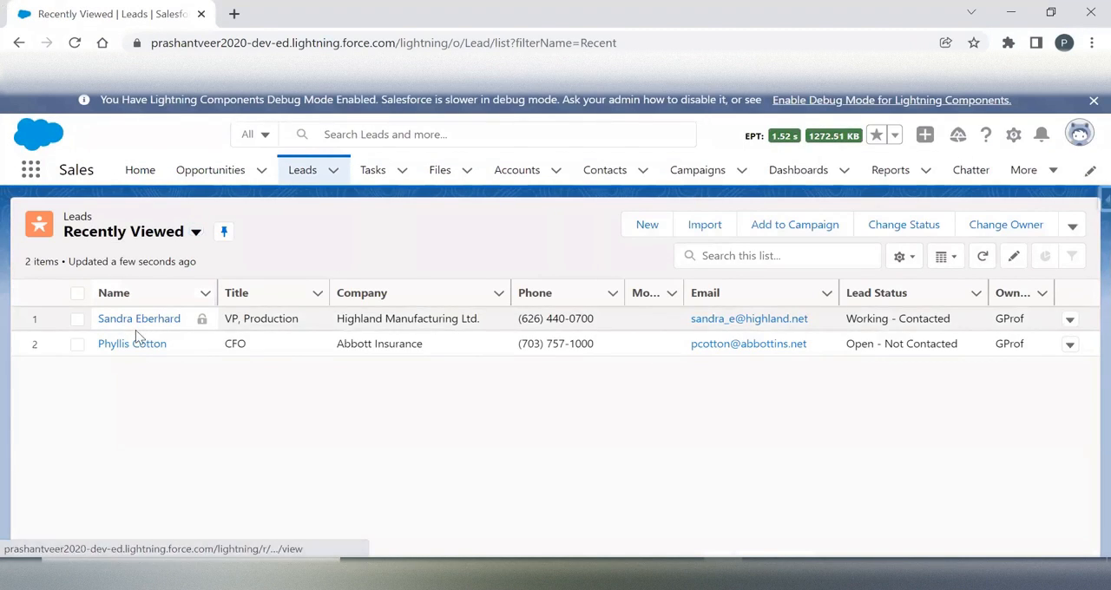
{"action": "left_click", "coordinate": [195, 232]}
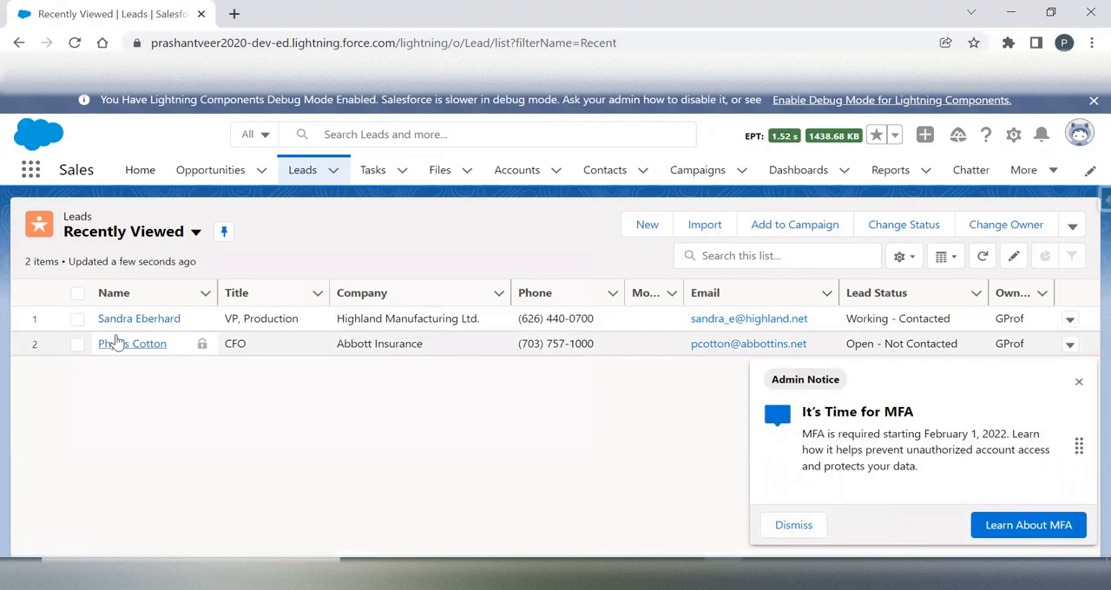
{"action": "left_click", "coordinate": [132, 343]}
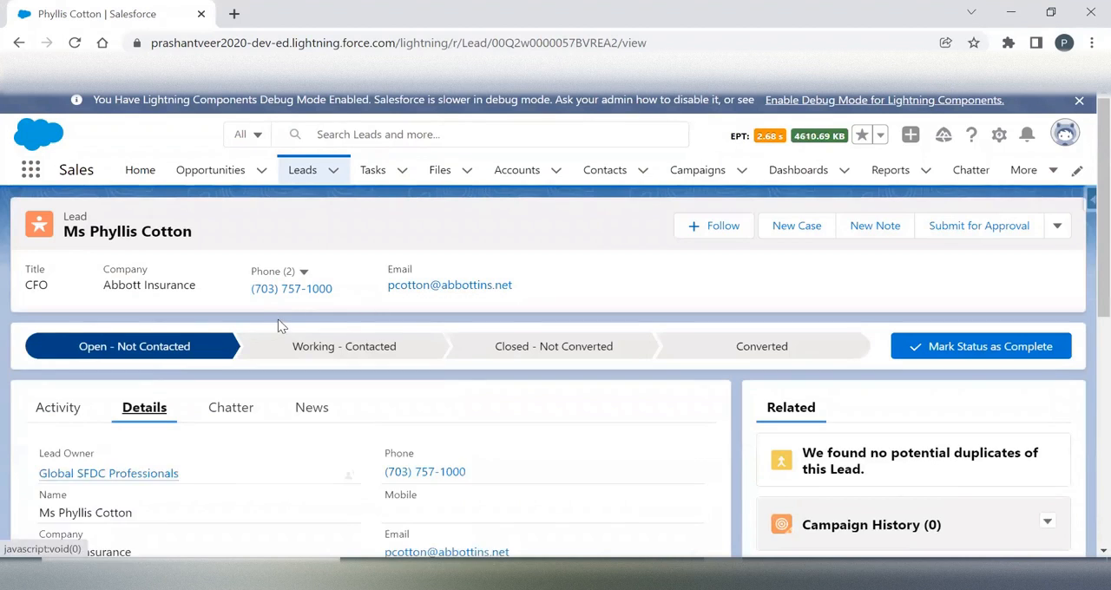
Step: Edit the lead so Rating is Hot, keeping Industry as Agriculture
{"action": "scroll", "scroll_direction": "down", "scroll_amount": 3}
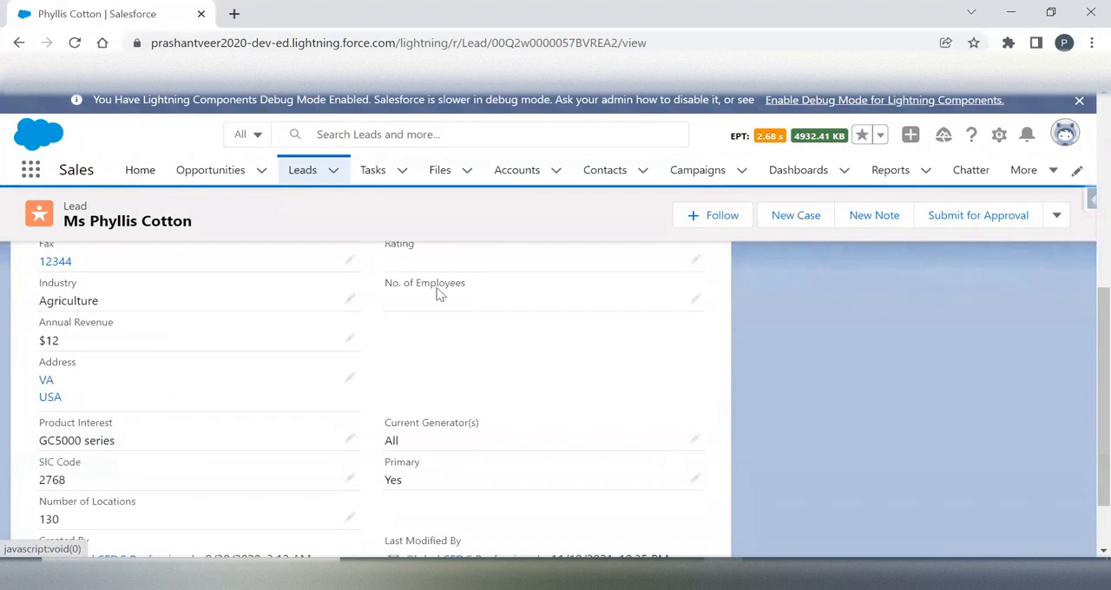
{"action": "scroll", "scroll_direction": "up", "scroll_amount": 3}
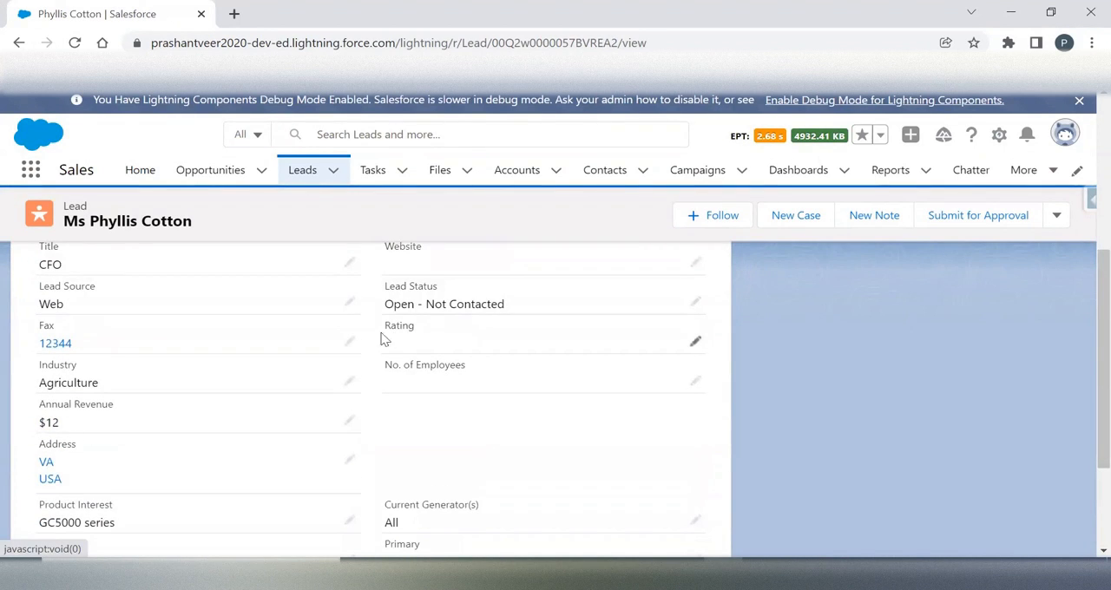
{"action": "mouse_move", "coordinate": [401, 339]}
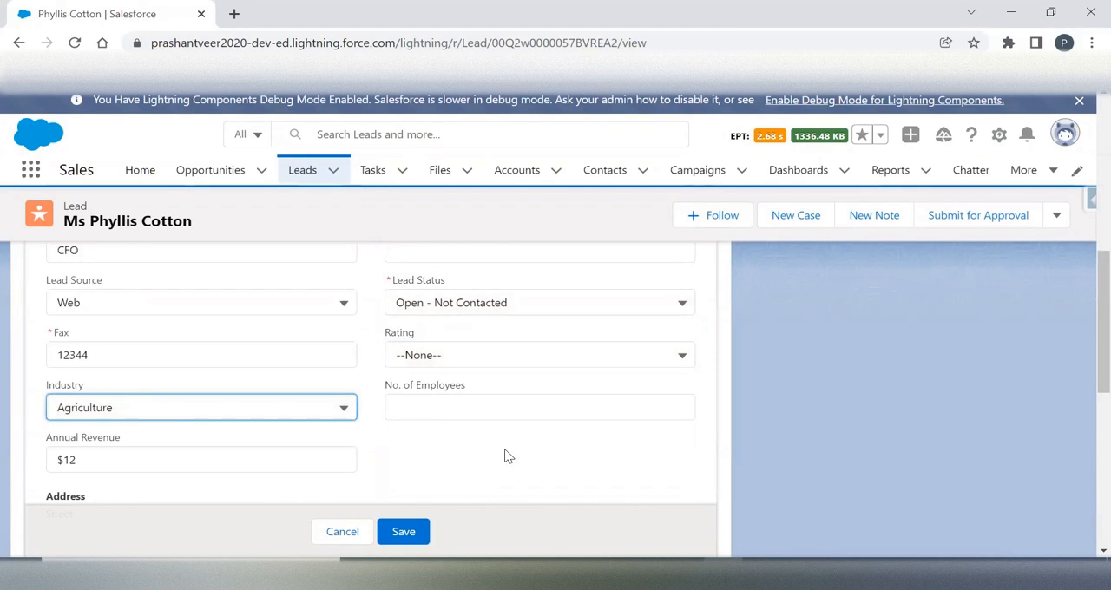
{"action": "scroll", "scroll_direction": "down", "scroll_amount": 3}
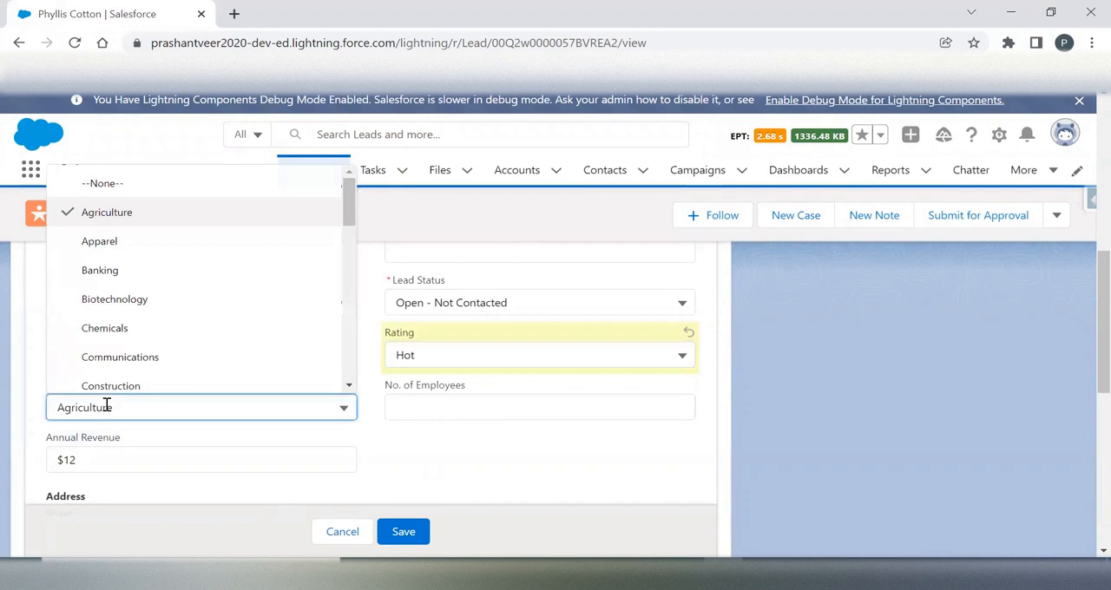
{"action": "left_click", "coordinate": [106, 211]}
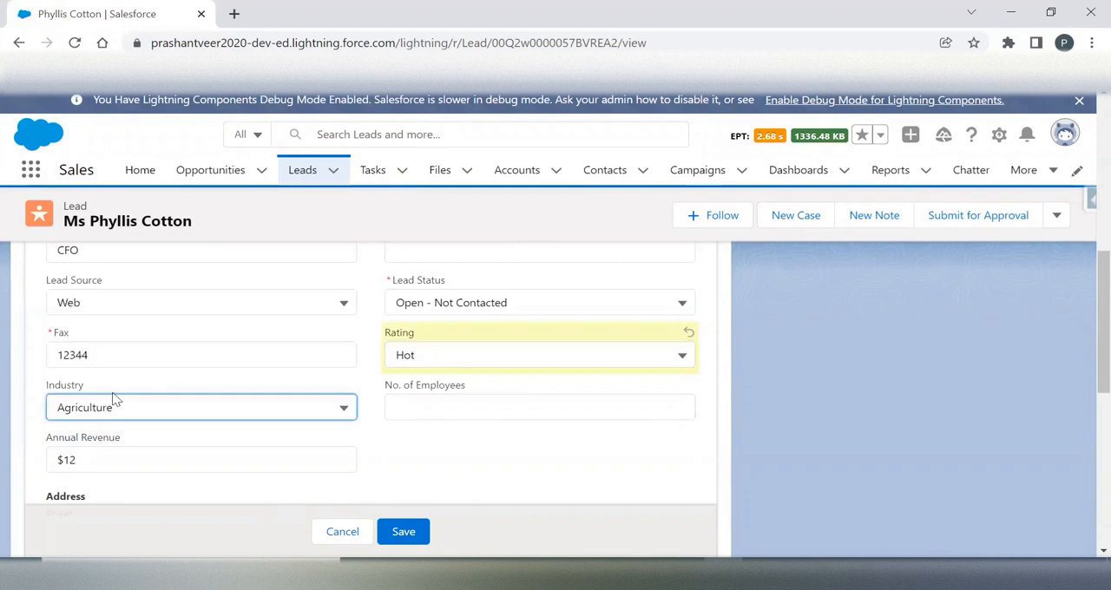
{"action": "scroll", "scroll_direction": "down", "scroll_amount": 3}
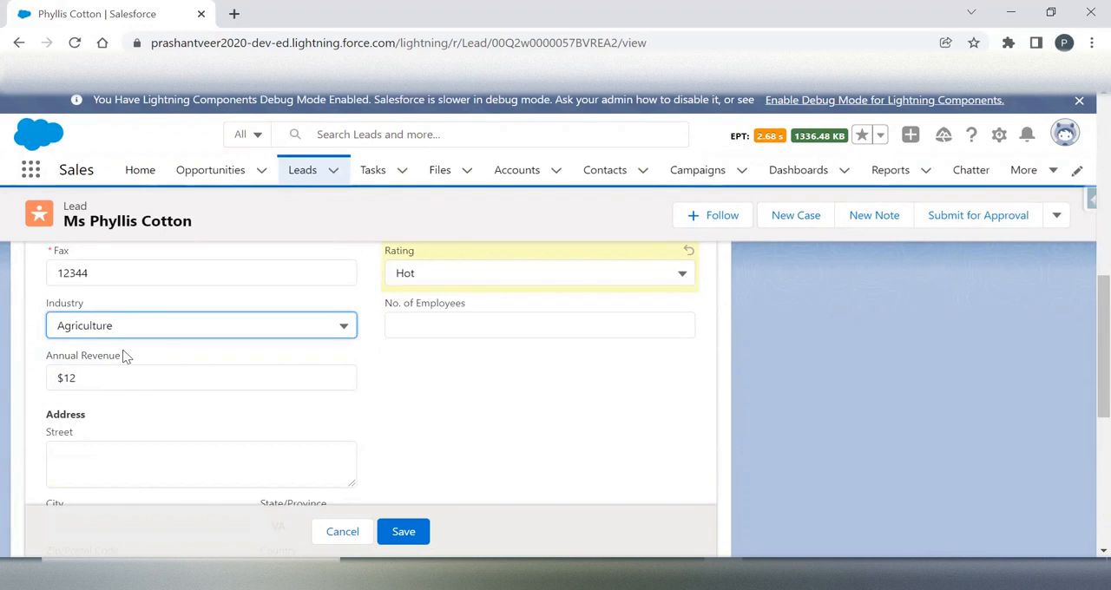
{"action": "mouse_move", "coordinate": [149, 345]}
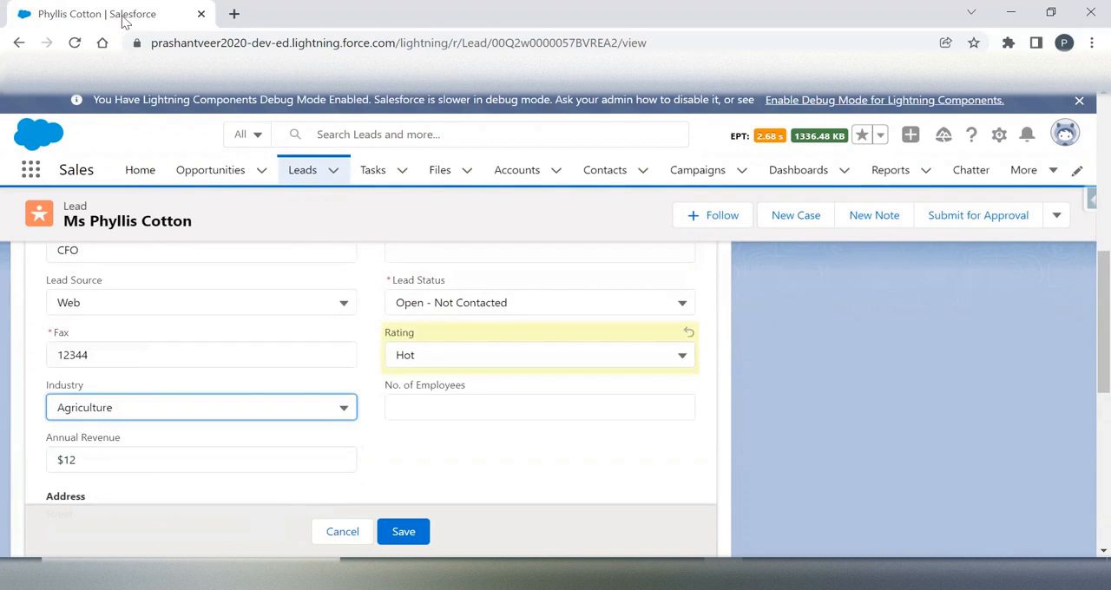
{"action": "mouse_move", "coordinate": [1085, 128]}
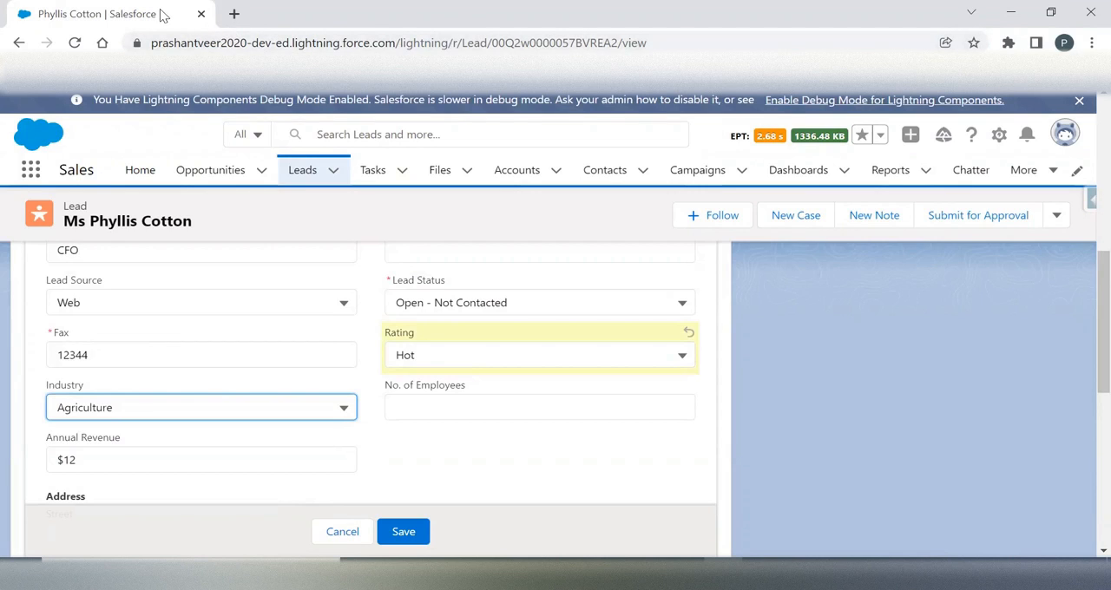
{"action": "mouse_move", "coordinate": [113, 14]}
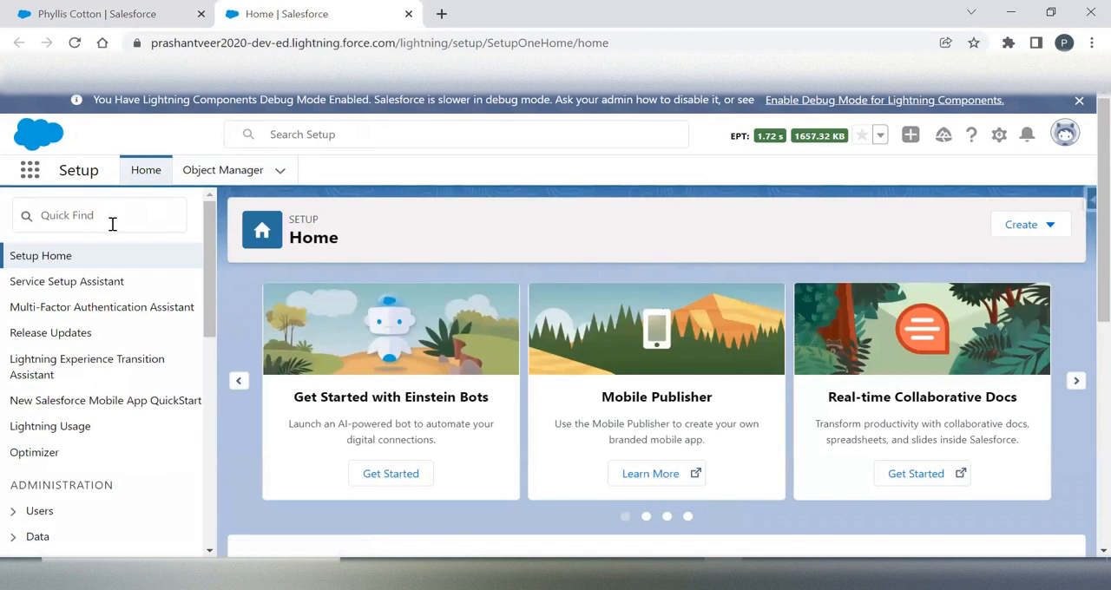
Step: Open Lead validation rules, deactivate SampleValidationRule, and start a new rule
{"action": "type", "text": "lea"}
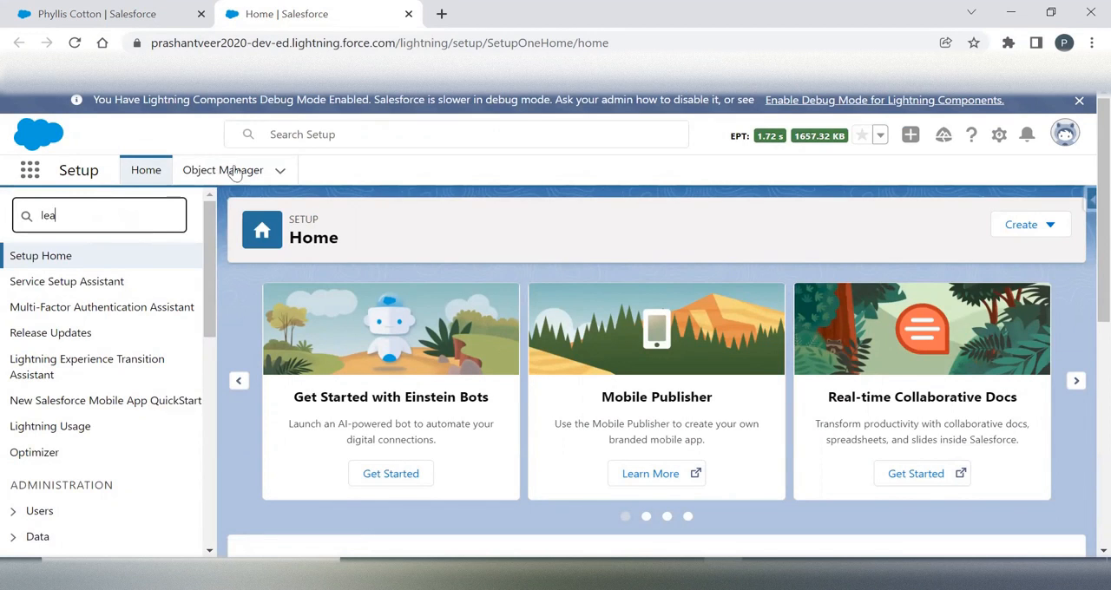
{"action": "left_click", "coordinate": [223, 169]}
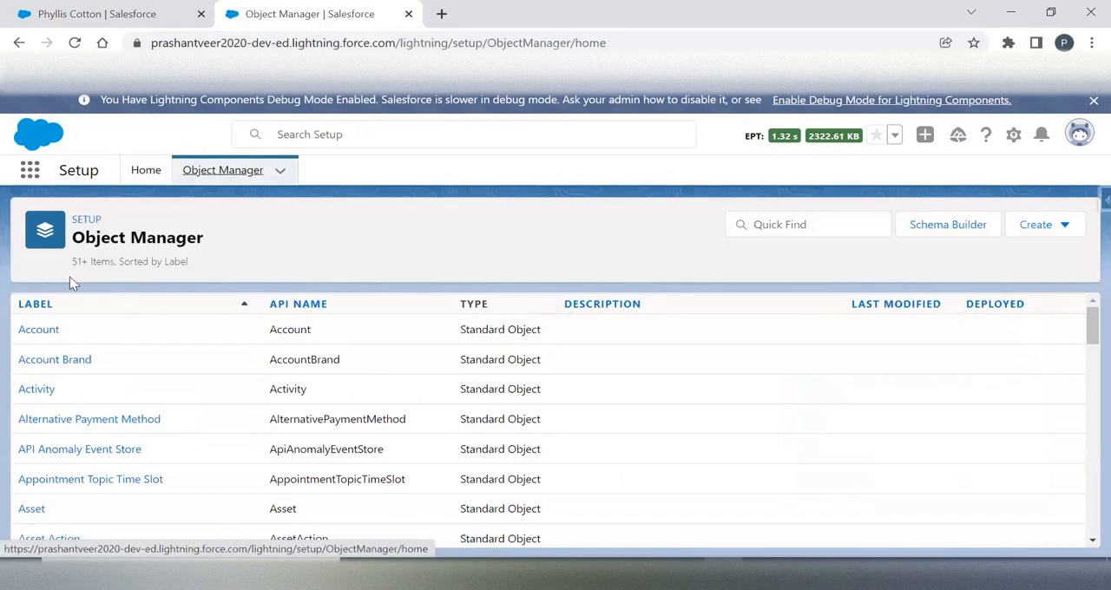
{"action": "type", "text": "lea"}
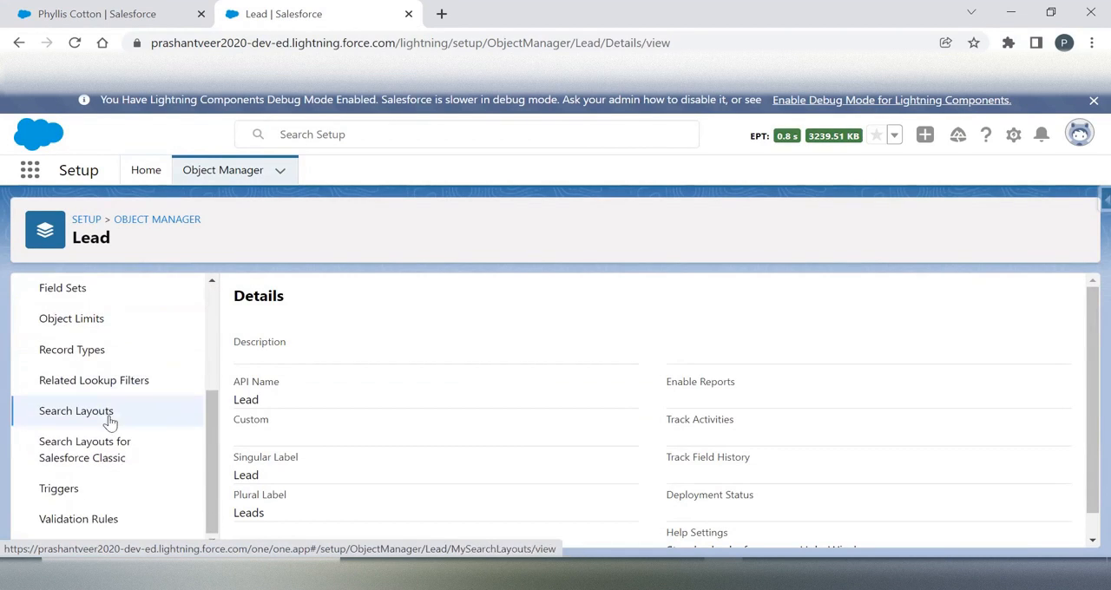
{"action": "left_click", "coordinate": [78, 518]}
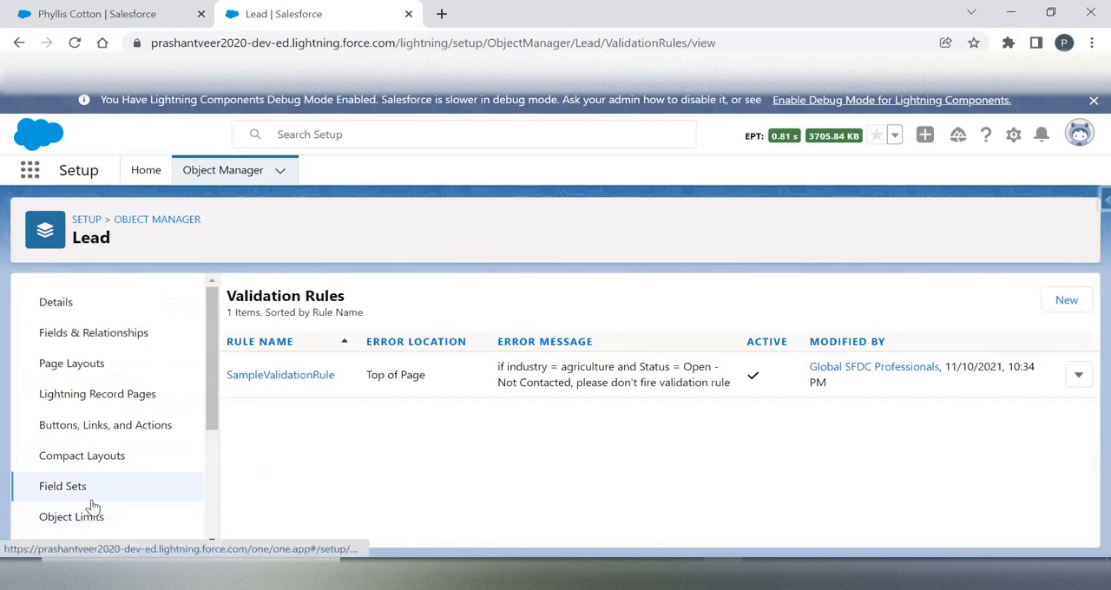
{"action": "left_click", "coordinate": [1078, 375]}
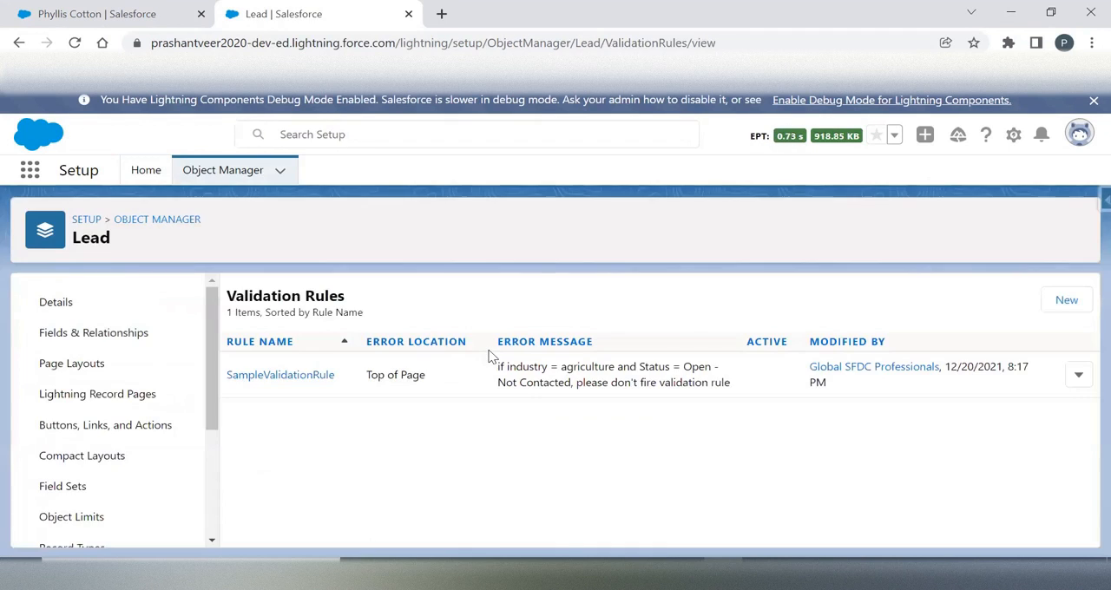
{"action": "left_click", "coordinate": [1066, 299]}
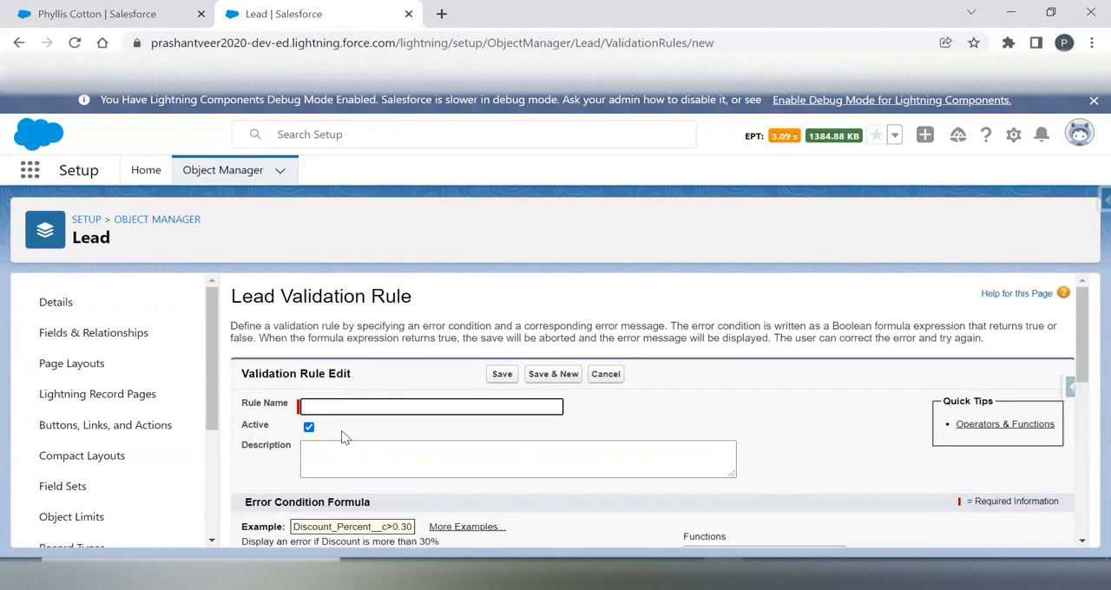
Step: Enter an Annual Revenue rule name for the new validation rule
{"action": "type", "text": "Av"}
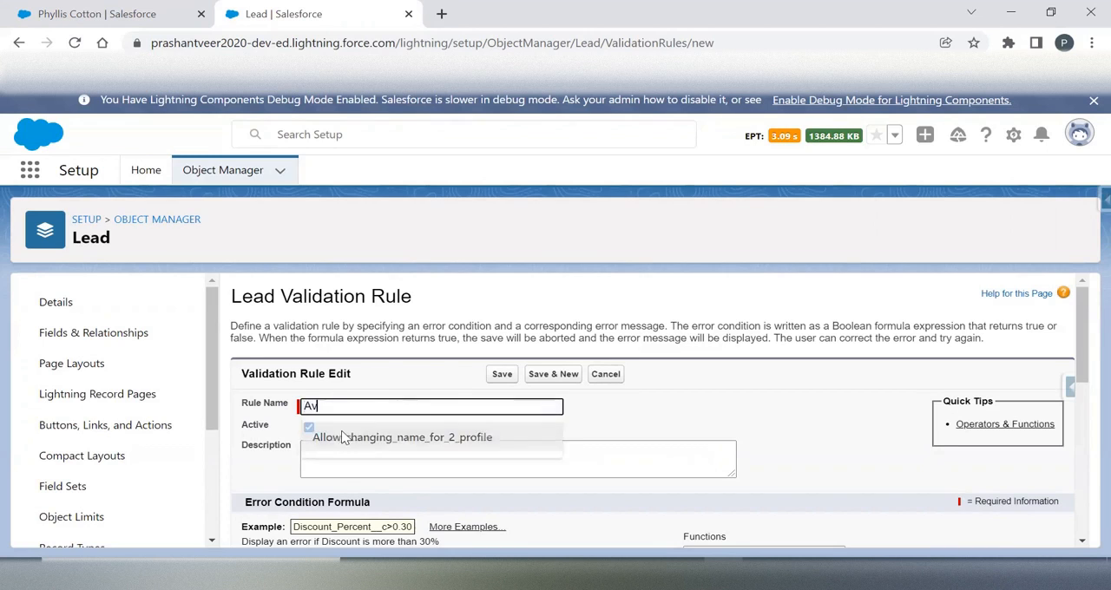
{"action": "key", "text": "Backspace"}
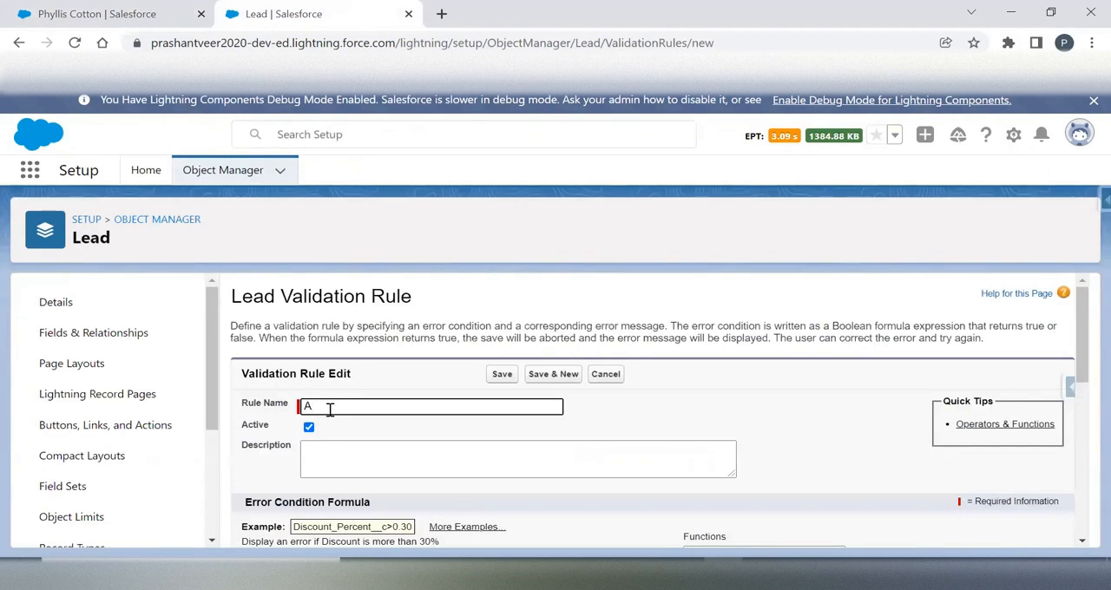
{"action": "type", "text": "nnual Revenue"}
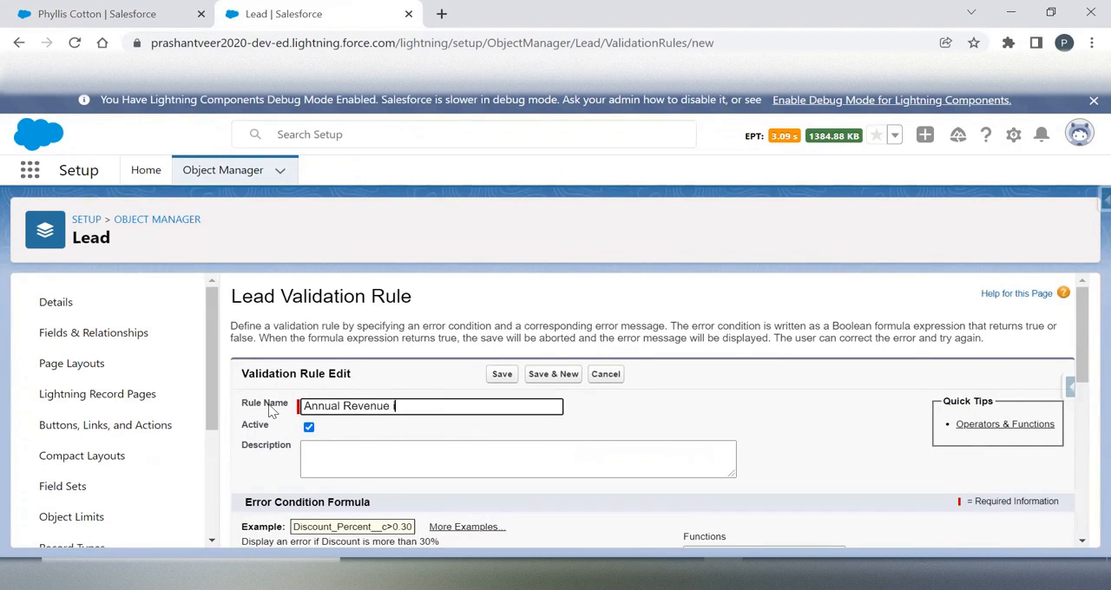
{"action": "type", "text": "is mus"}
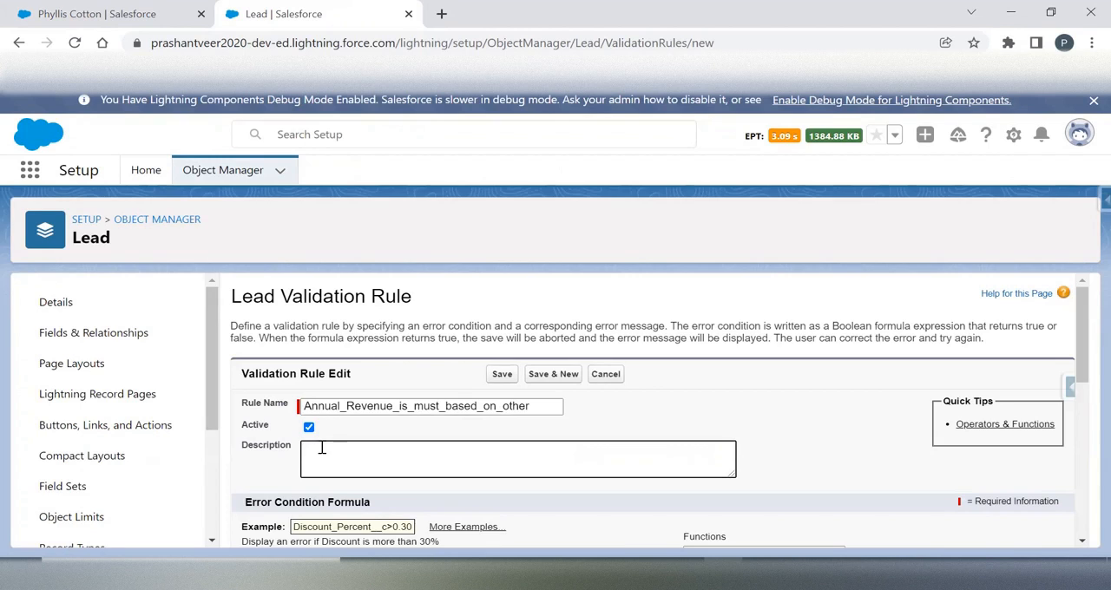
Step: Write the description 'Make Annual Revenue as required, when Rating=Hot and Industry=Agriculture'
{"action": "type", "text": "Make Annual Revenue"}
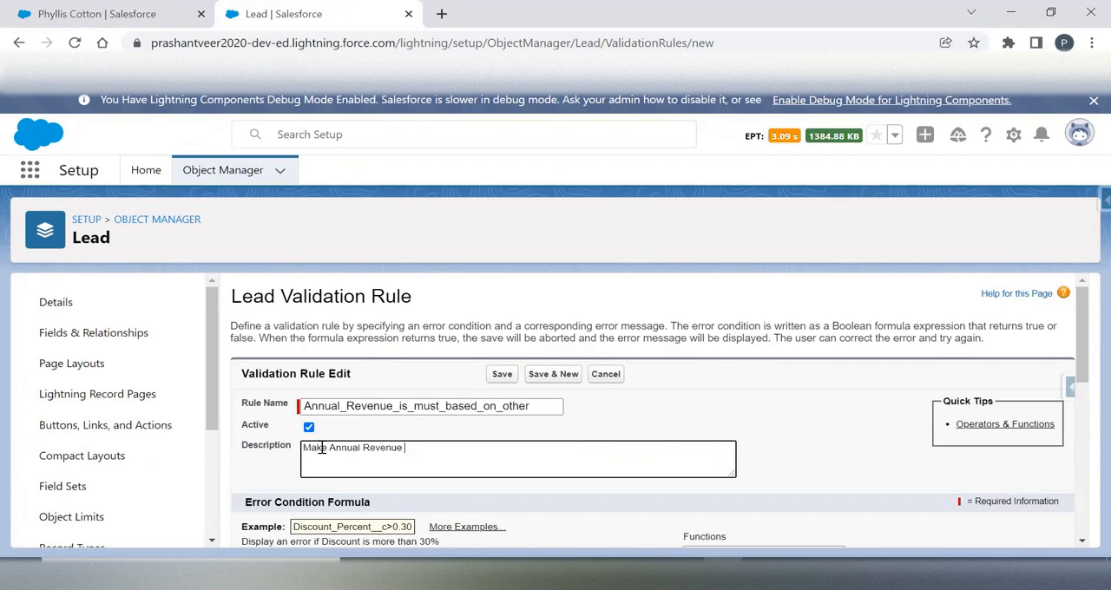
{"action": "type", "text": "as reqy"}
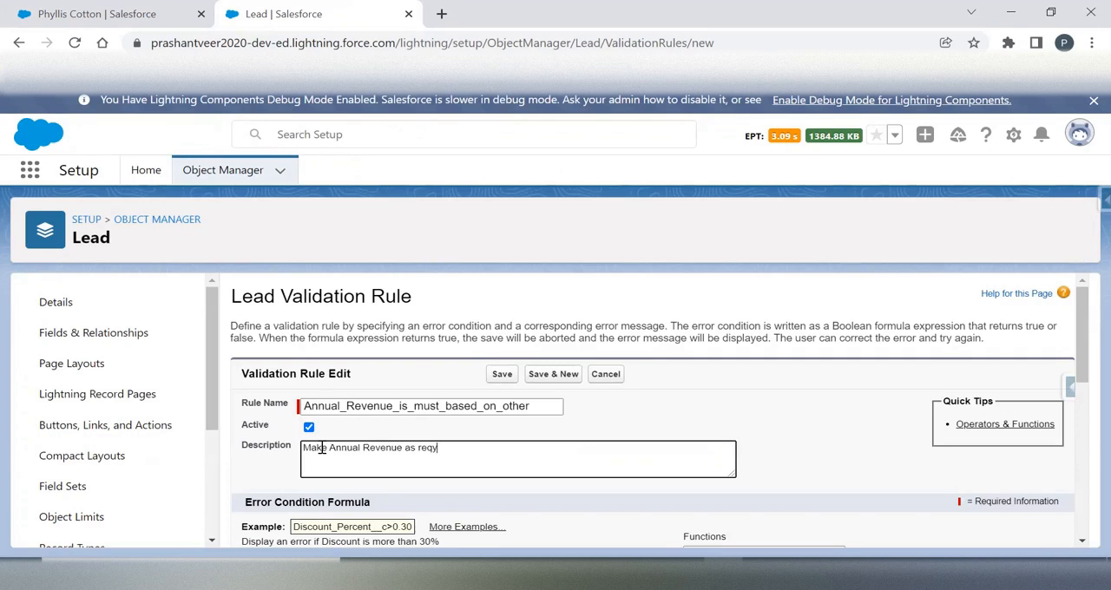
{"action": "type", "text": "uired,"}
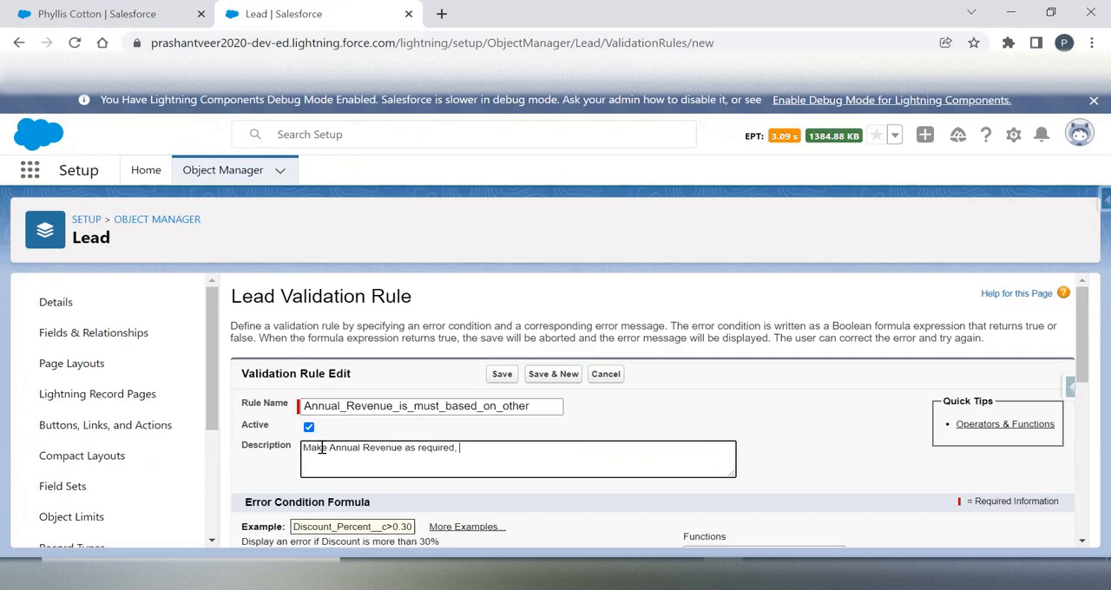
{"action": "type", "text": "w"}
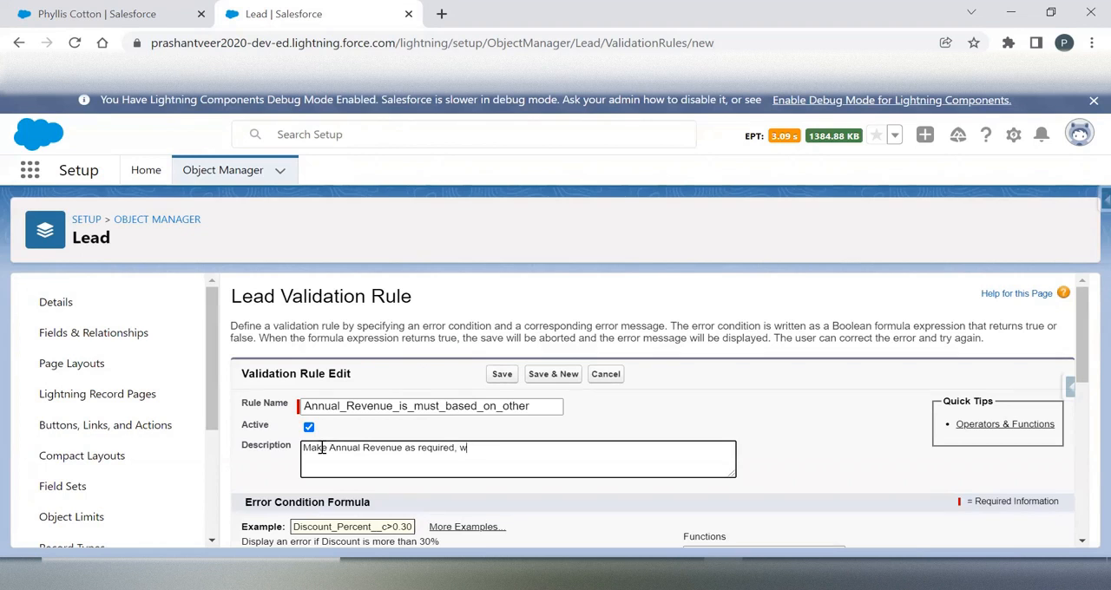
{"action": "left_click", "coordinate": [104, 13]}
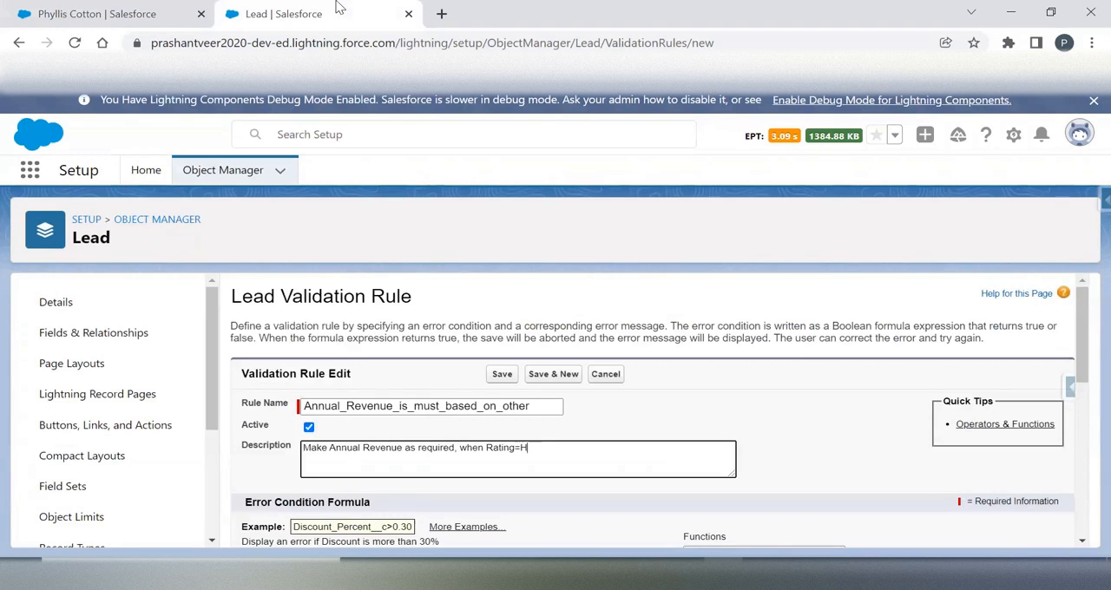
{"action": "type", "text": "ot and"}
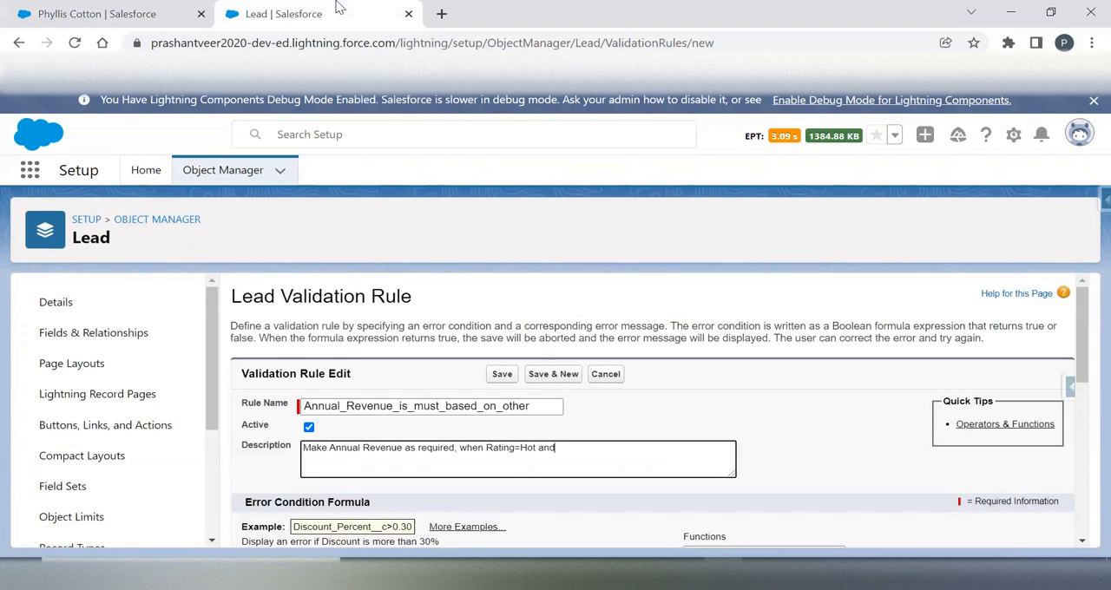
{"action": "left_click", "coordinate": [104, 14]}
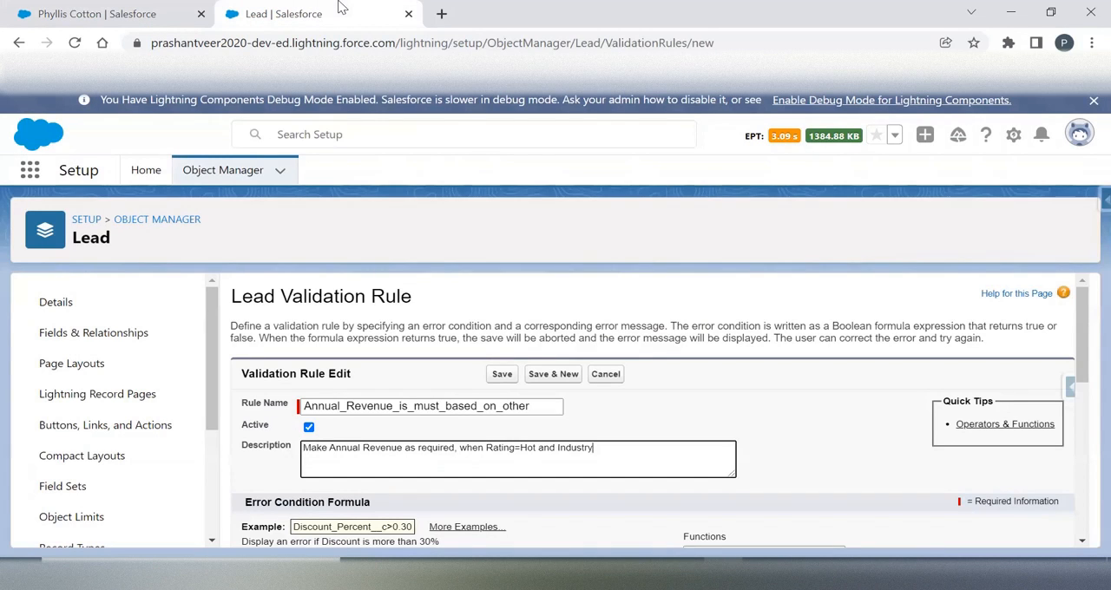
{"action": "type", "text": "=A"}
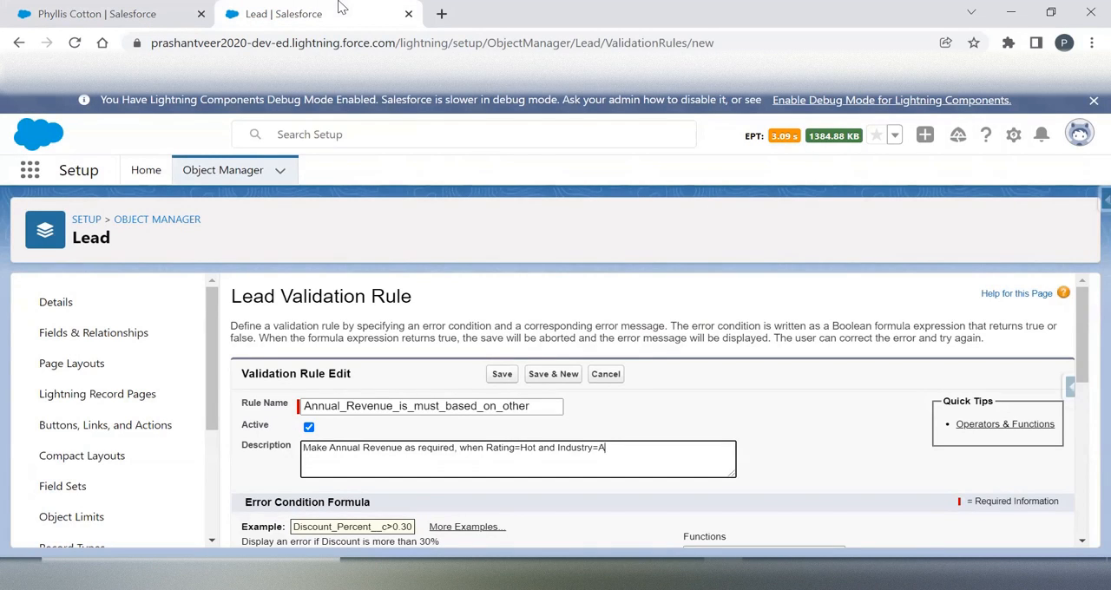
{"action": "type", "text": "grid"}
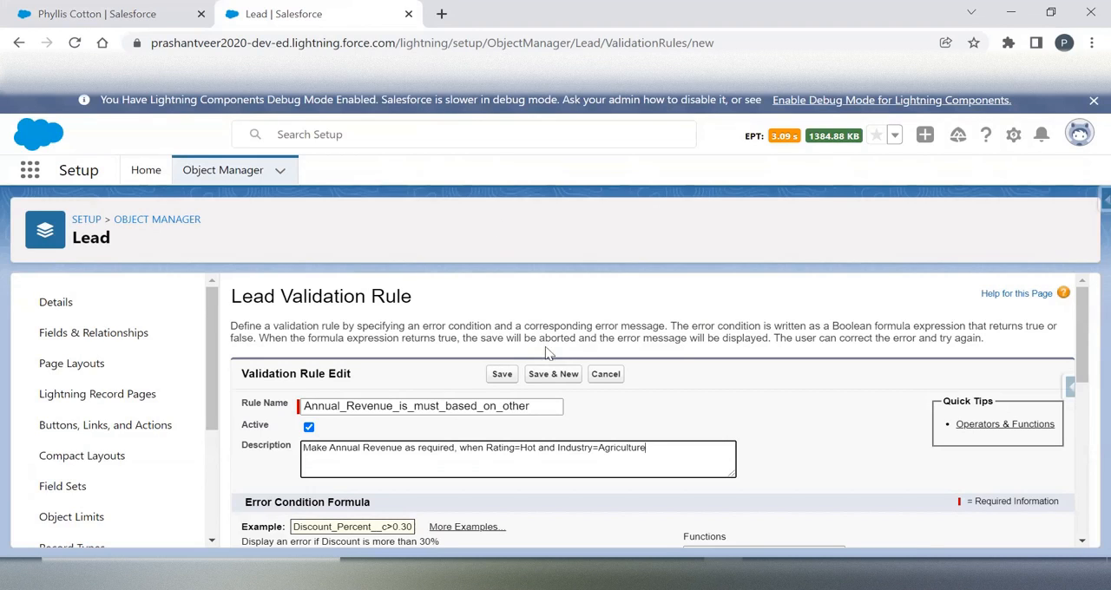
Step: Insert the IF function and select its logical_test placeholder for replacement
{"action": "scroll", "scroll_direction": "down", "scroll_amount": 3}
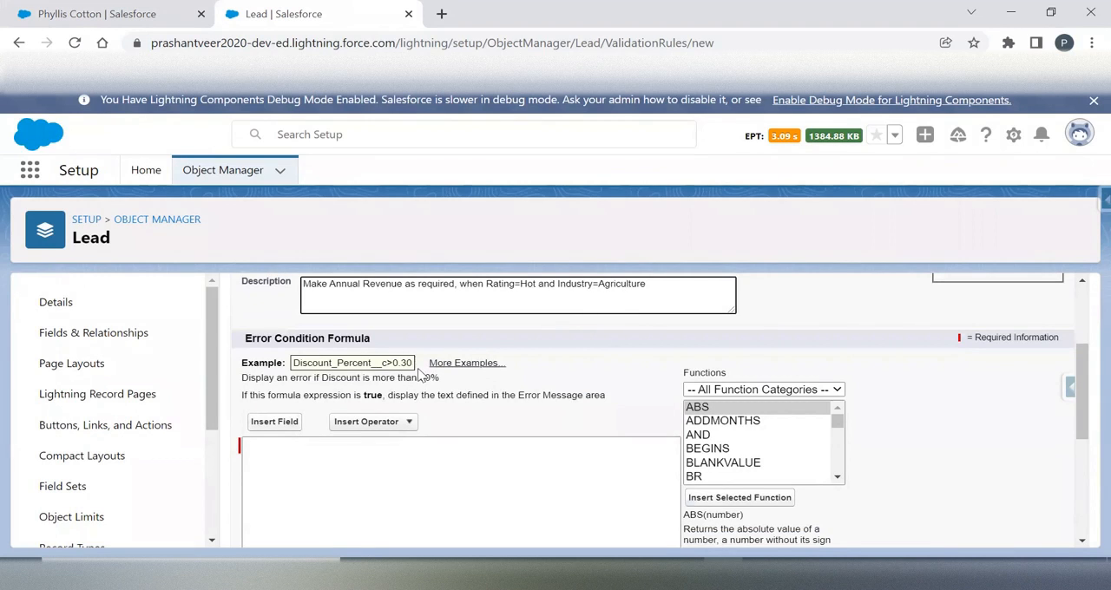
{"action": "scroll", "scroll_direction": "down", "scroll_amount": 3}
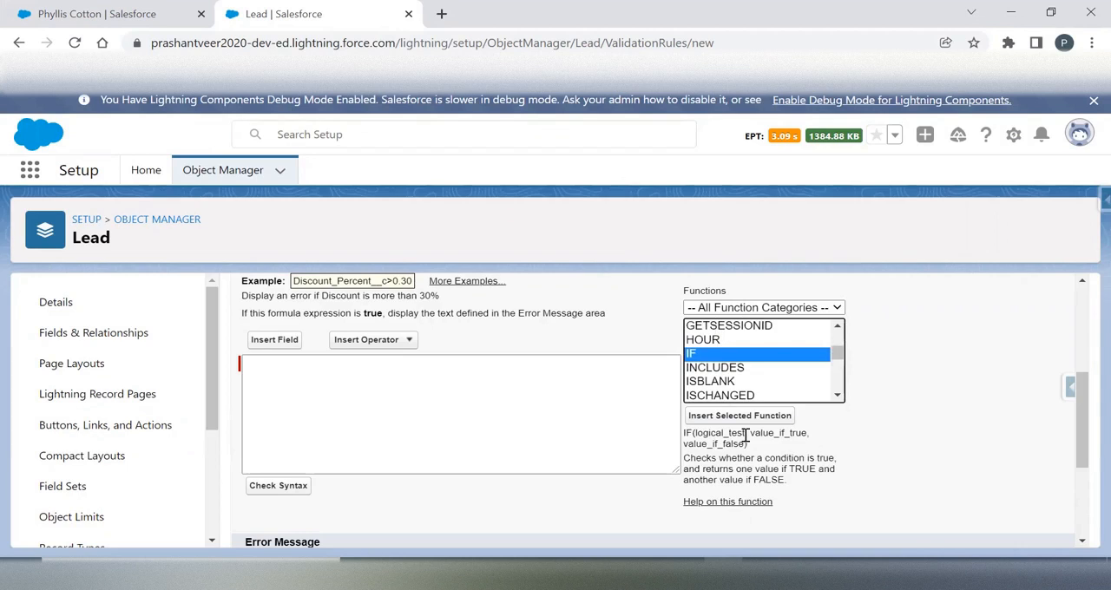
{"action": "left_click", "coordinate": [738, 415]}
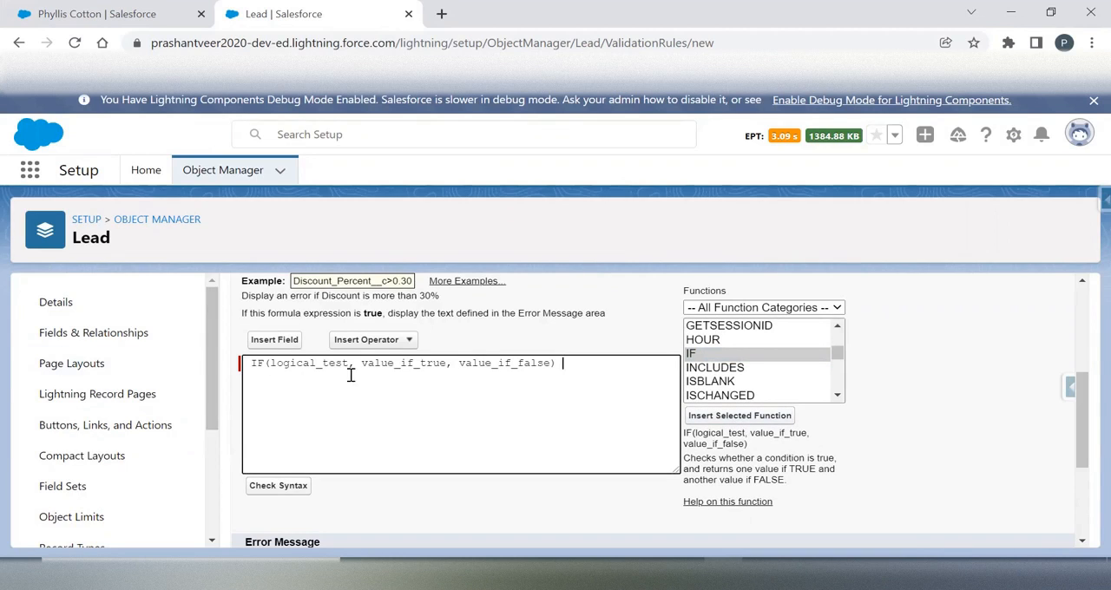
{"action": "double_click", "coordinate": [309, 362]}
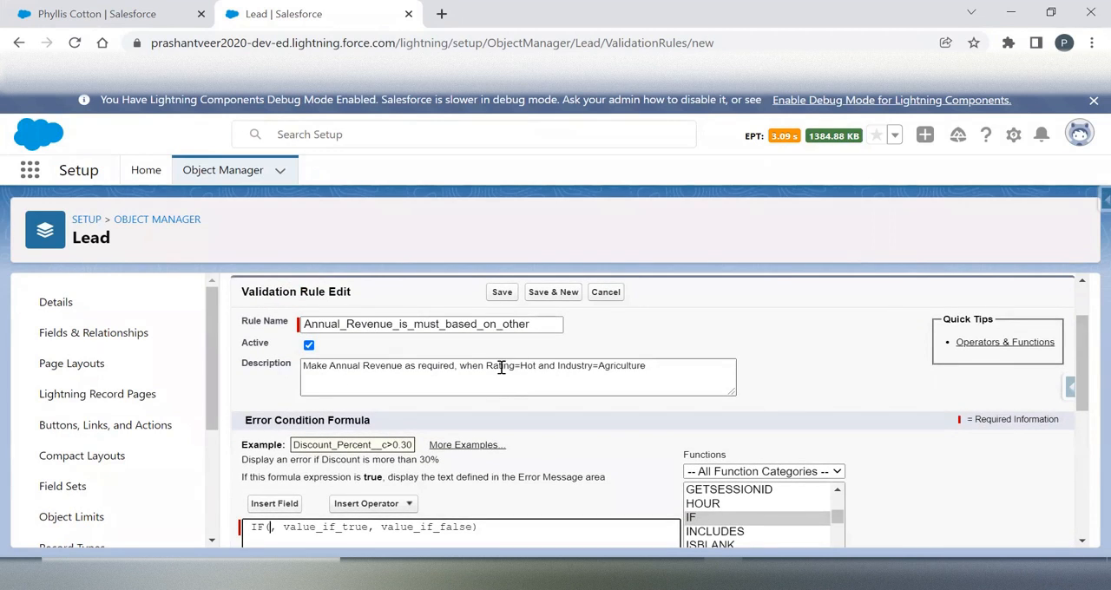
{"action": "scroll", "scroll_direction": "down", "scroll_amount": 3}
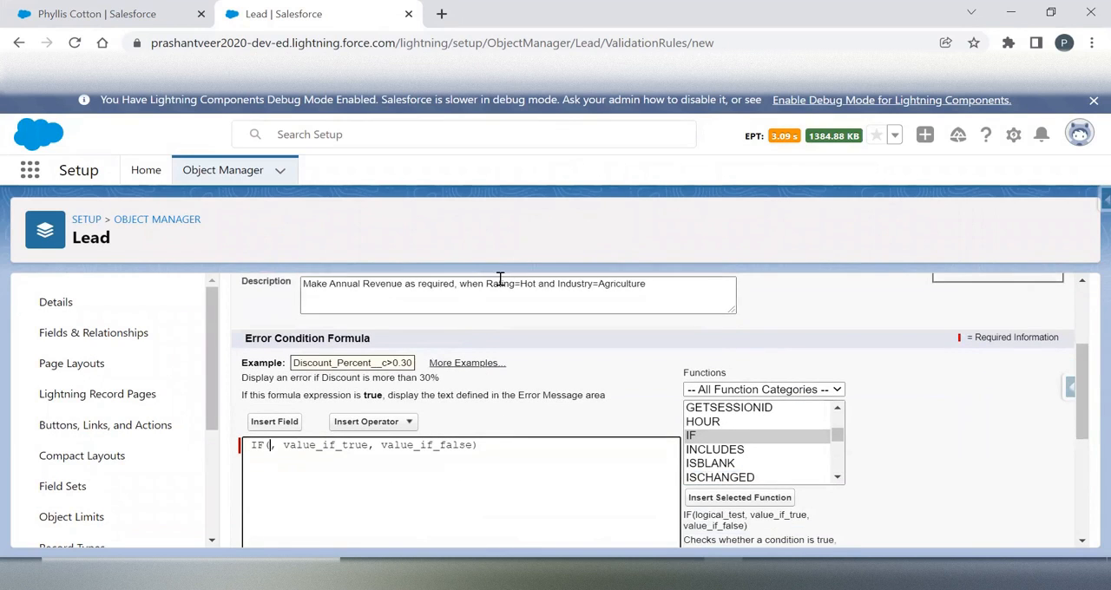
{"action": "double_click", "coordinate": [499, 282]}
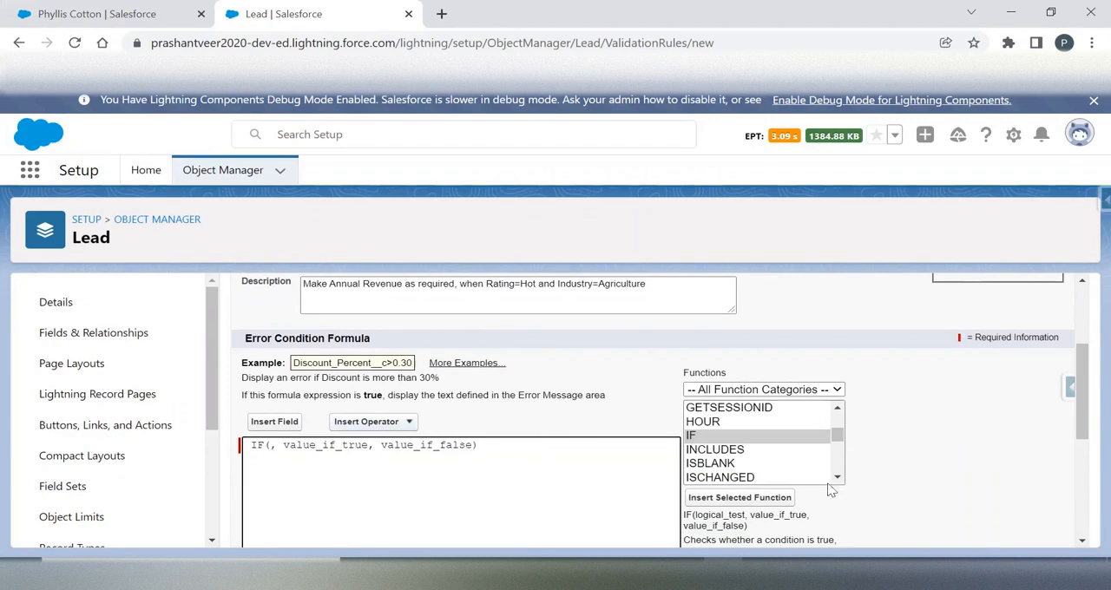
Step: Build TEXT(Rating) = as the start of the IF condition
{"action": "scroll", "scroll_direction": "down", "scroll_amount": 3}
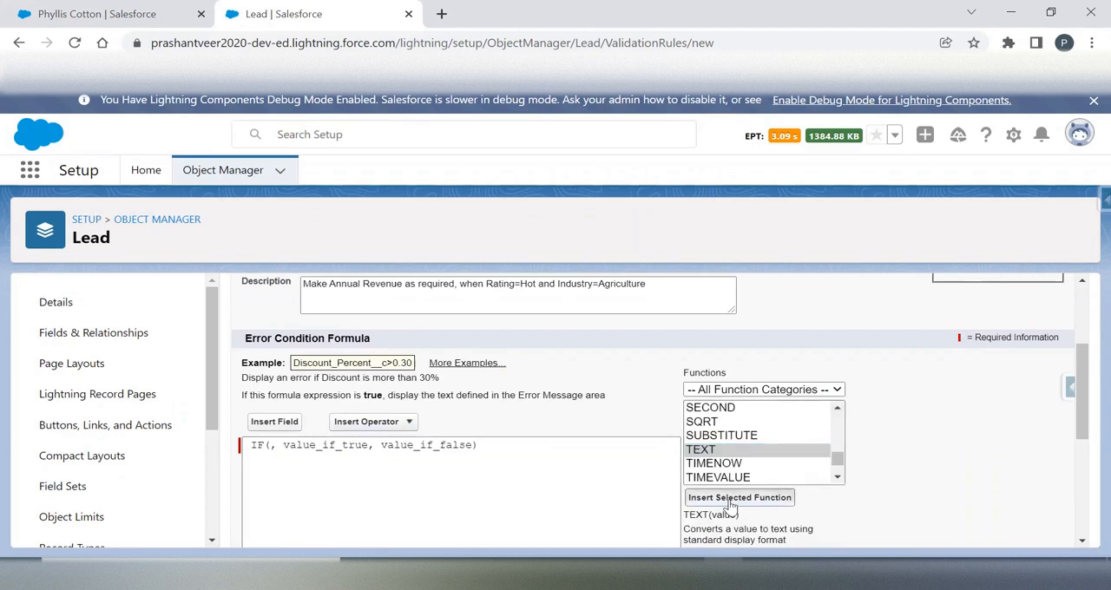
{"action": "left_click", "coordinate": [739, 497]}
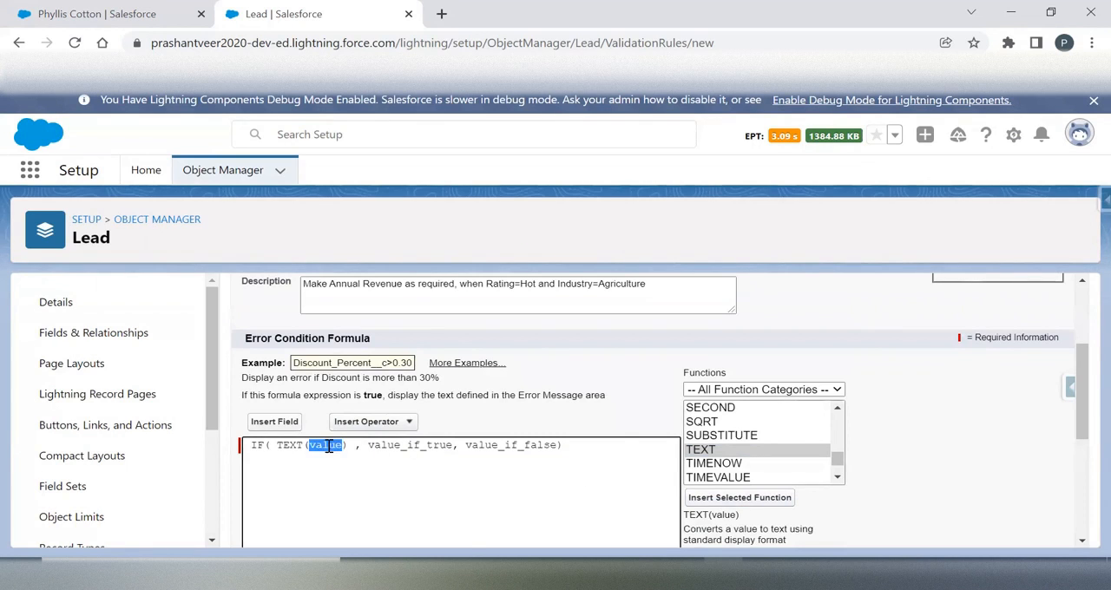
{"action": "left_click", "coordinate": [274, 421]}
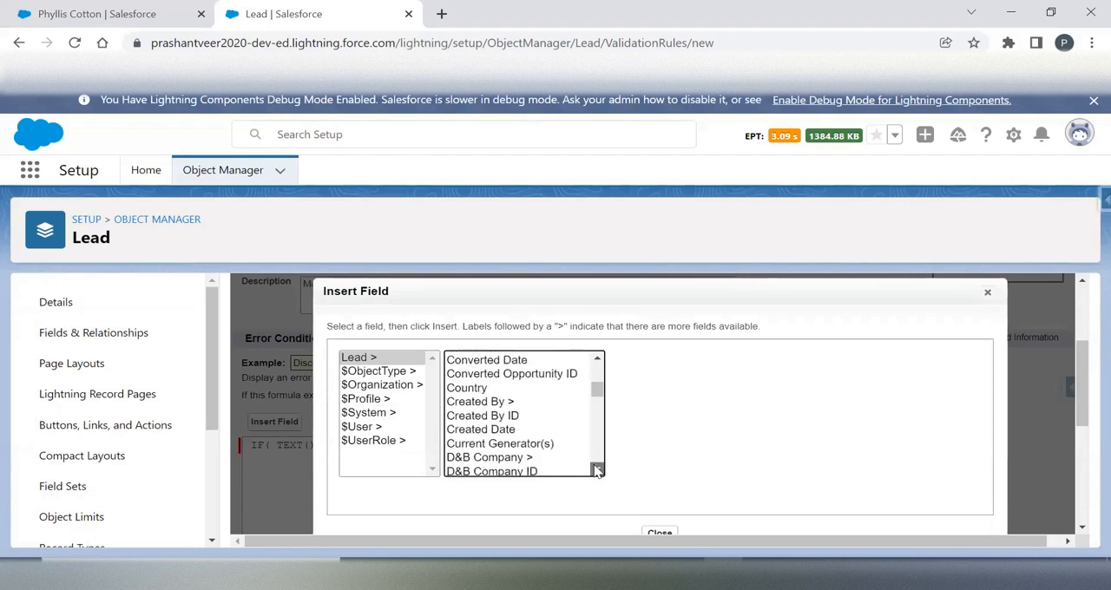
{"action": "scroll", "scroll_direction": "down", "scroll_amount": 3}
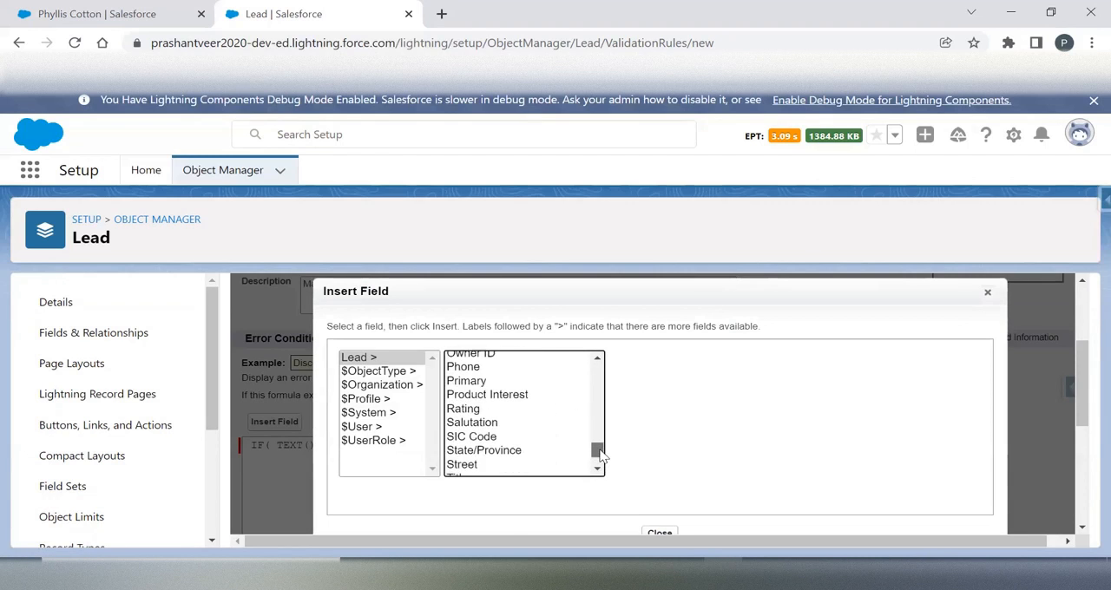
{"action": "left_click", "coordinate": [463, 427]}
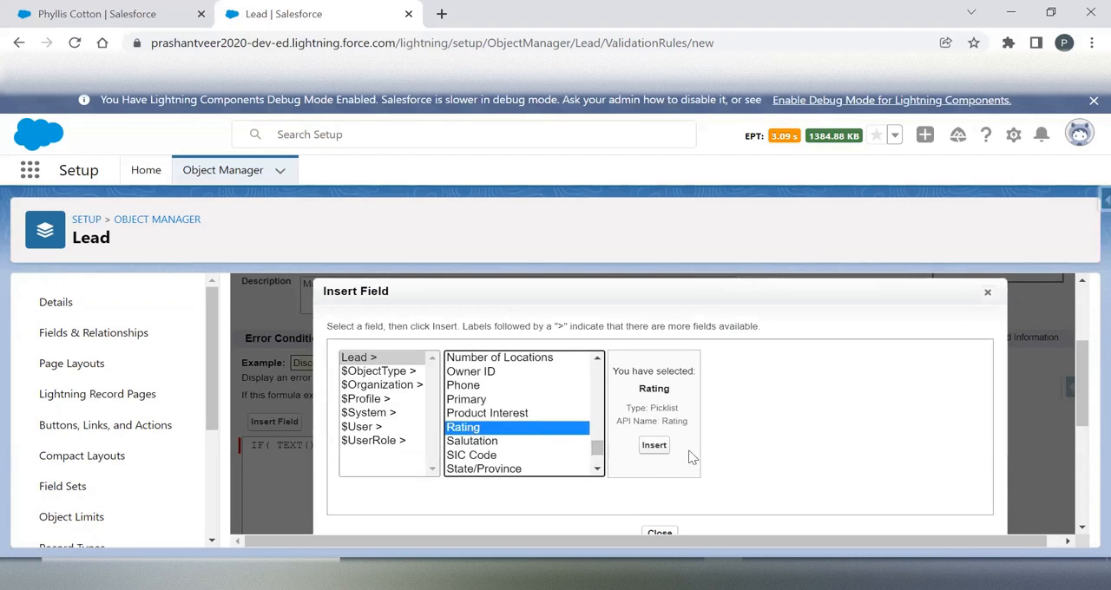
{"action": "left_click", "coordinate": [653, 444]}
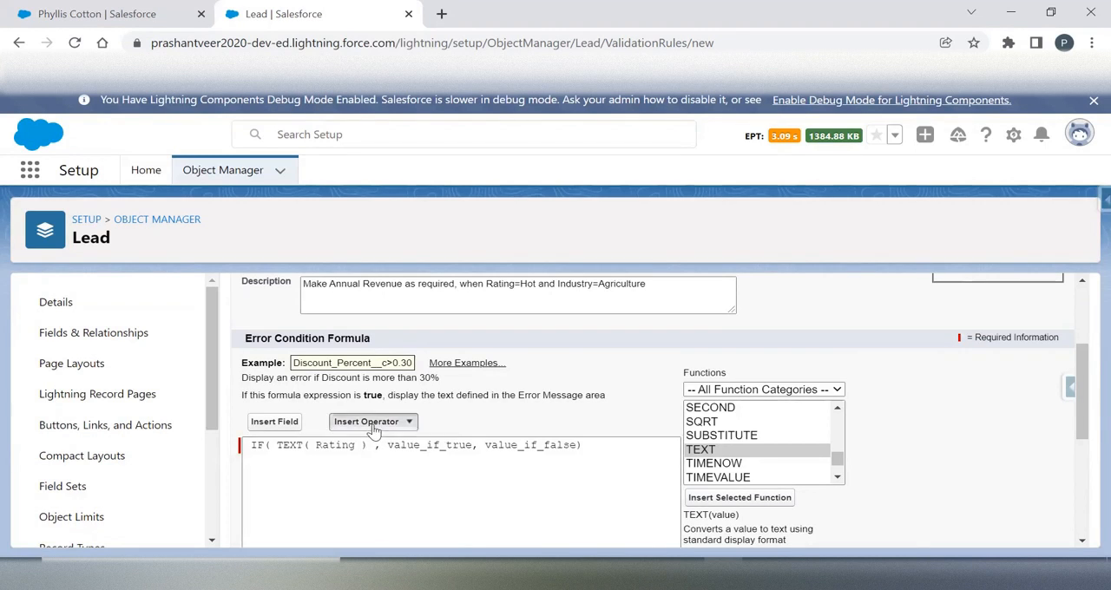
{"action": "left_click", "coordinate": [373, 421]}
{"action": "type", "text": " = 'H"}
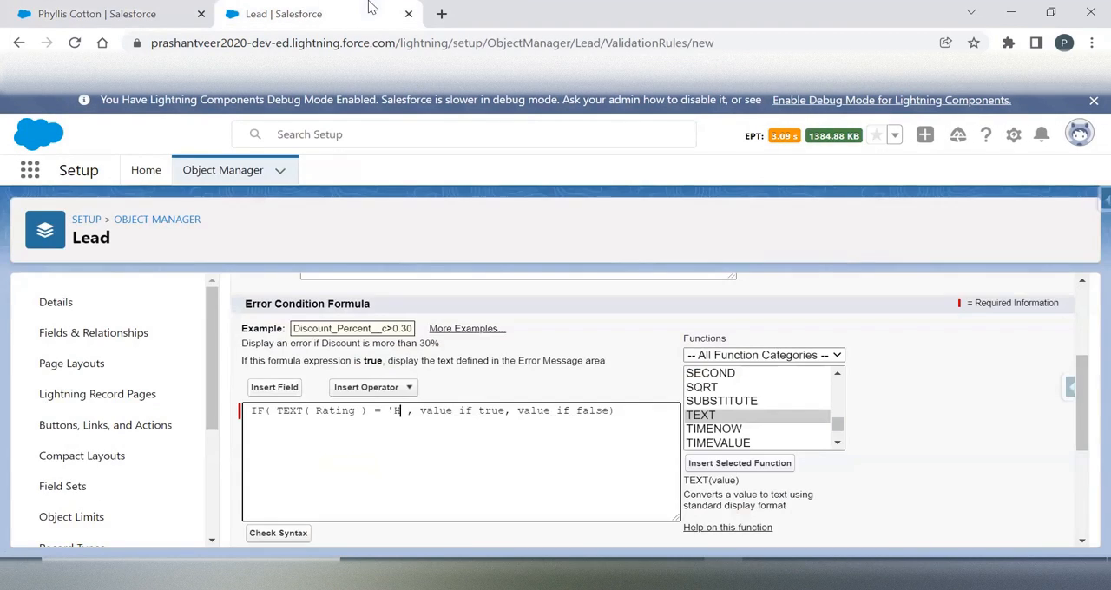
{"action": "type", "text": "Industry"}
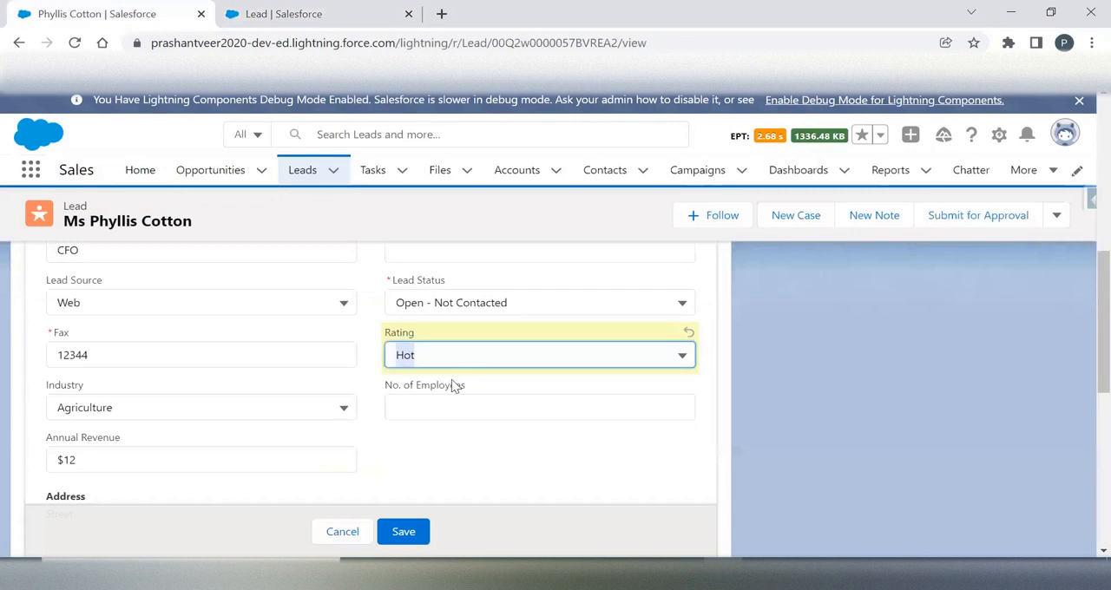
Step: Check the lead's Rating picklist value is Hot, cancelling the pending edit
{"action": "left_click", "coordinate": [539, 354]}
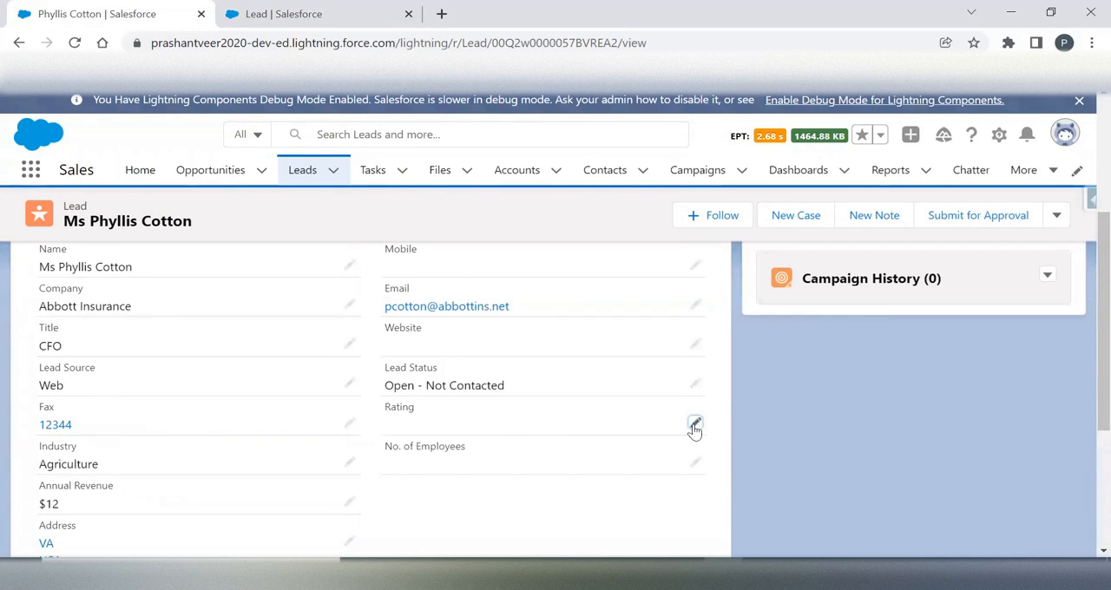
{"action": "left_click", "coordinate": [695, 425]}
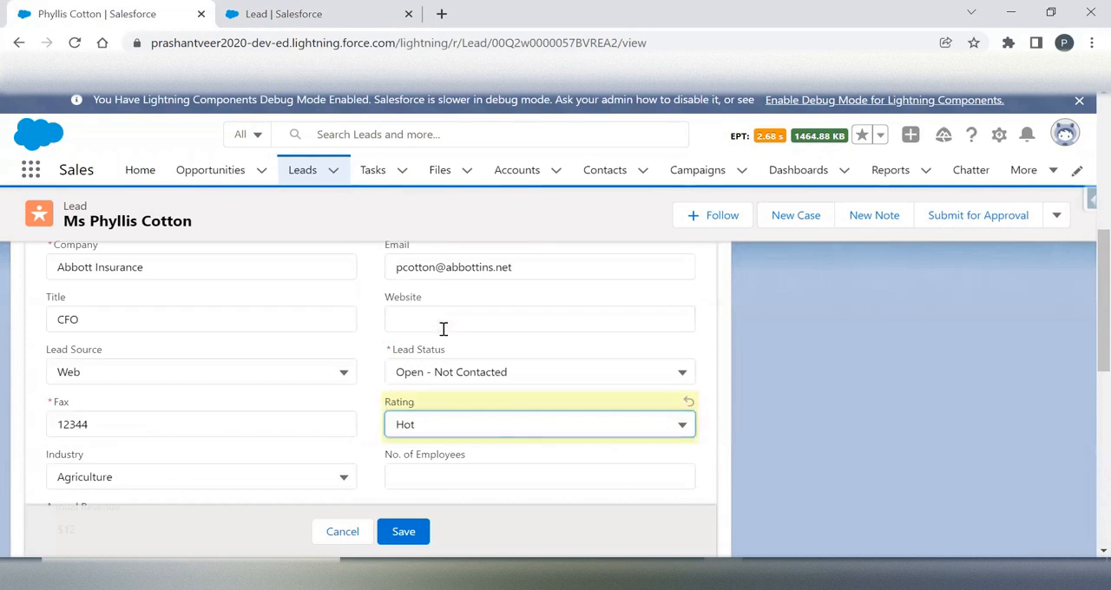
{"action": "left_click", "coordinate": [403, 531]}
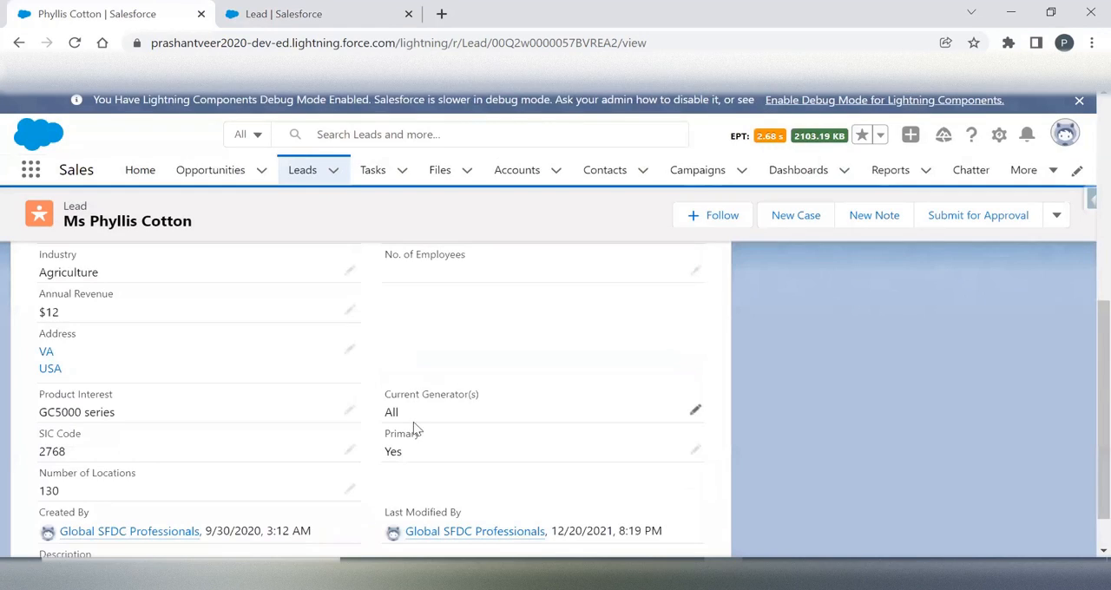
{"action": "scroll", "scroll_direction": "up", "scroll_amount": 3}
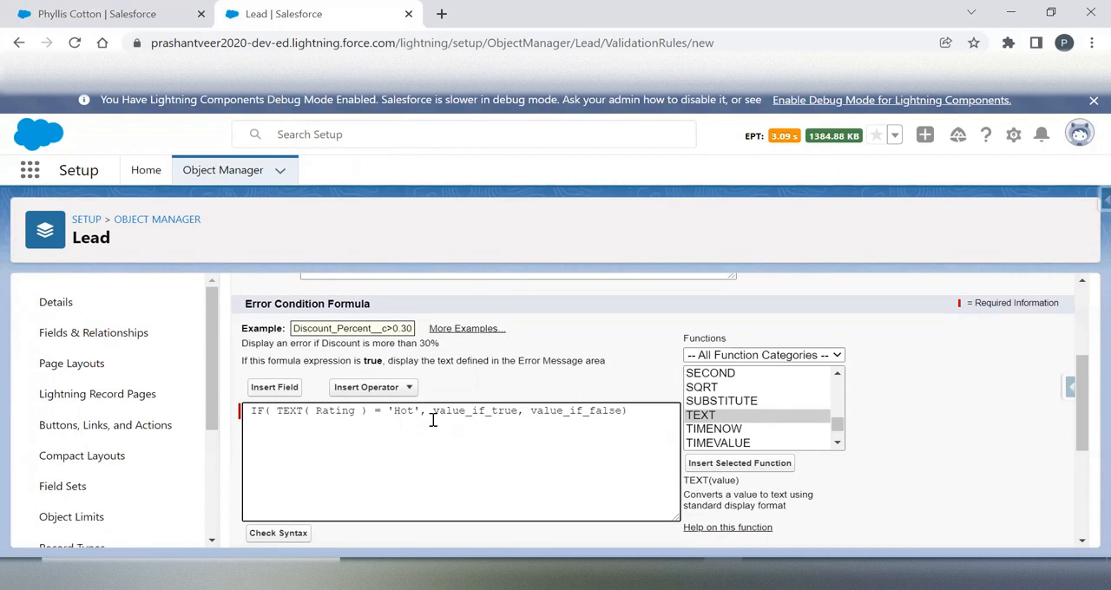
Step: Append && TEXT(Industry) after the Hot rating condition
{"action": "left_click", "coordinate": [373, 386]}
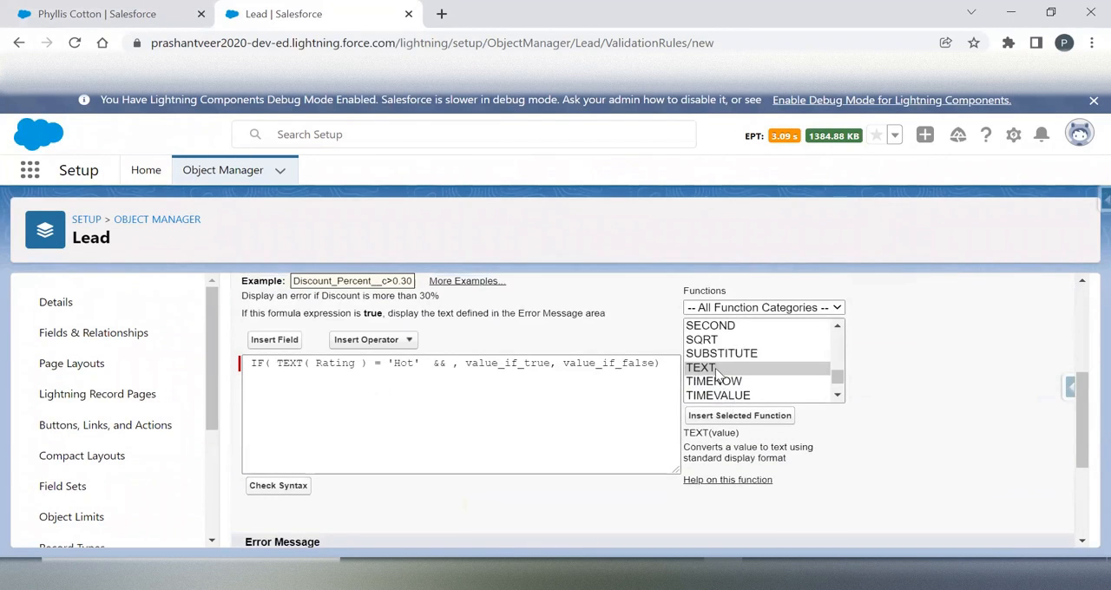
{"action": "left_click", "coordinate": [701, 367]}
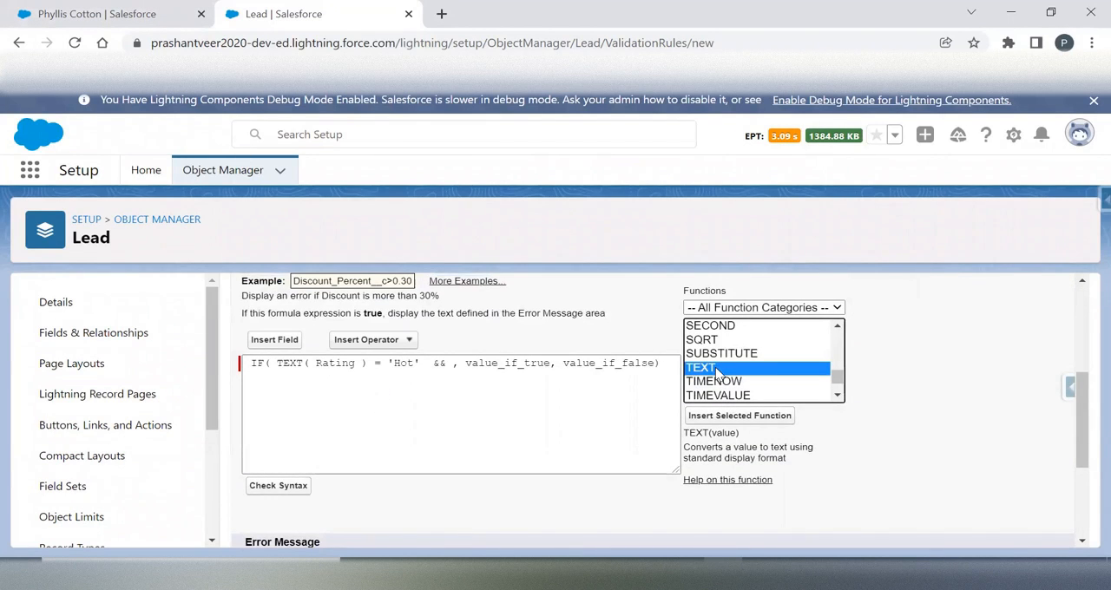
{"action": "left_click", "coordinate": [451, 362]}
{"action": "type", "text": "  TEXT("}
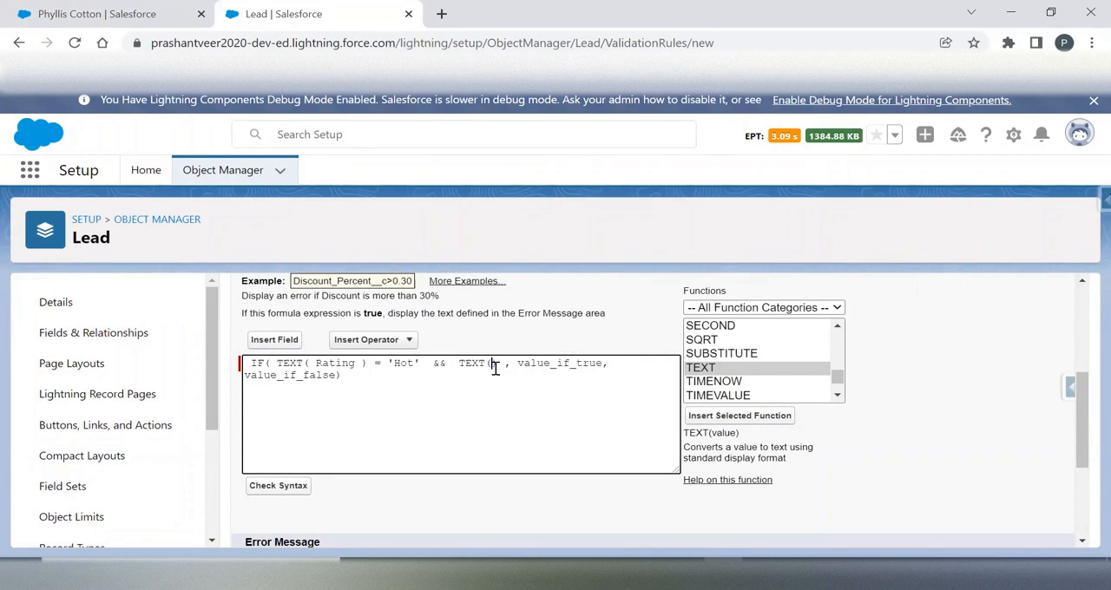
{"action": "left_click", "coordinate": [274, 339]}
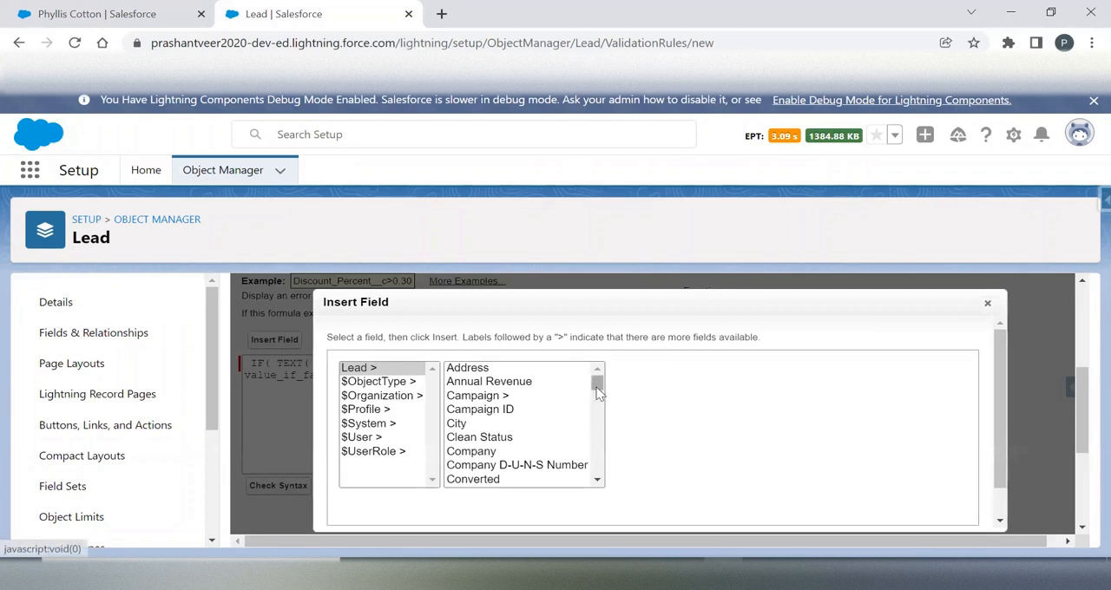
{"action": "scroll", "scroll_direction": "down", "scroll_amount": 3}
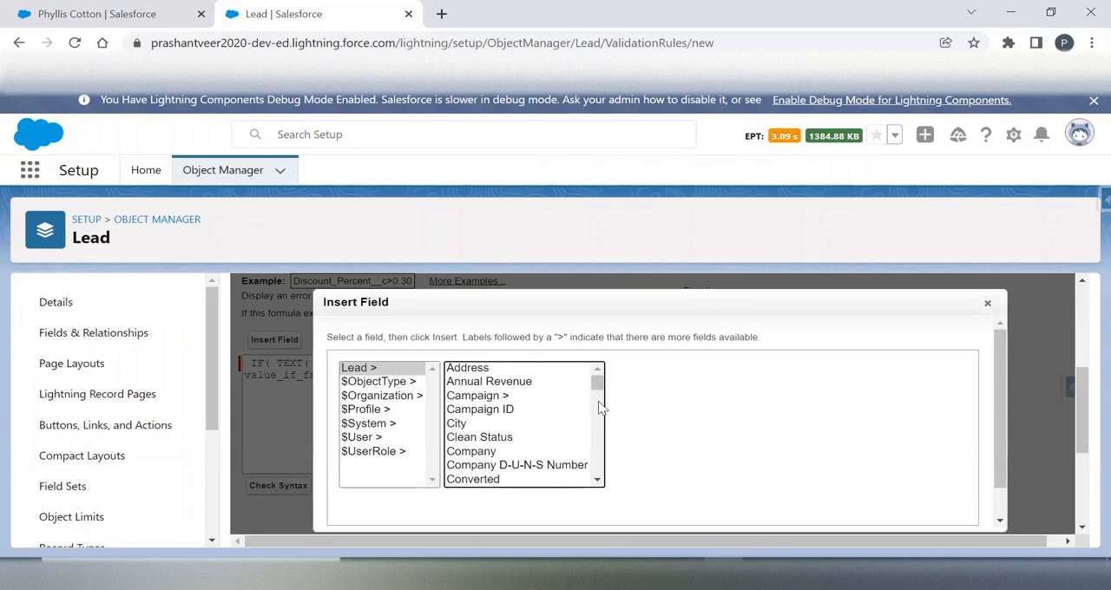
{"action": "scroll", "scroll_direction": "down", "scroll_amount": 3}
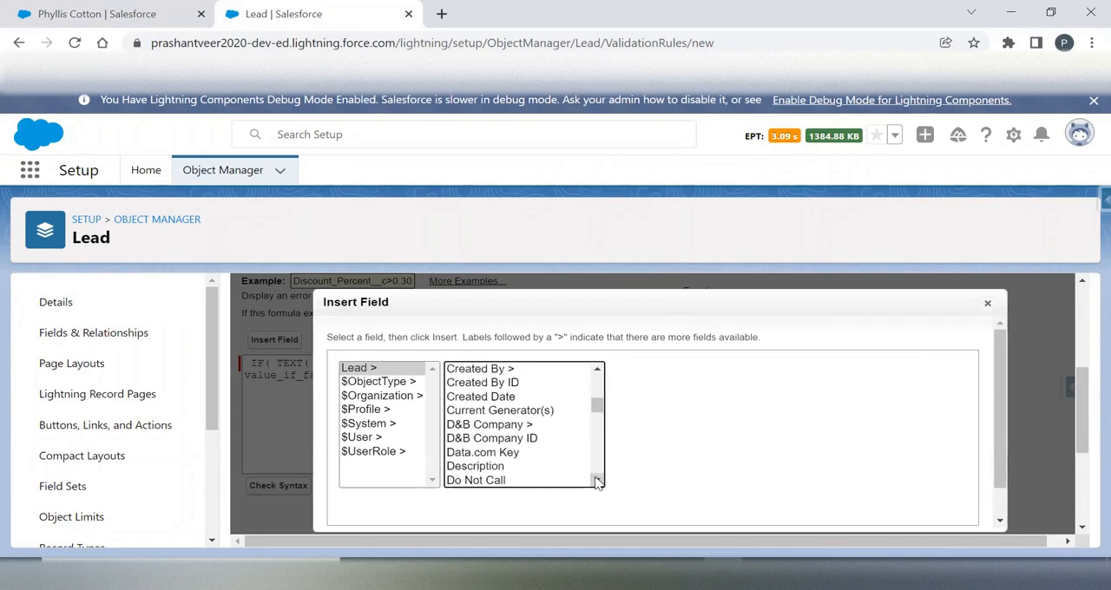
{"action": "left_click", "coordinate": [467, 406]}
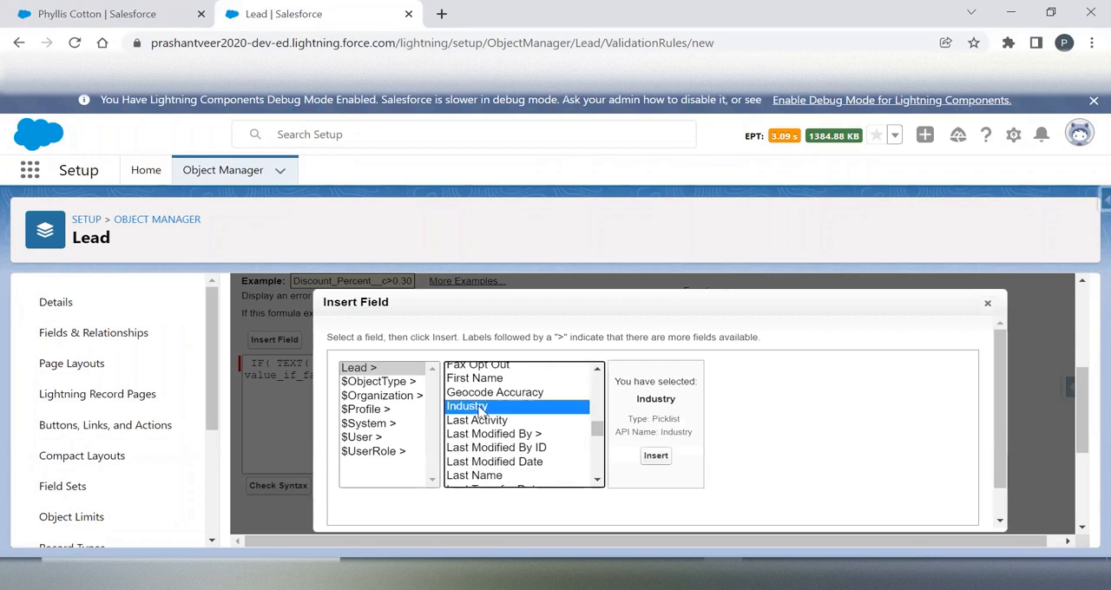
{"action": "left_click", "coordinate": [655, 454]}
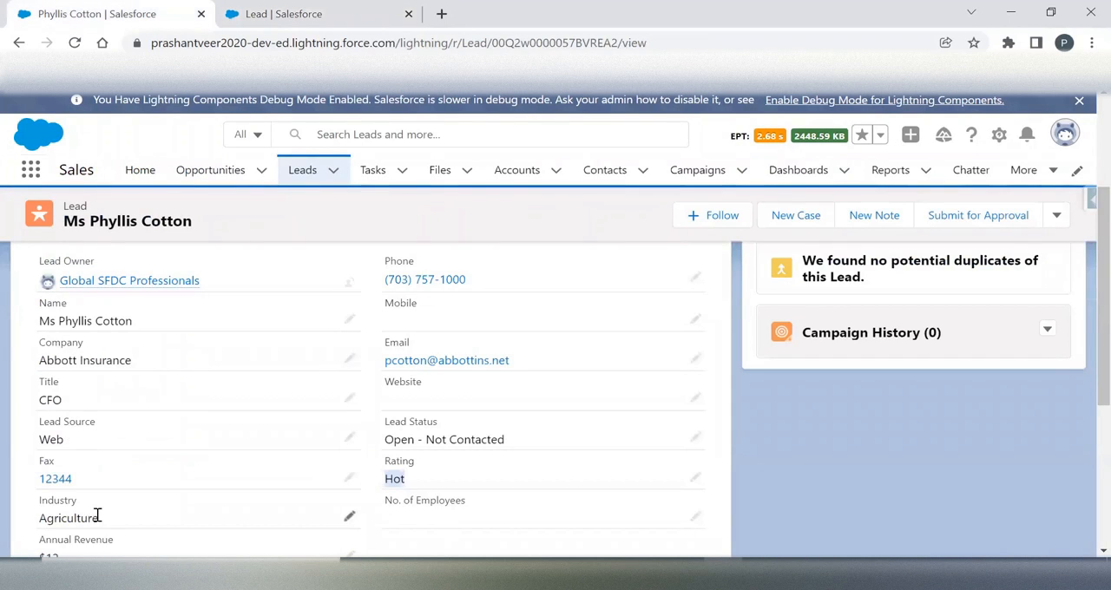
Step: Select the lead's Industry value, Agriculture, on the record
{"action": "double_click", "coordinate": [67, 518]}
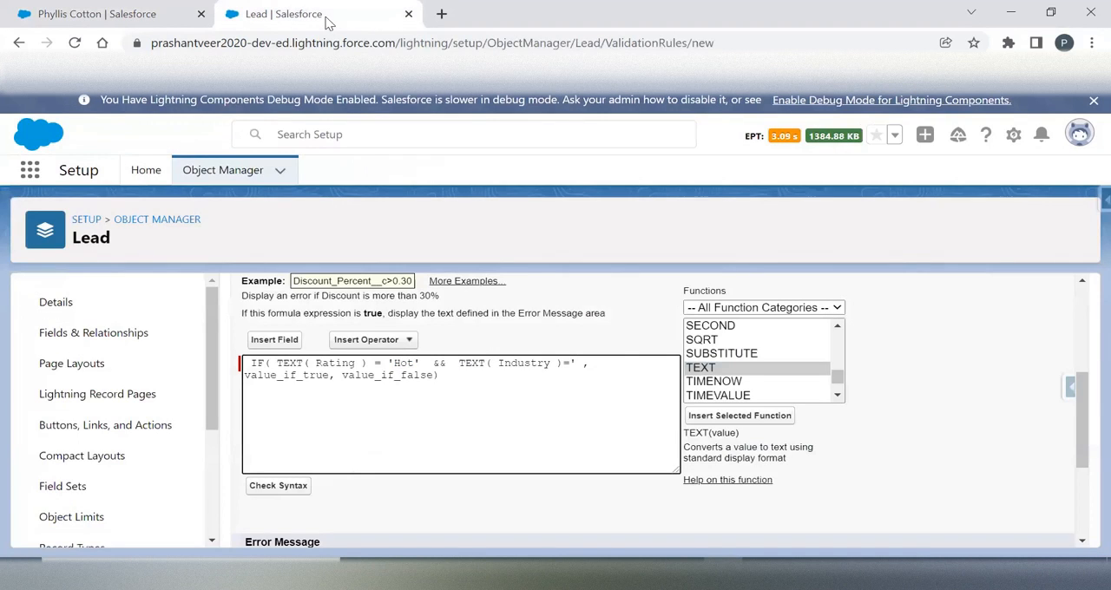
Step: Fill in 'Agriculture' for the Industry comparison and add another && condition
{"action": "type", "text": "Agriculture"}
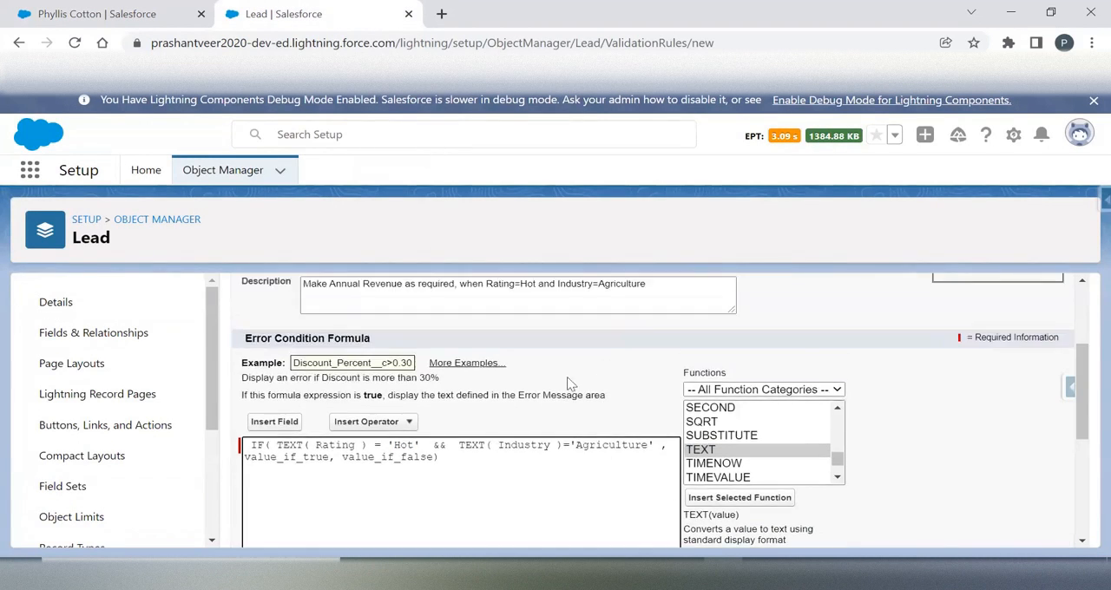
{"action": "scroll", "scroll_direction": "up", "scroll_amount": 3}
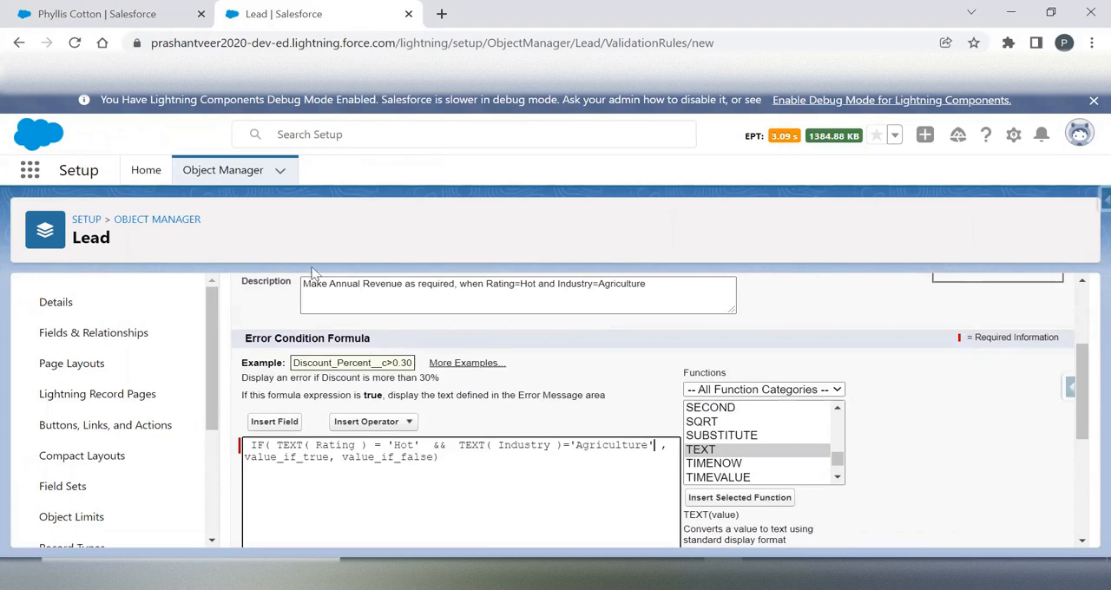
{"action": "mouse_move", "coordinate": [425, 283]}
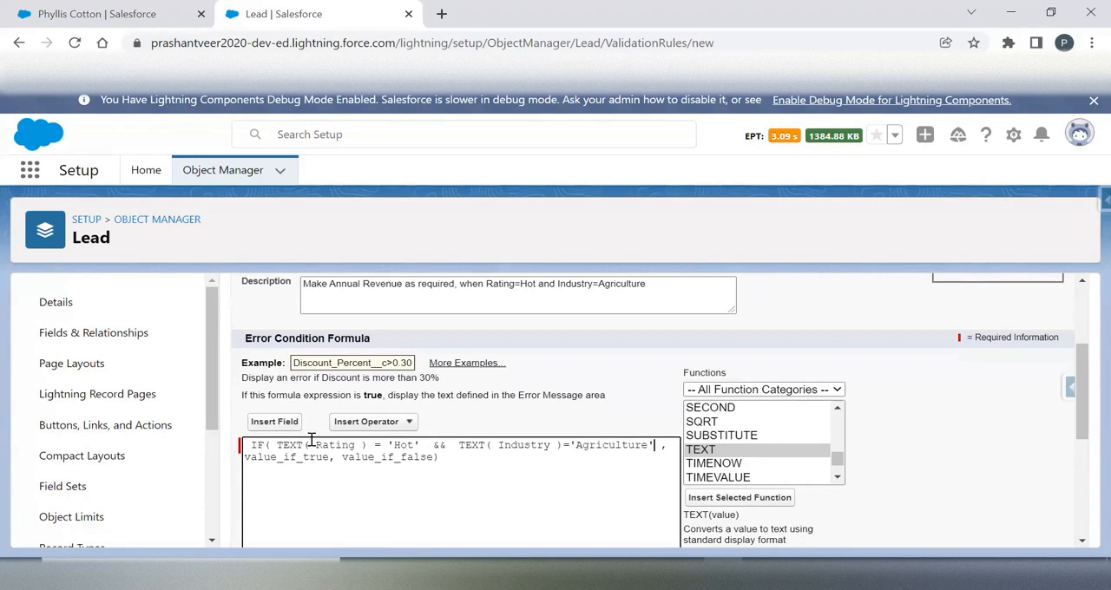
{"action": "double_click", "coordinate": [312, 444]}
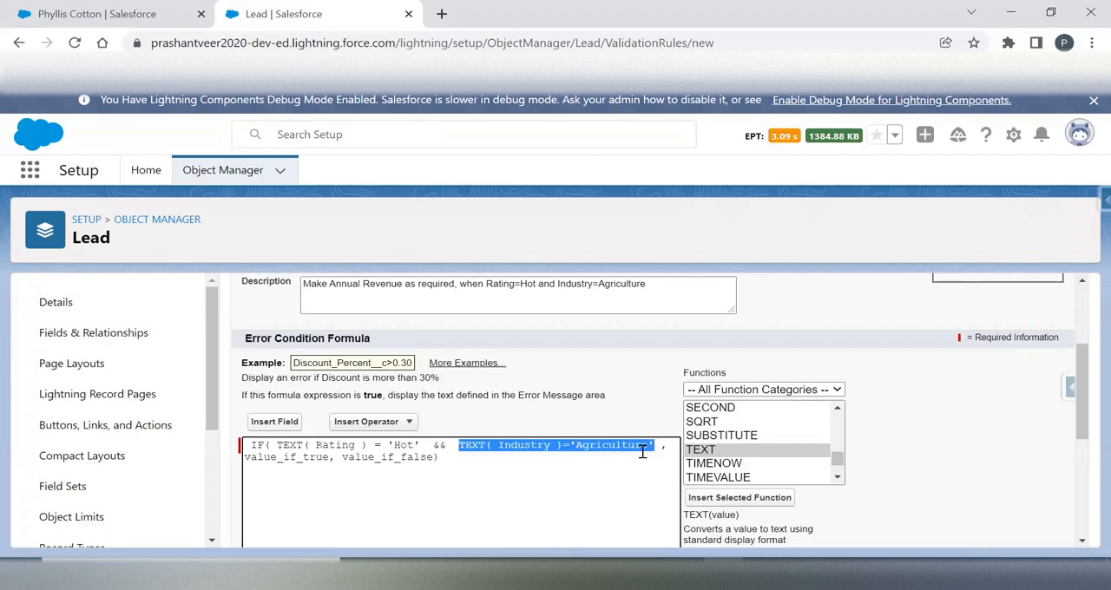
{"action": "mouse_move", "coordinate": [598, 470]}
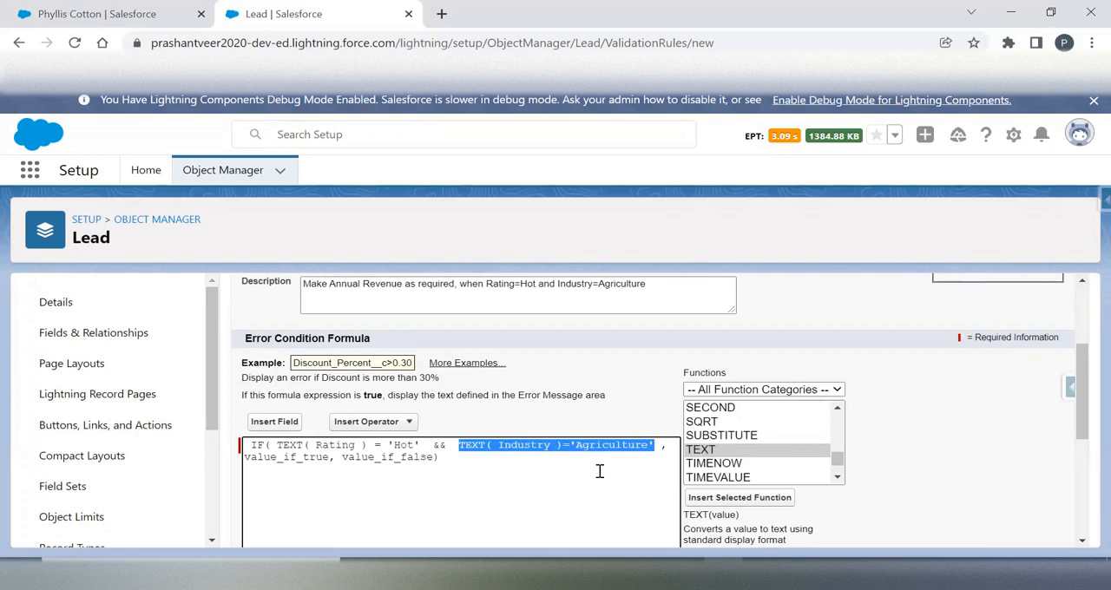
{"action": "left_click", "coordinate": [661, 444]}
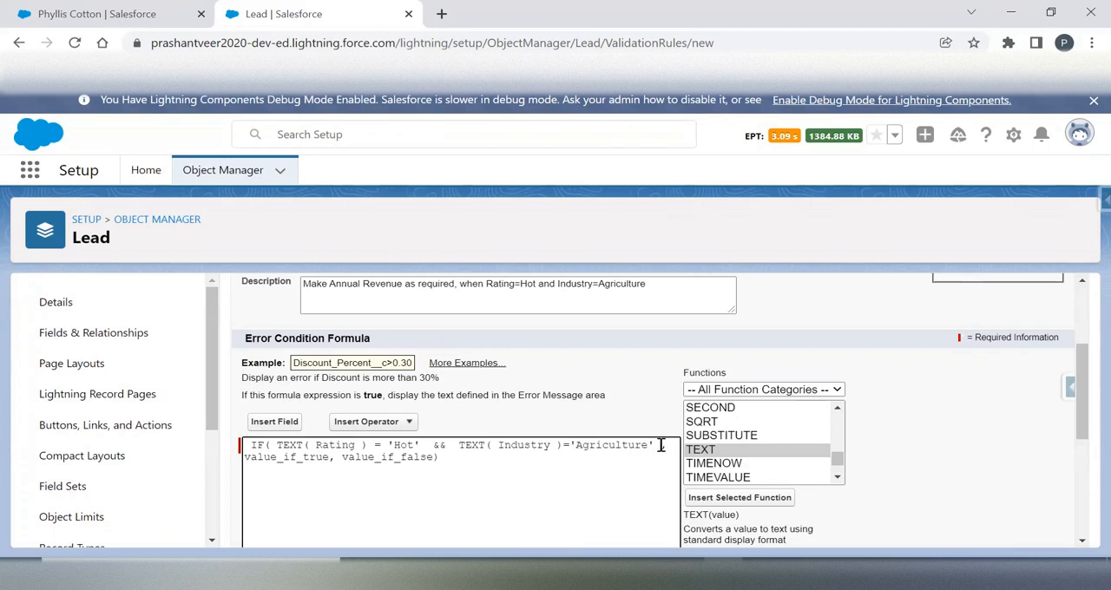
{"action": "scroll", "scroll_direction": "down", "scroll_amount": 3}
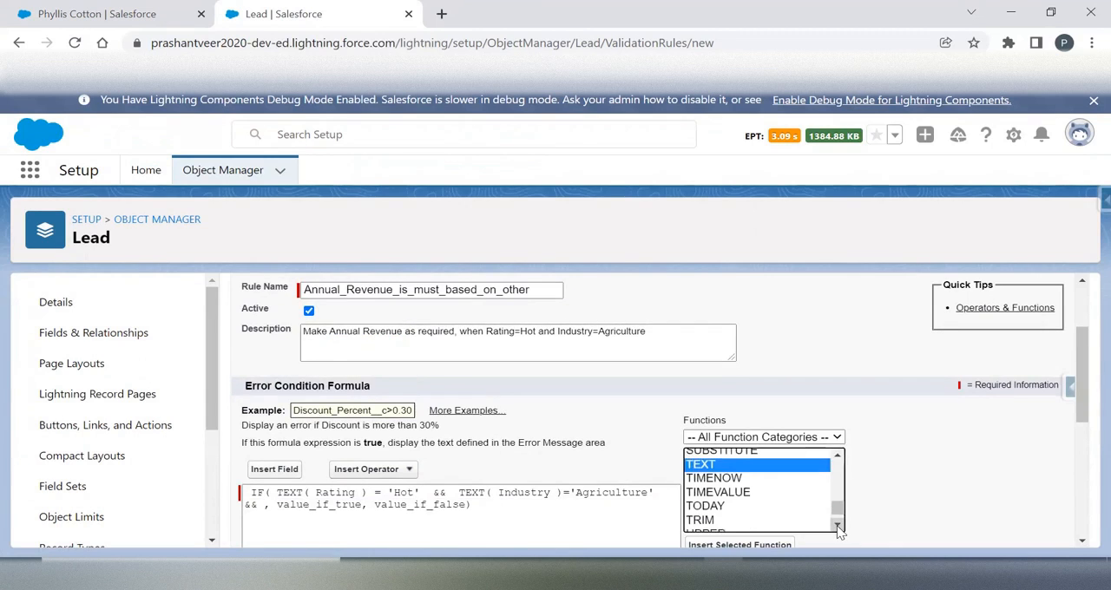
Step: Add ISBLANK(AnnualRevenue) as the third condition
{"action": "scroll", "scroll_direction": "down", "scroll_amount": 3}
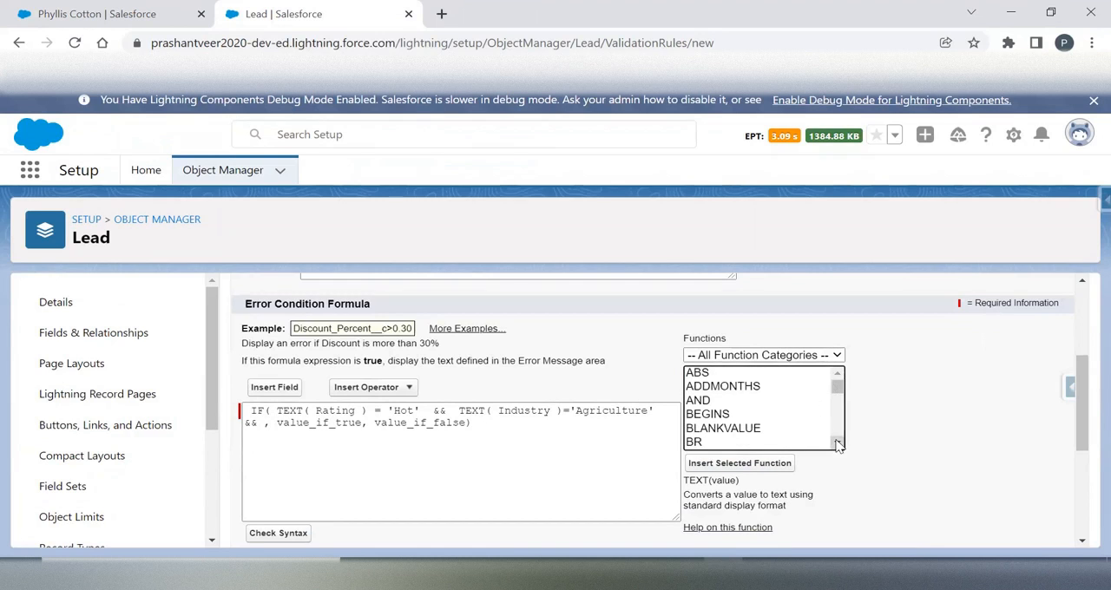
{"action": "scroll", "scroll_direction": "down", "scroll_amount": 3}
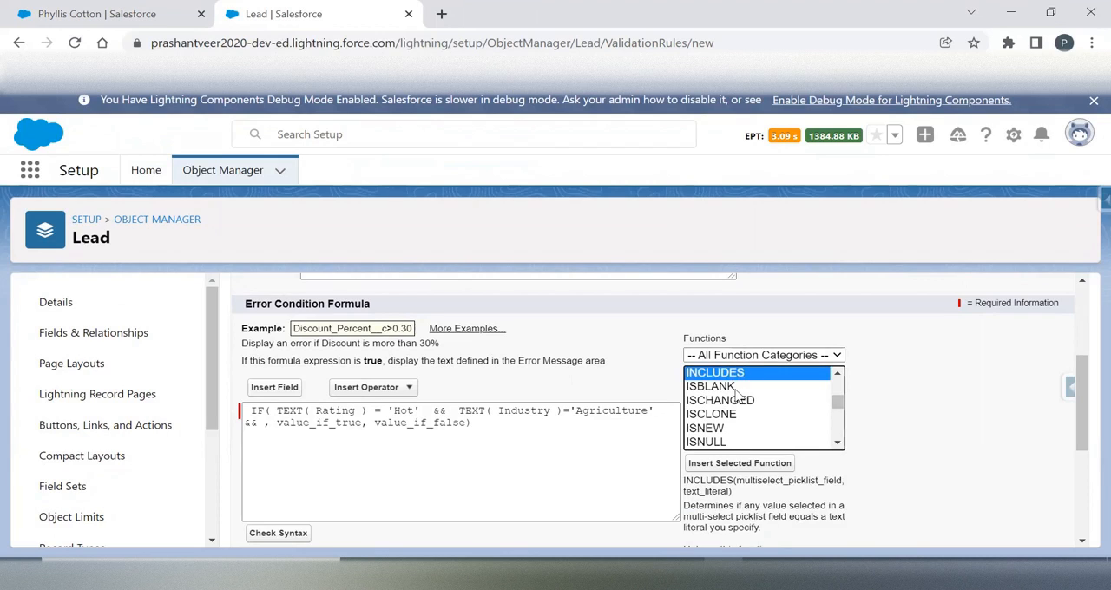
{"action": "double_click", "coordinate": [710, 386]}
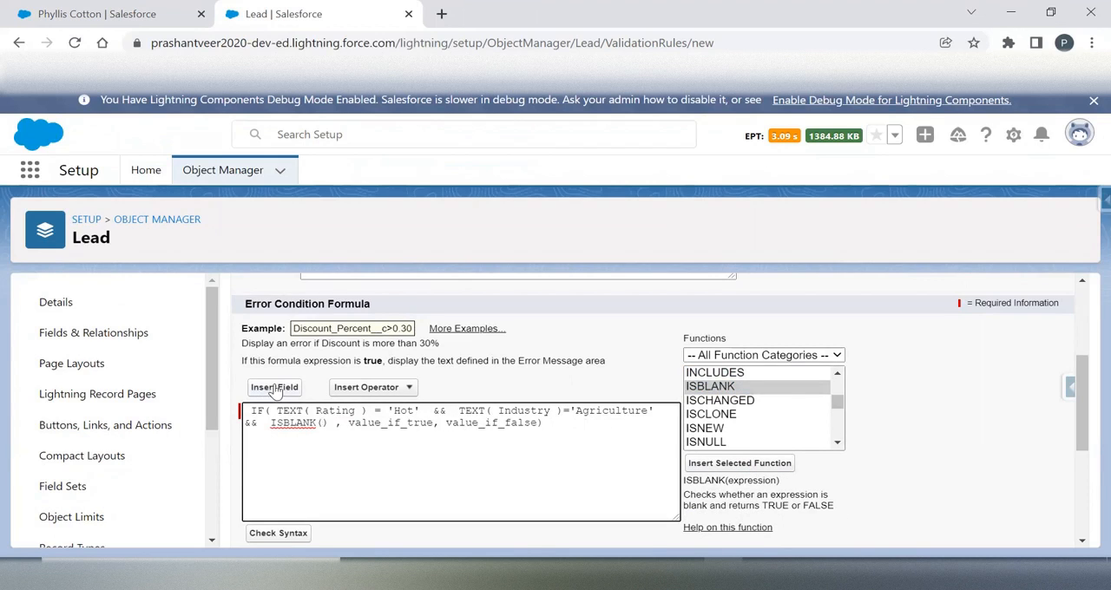
{"action": "left_click", "coordinate": [274, 387]}
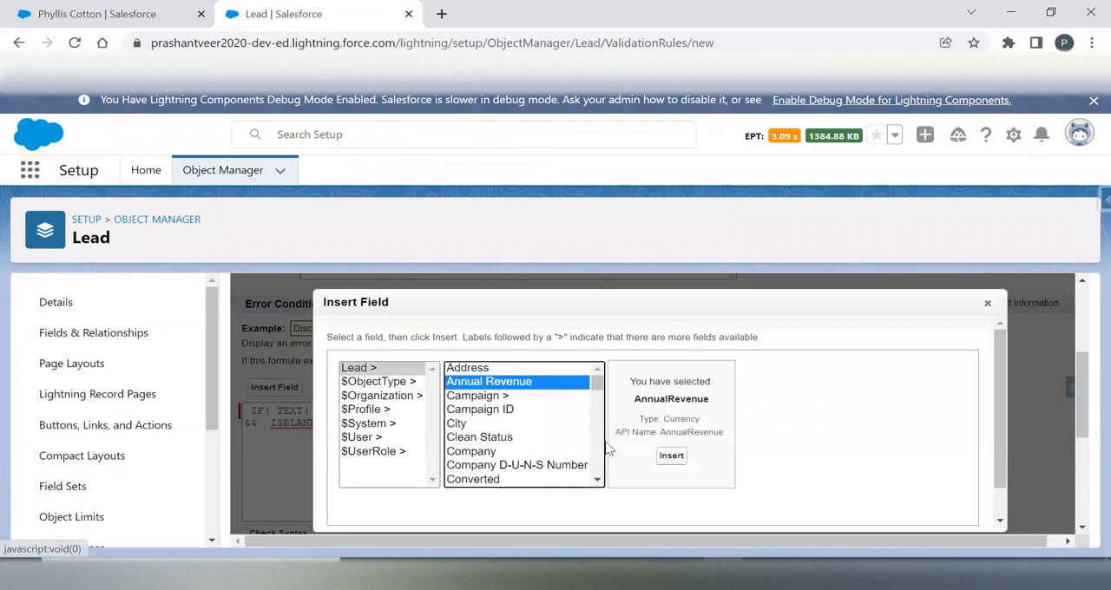
{"action": "left_click", "coordinate": [671, 456]}
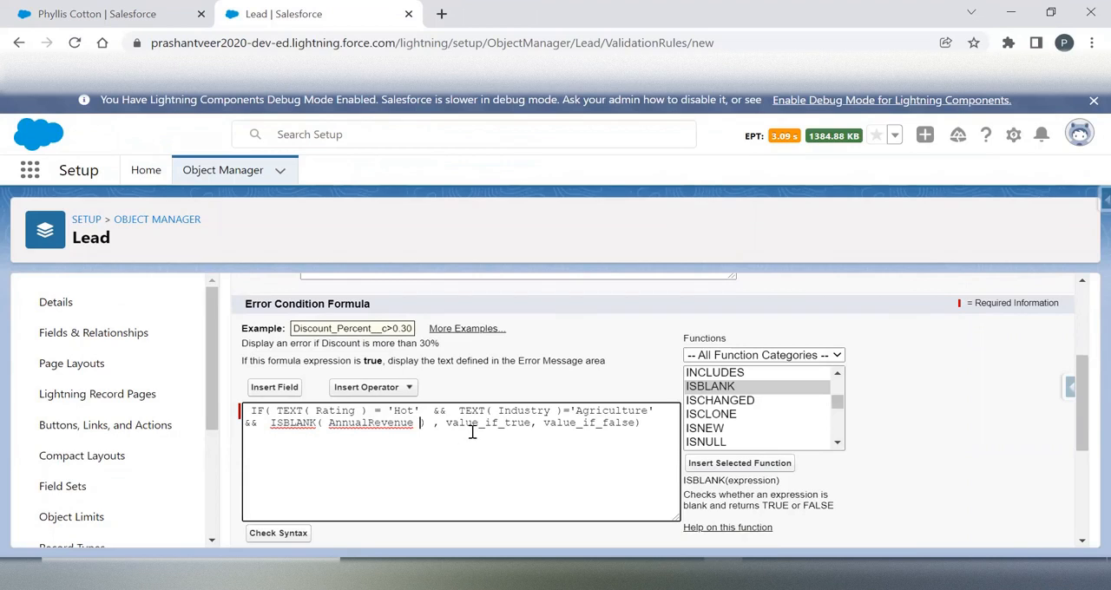
Step: Replace the IF placeholders with TRUE and FALSE and close the formula
{"action": "double_click", "coordinate": [489, 423]}
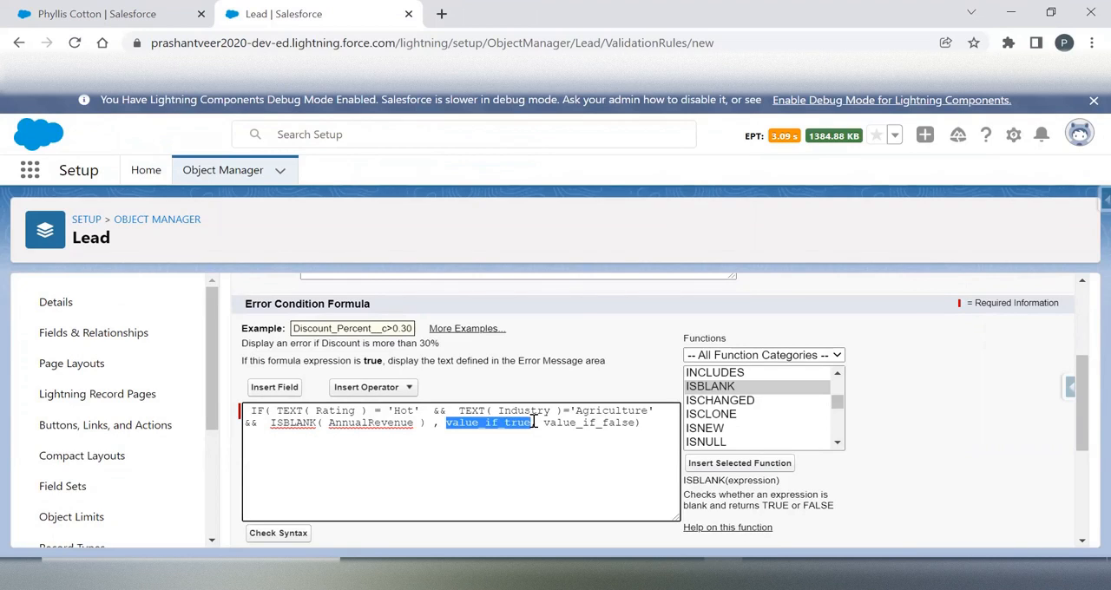
{"action": "type", "text": "TRUE,"}
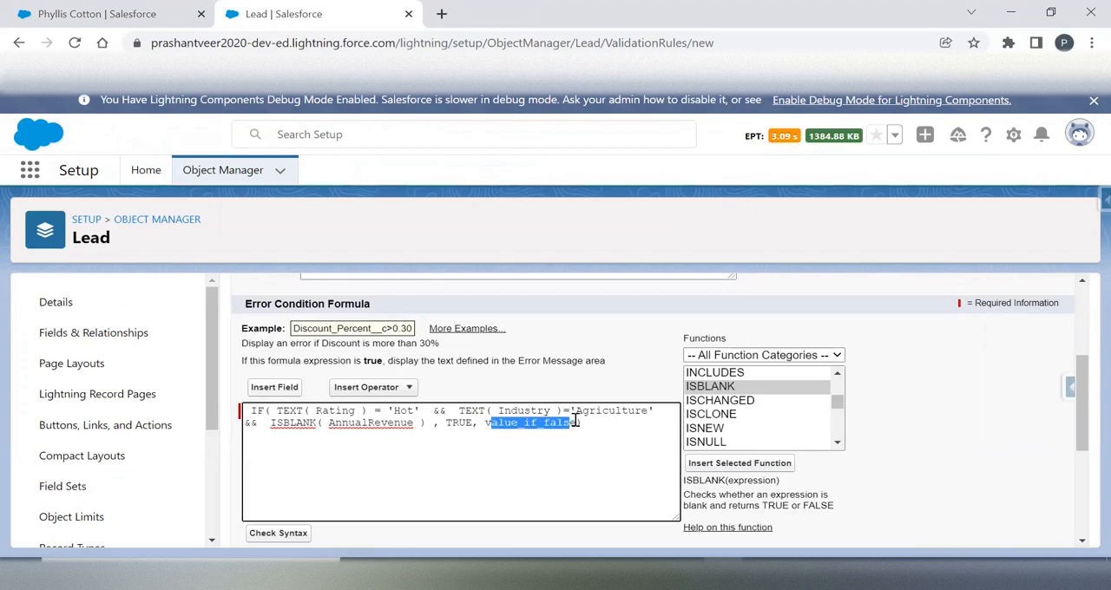
{"action": "type", "text": "FA"}
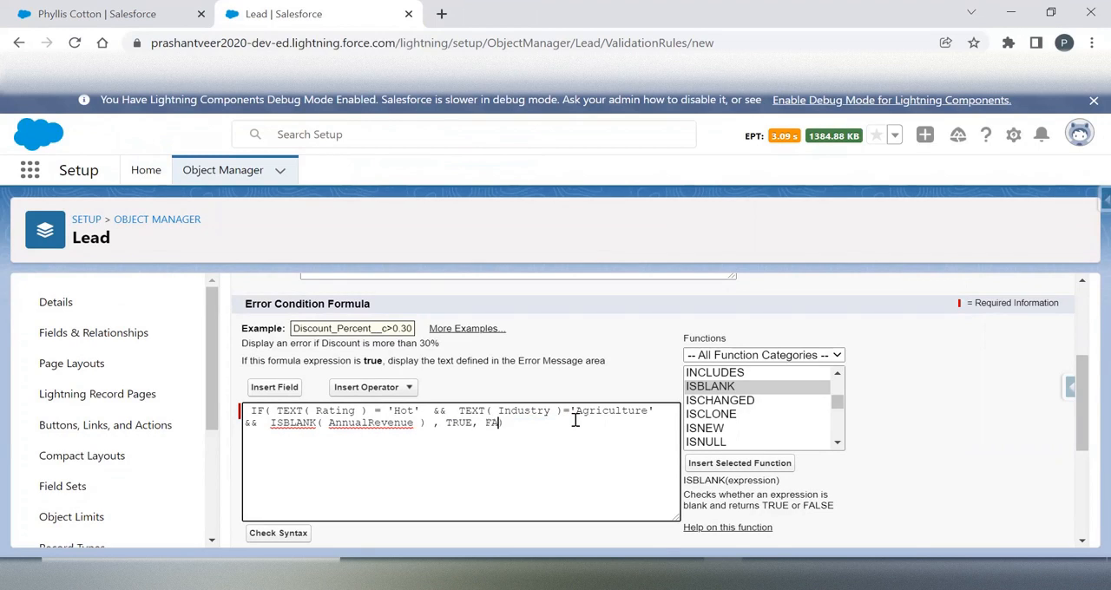
{"action": "type", "text": "LSE)"}
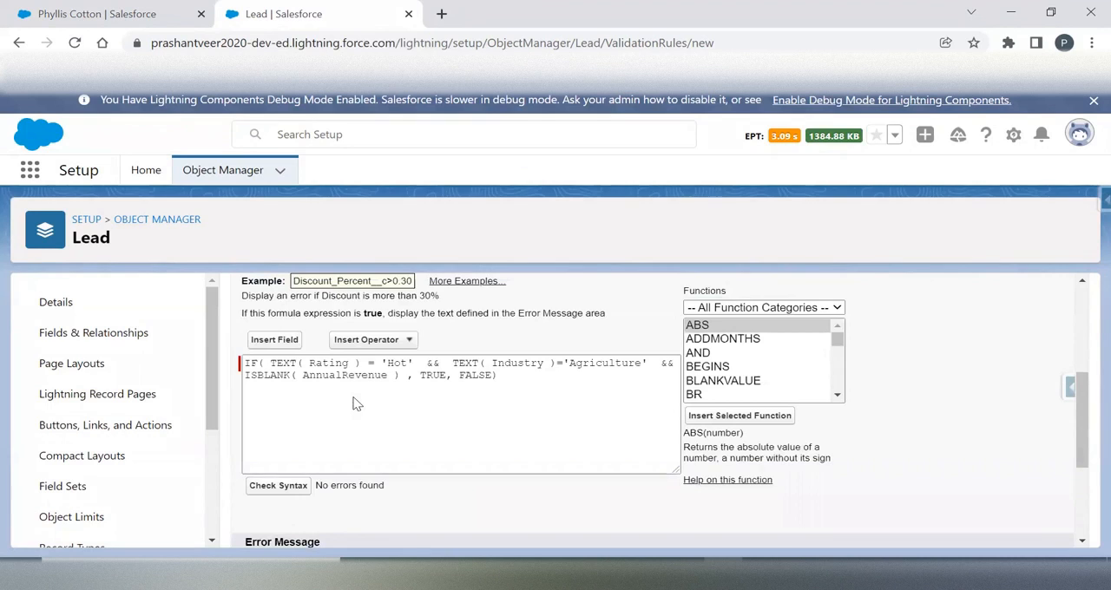
Step: Enter the Annual Revenue required error message, place it at the Annual Revenue field, save
{"action": "scroll", "scroll_direction": "down", "scroll_amount": 3}
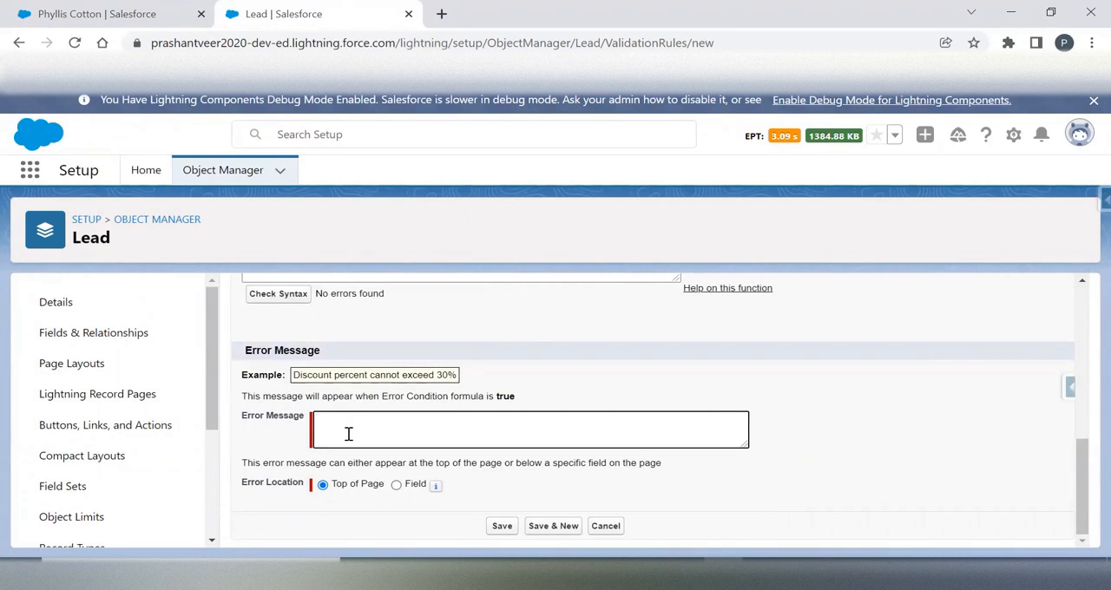
{"action": "type", "text": "Annual Revenue is required as pe"}
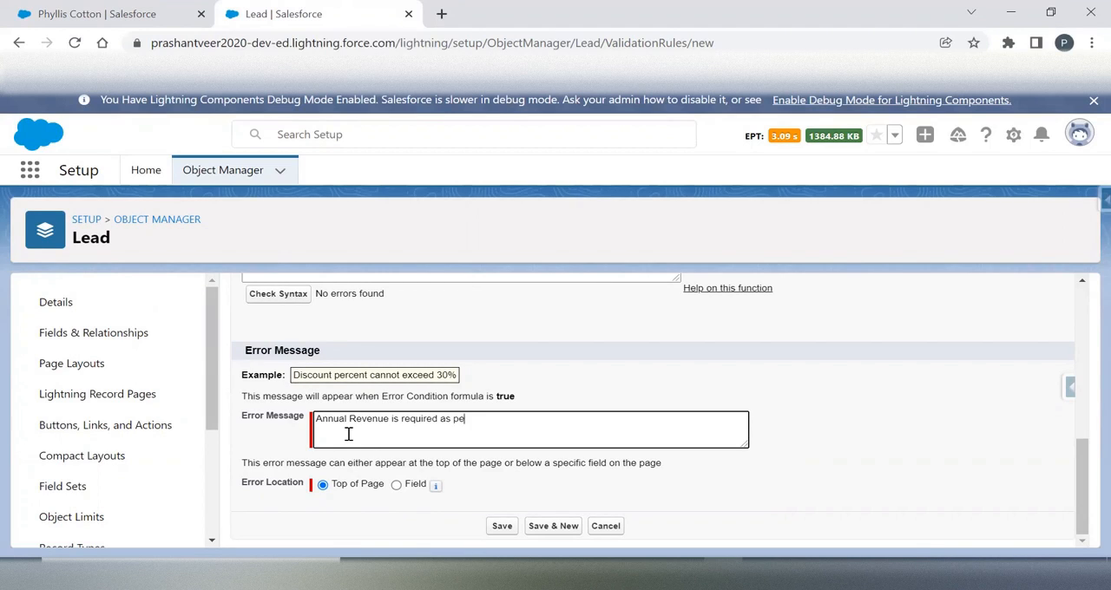
{"action": "type", "text": "r custom validation"}
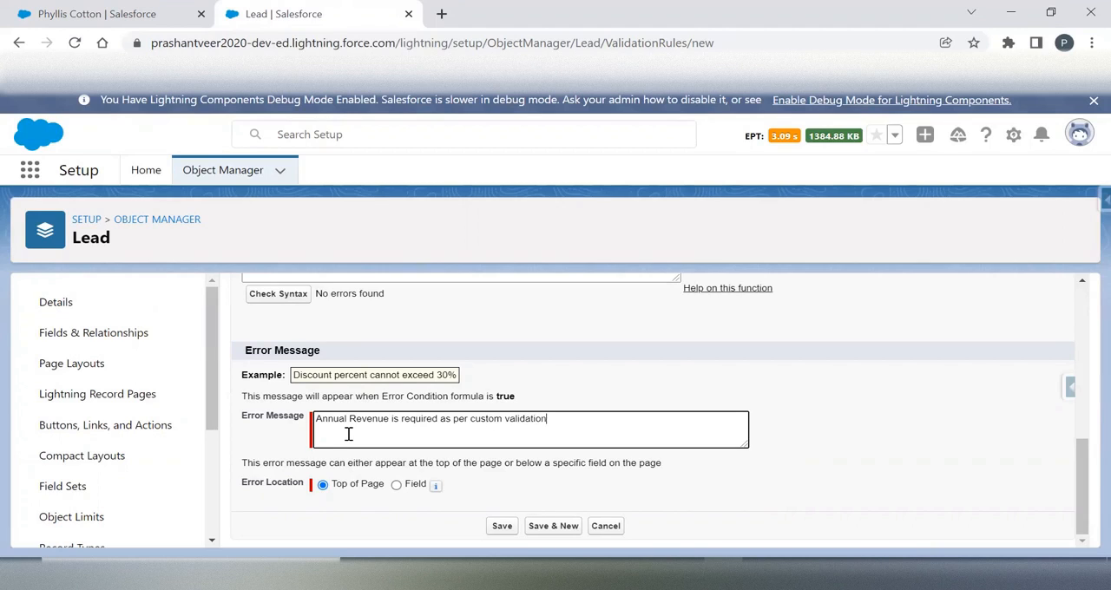
{"action": "left_click", "coordinate": [396, 485]}
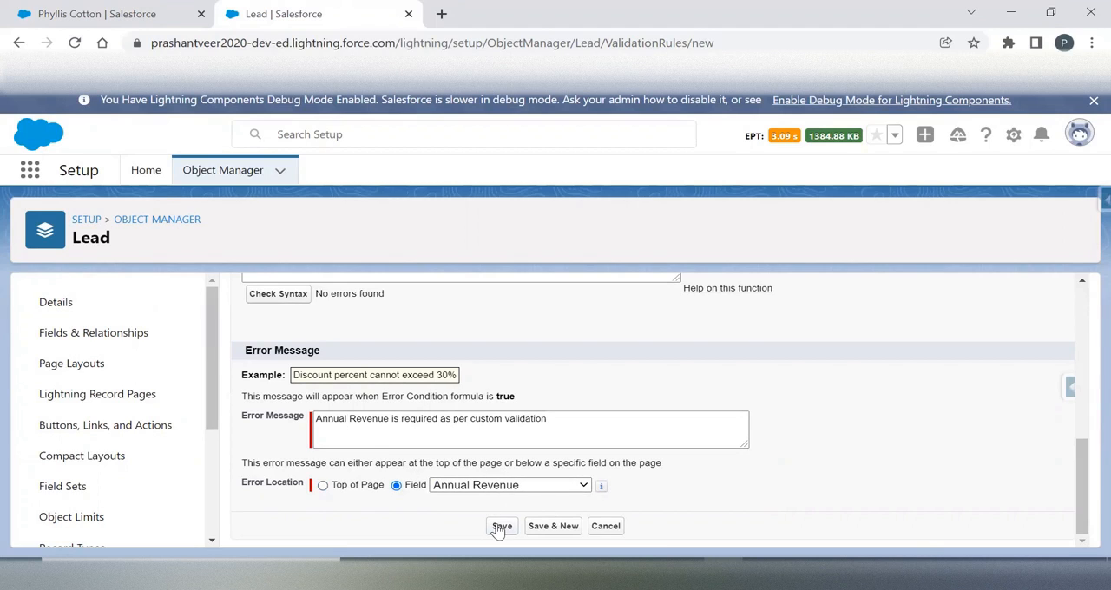
{"action": "left_click", "coordinate": [501, 526]}
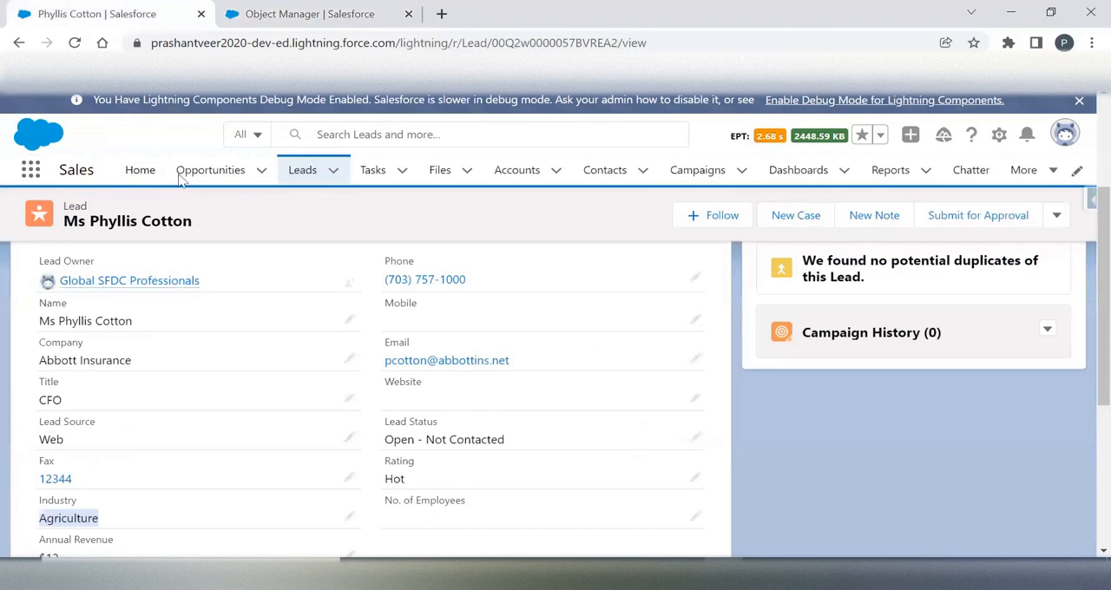
{"action": "mouse_move", "coordinate": [167, 490]}
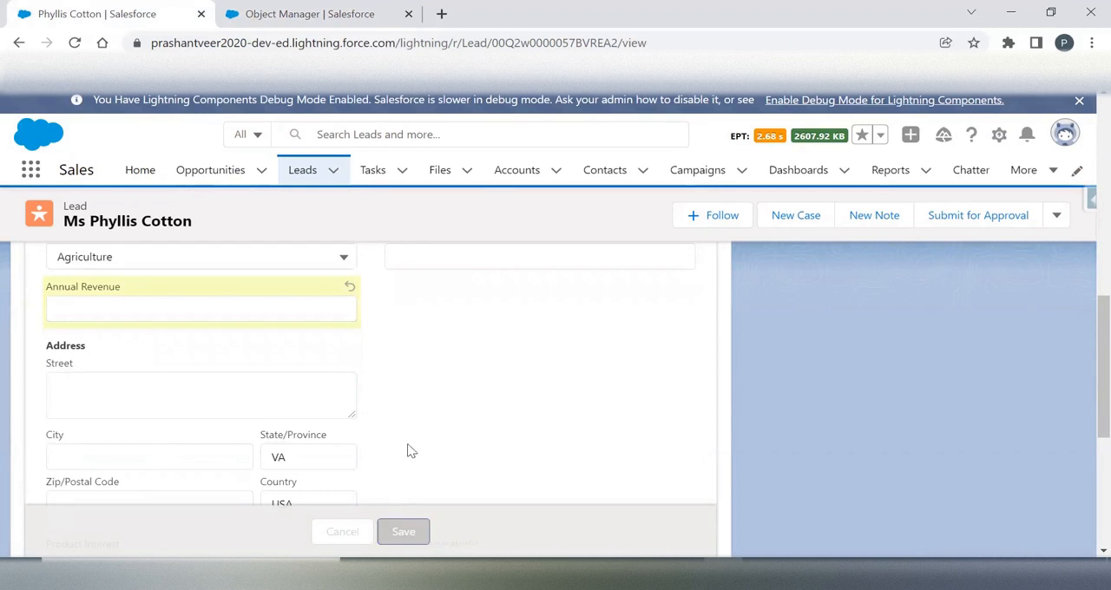
Step: Try saving the lead without Annual Revenue, then enter revenue 3 and save
{"action": "left_click", "coordinate": [403, 531]}
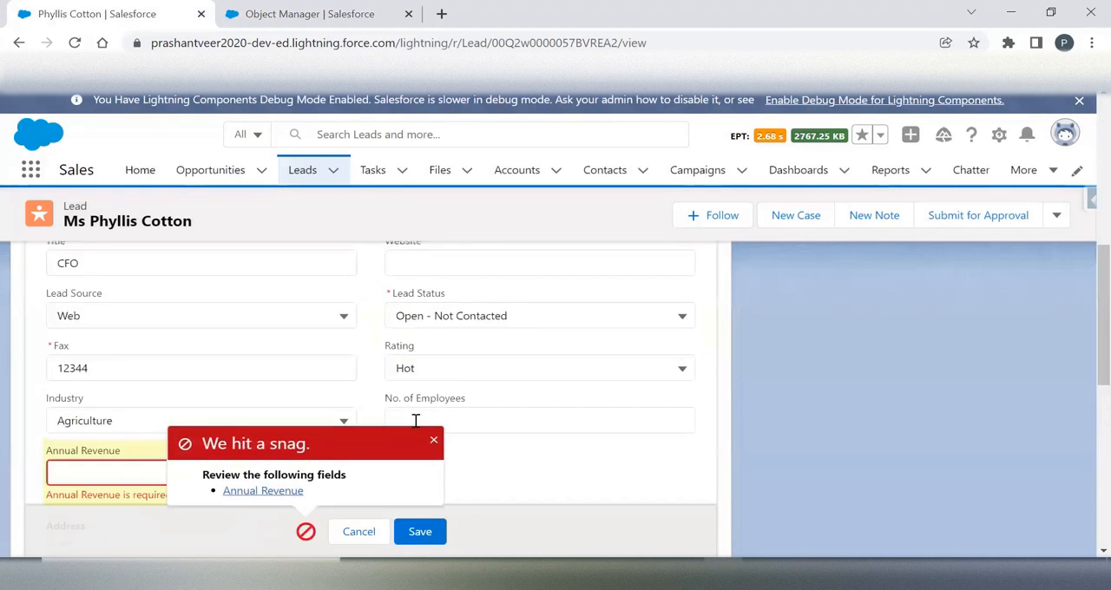
{"action": "mouse_move", "coordinate": [360, 375]}
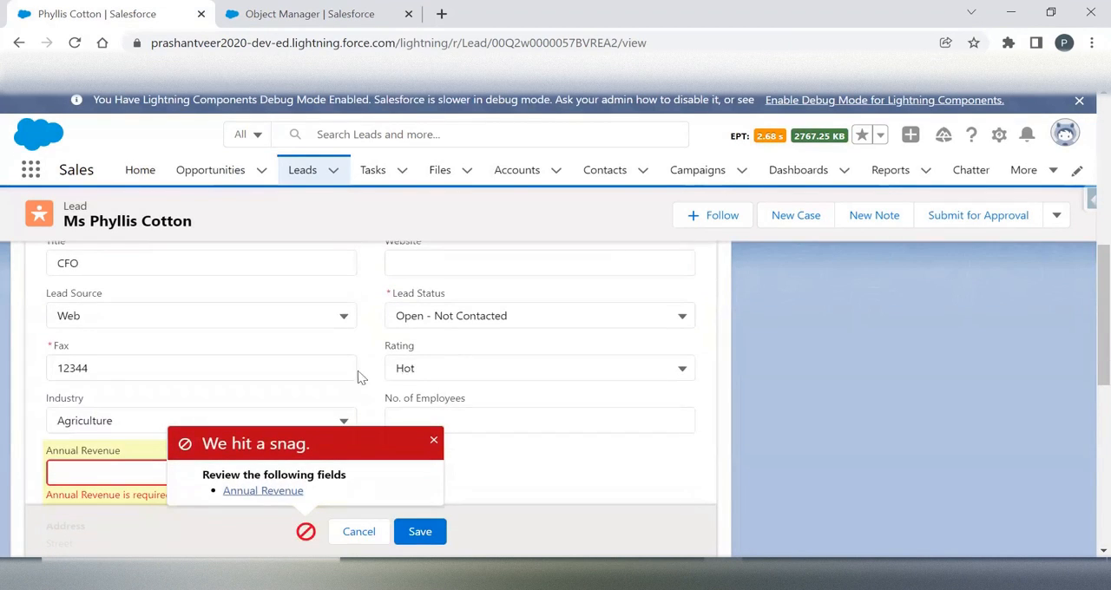
{"action": "mouse_move", "coordinate": [262, 490]}
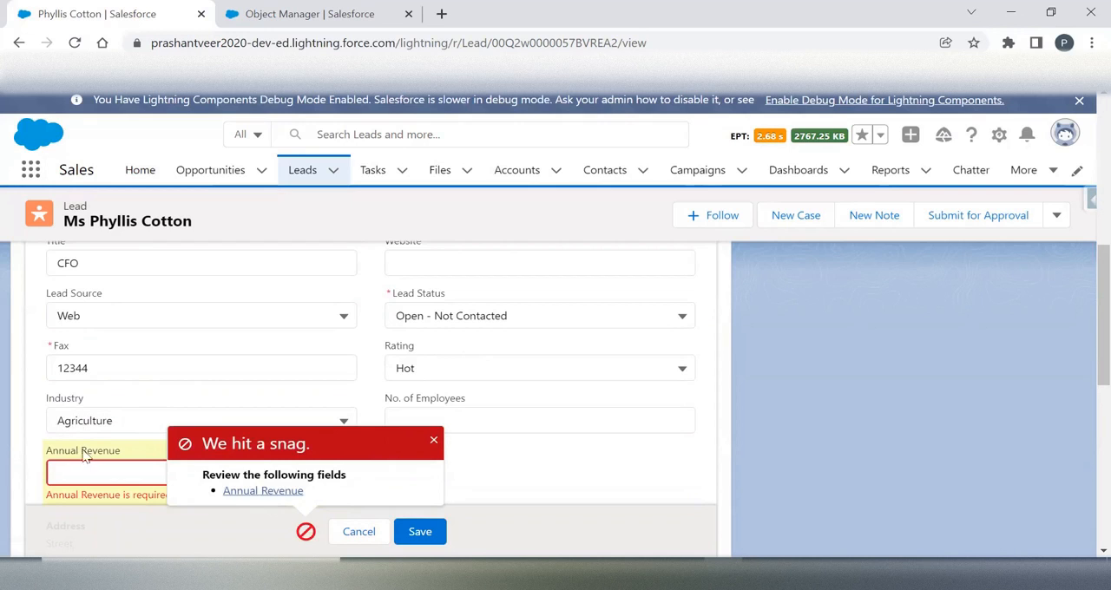
{"action": "type", "text": "34"}
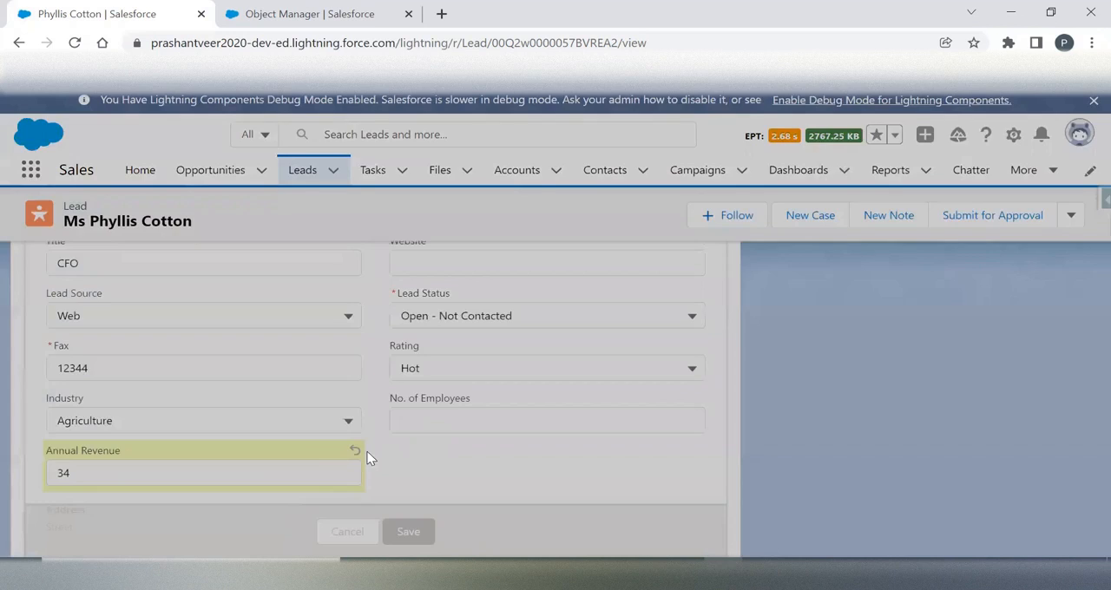
{"action": "left_click", "coordinate": [408, 532]}
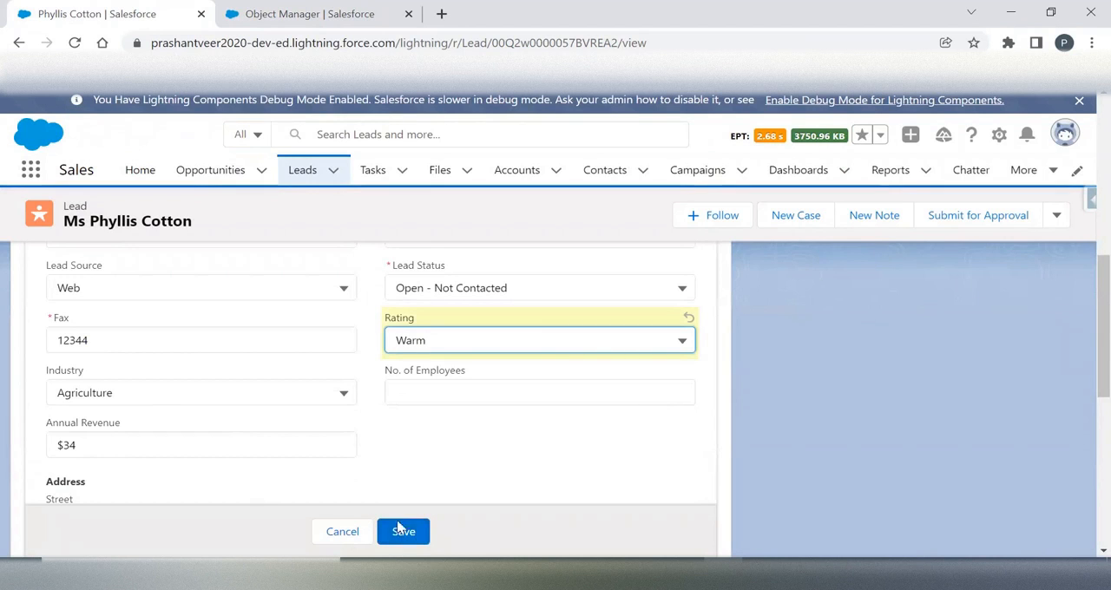
Step: Clear Annual Revenue and save Phyllis Cotton's lead as Warm
{"action": "left_click", "coordinate": [403, 532]}
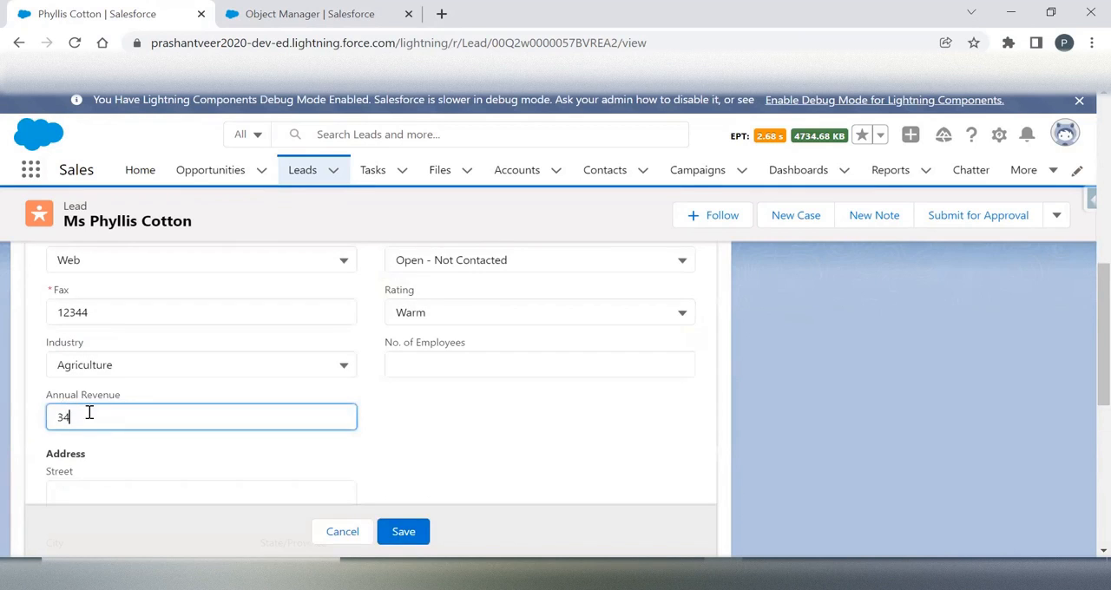
{"action": "scroll", "scroll_direction": "down", "scroll_amount": 3}
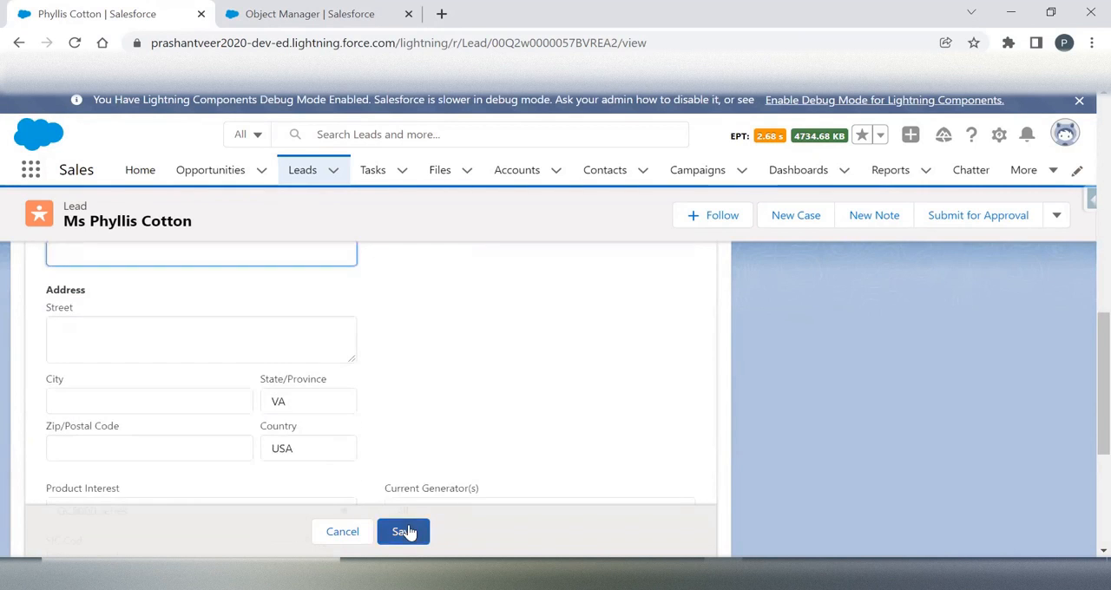
{"action": "left_click", "coordinate": [403, 531]}
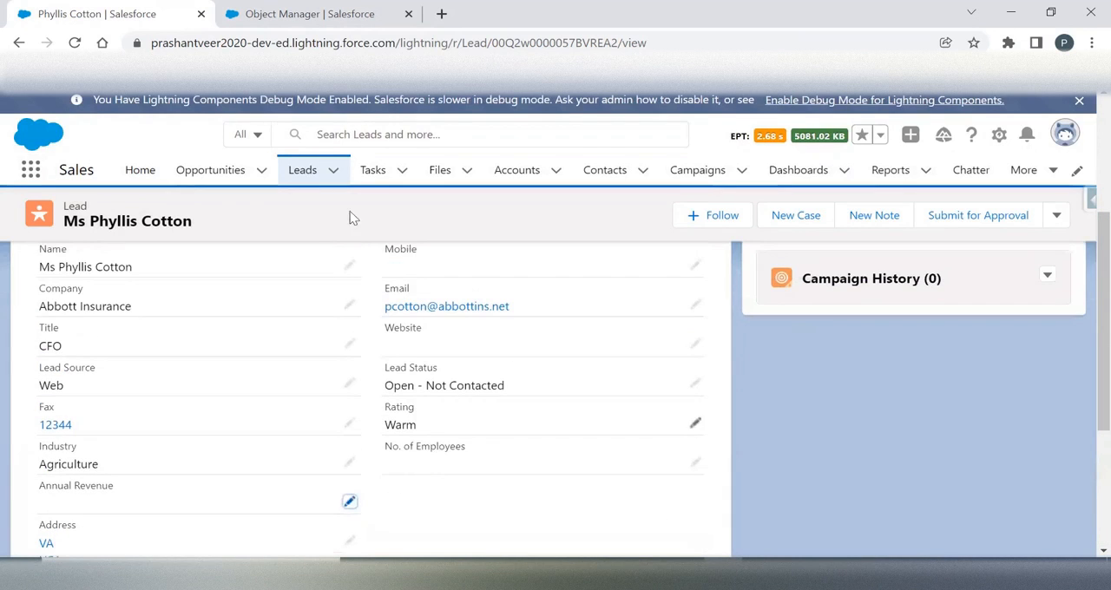
{"action": "left_click", "coordinate": [302, 170]}
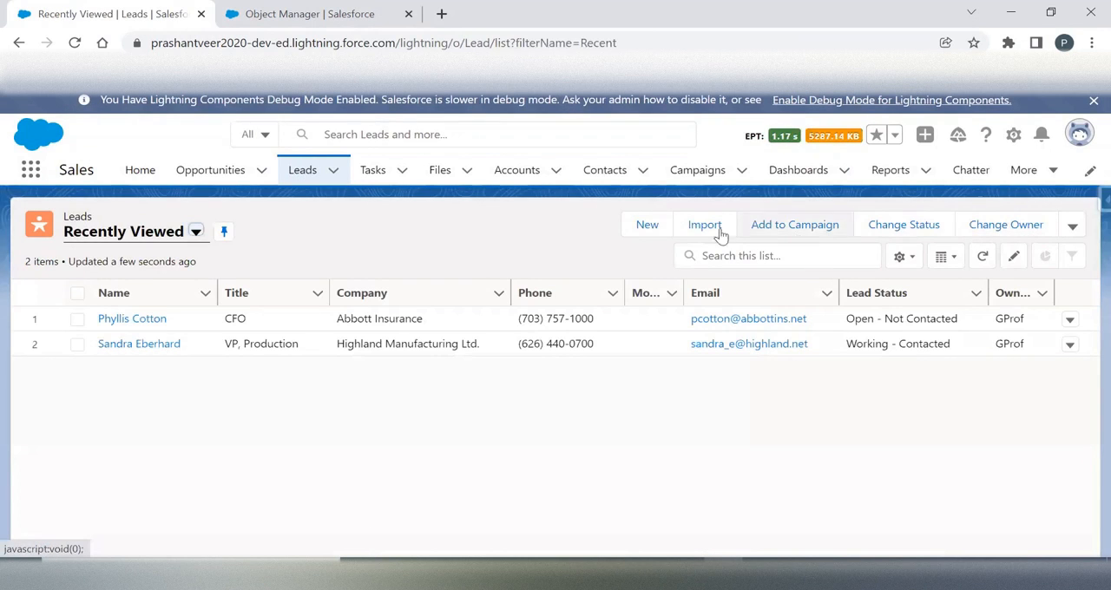
{"action": "left_click", "coordinate": [646, 224]}
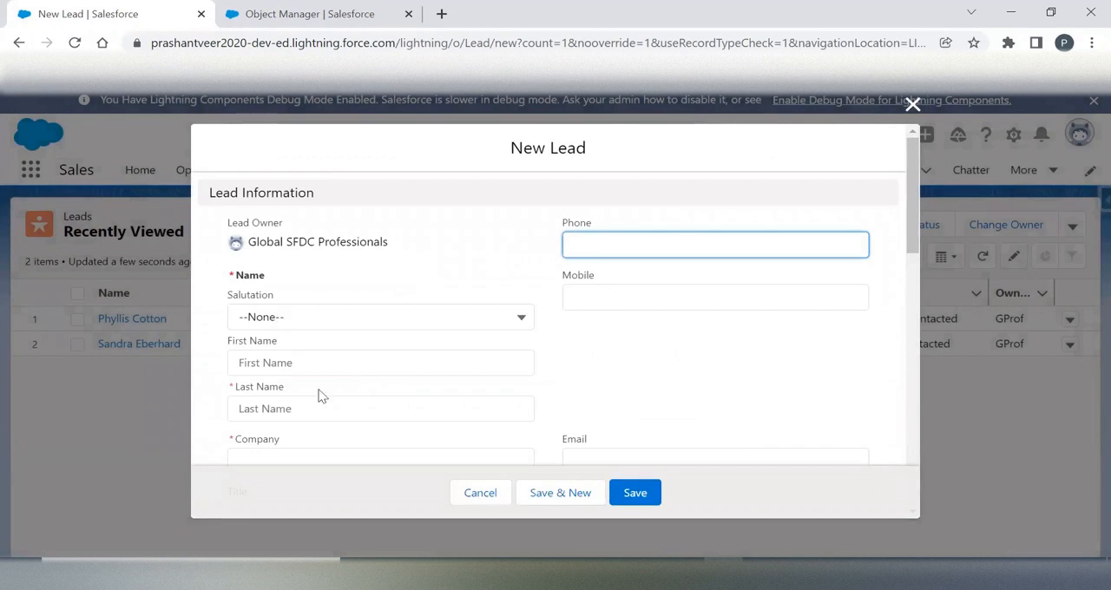
{"action": "type", "text": "S"}
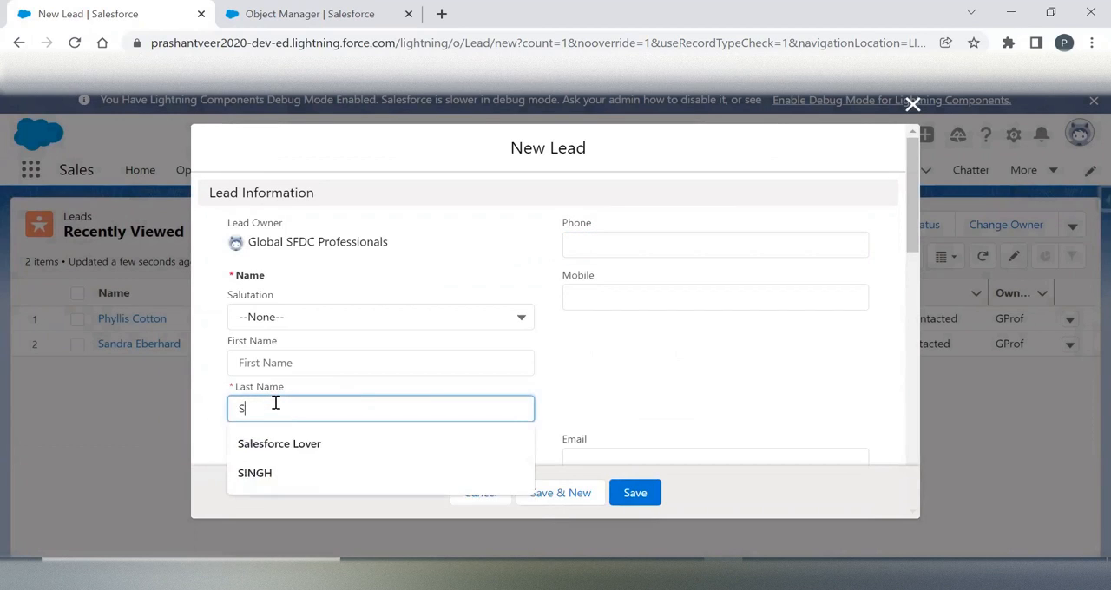
{"action": "type", "text": "Scenario4"}
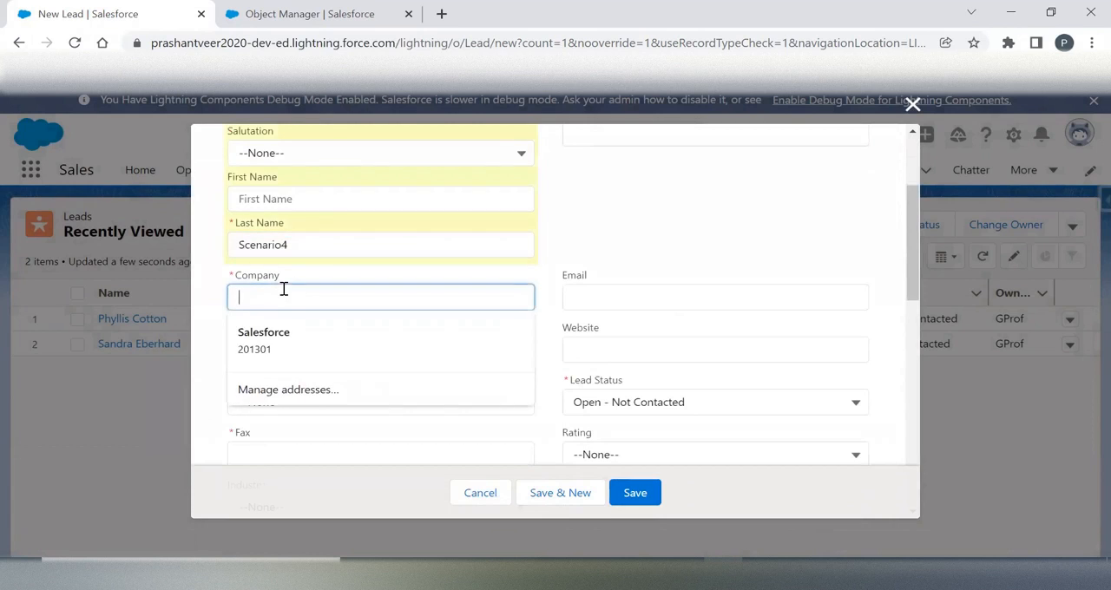
{"action": "type", "text": "Global"}
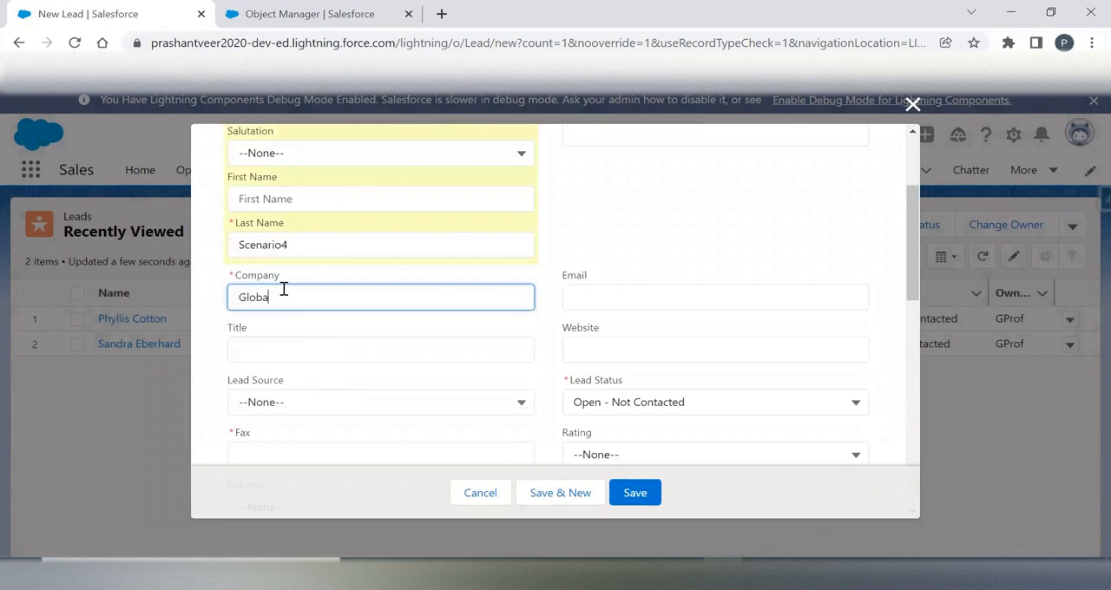
{"action": "type", "text": "SFDC"}
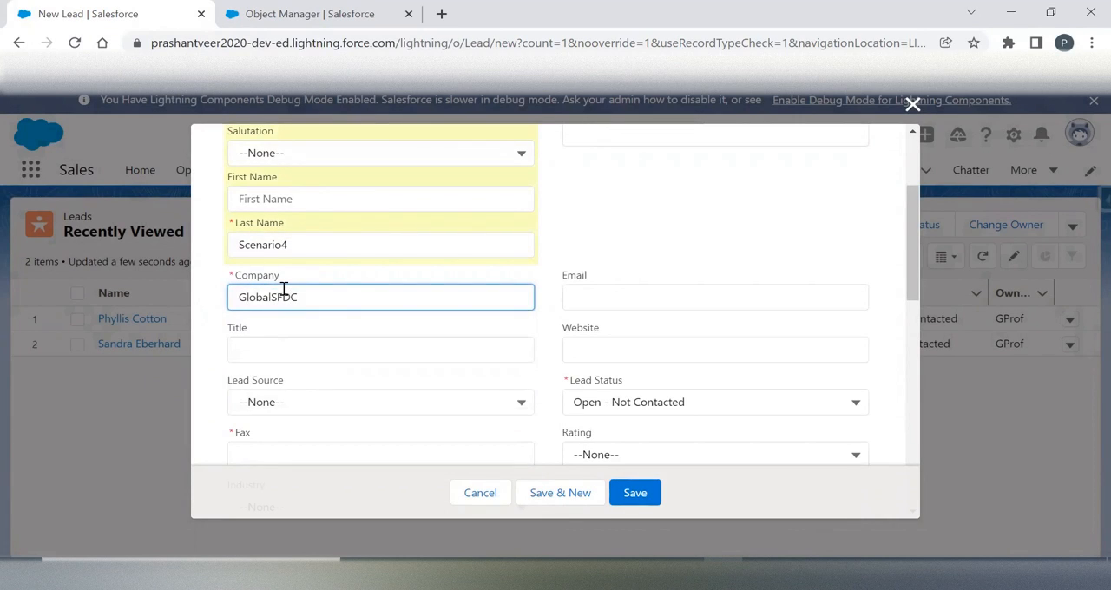
{"action": "left_click", "coordinate": [380, 296]}
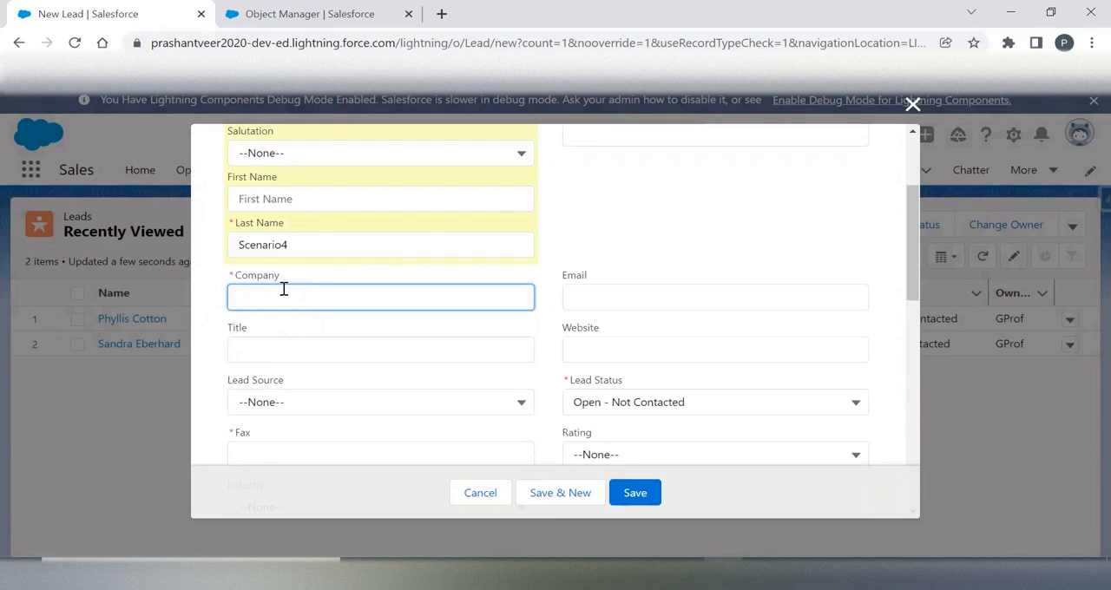
{"action": "type", "text": "Prashant"}
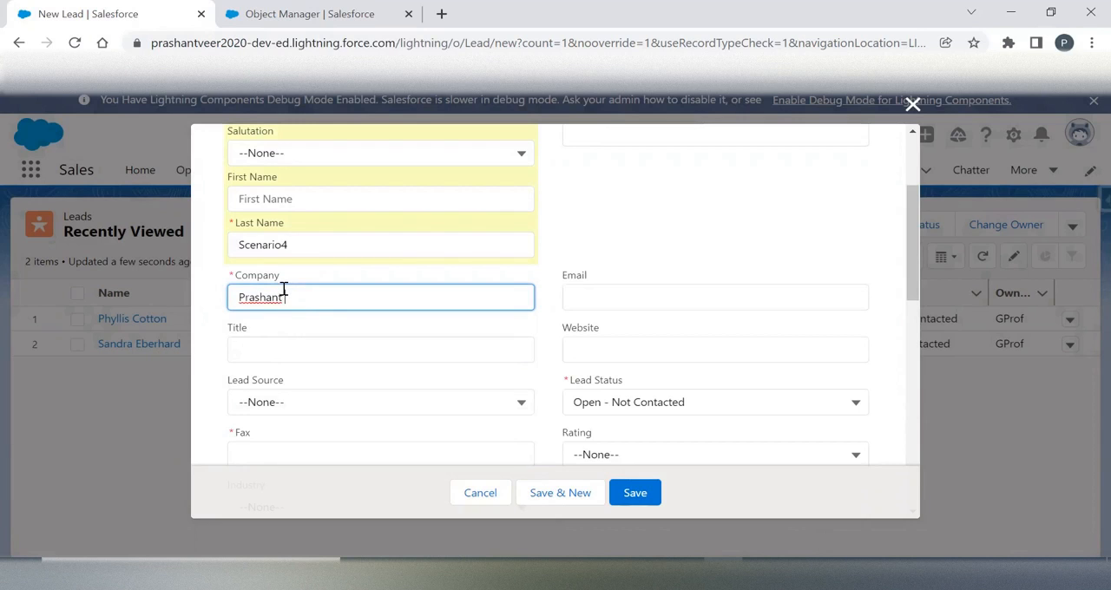
{"action": "type", "text": "Veer Singh"}
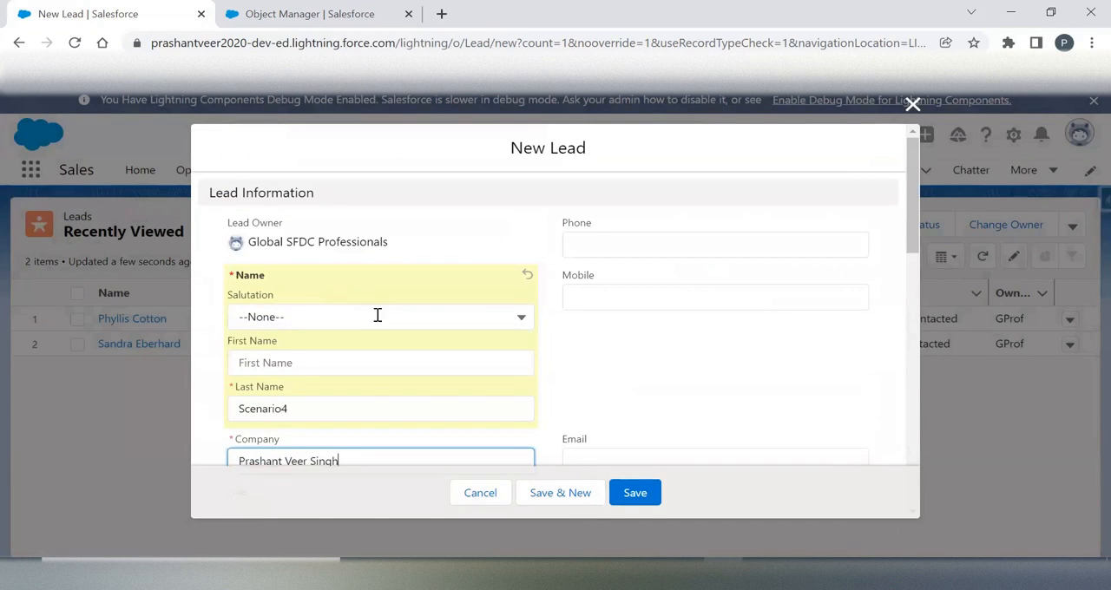
Step: Set the new lead's Rating to Hot and Industry to Agriculture
{"action": "scroll", "scroll_direction": "down", "scroll_amount": 3}
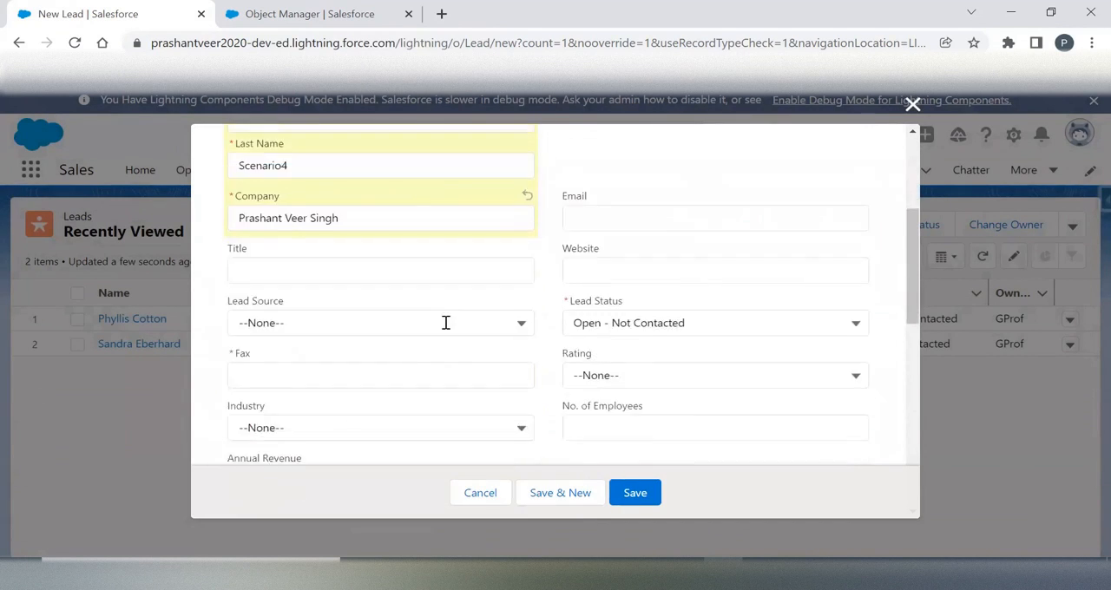
{"action": "scroll", "scroll_direction": "down", "scroll_amount": 3}
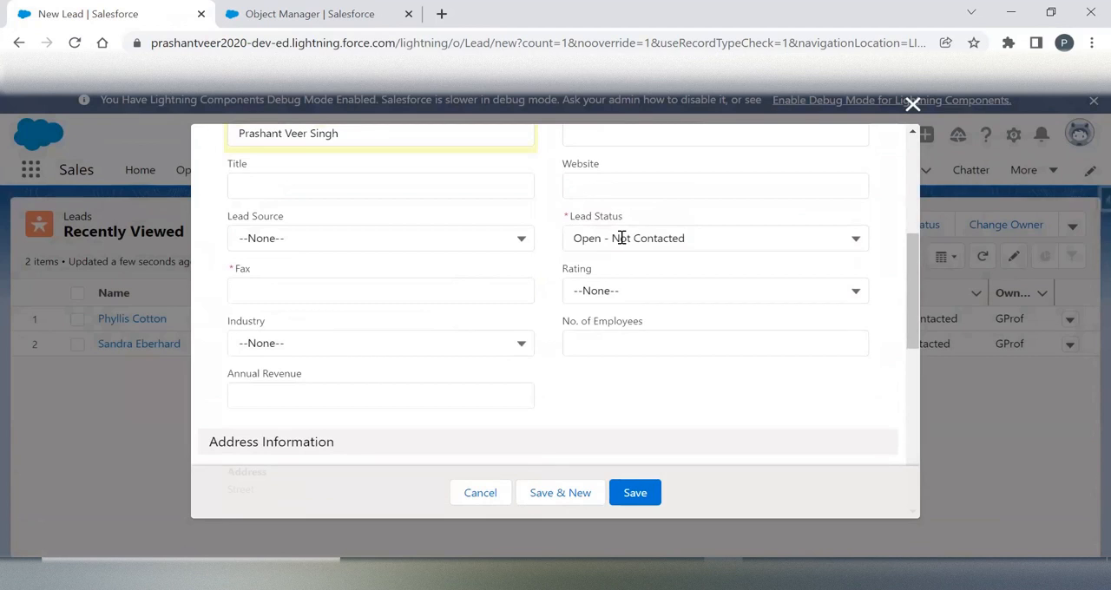
{"action": "left_click", "coordinate": [713, 291]}
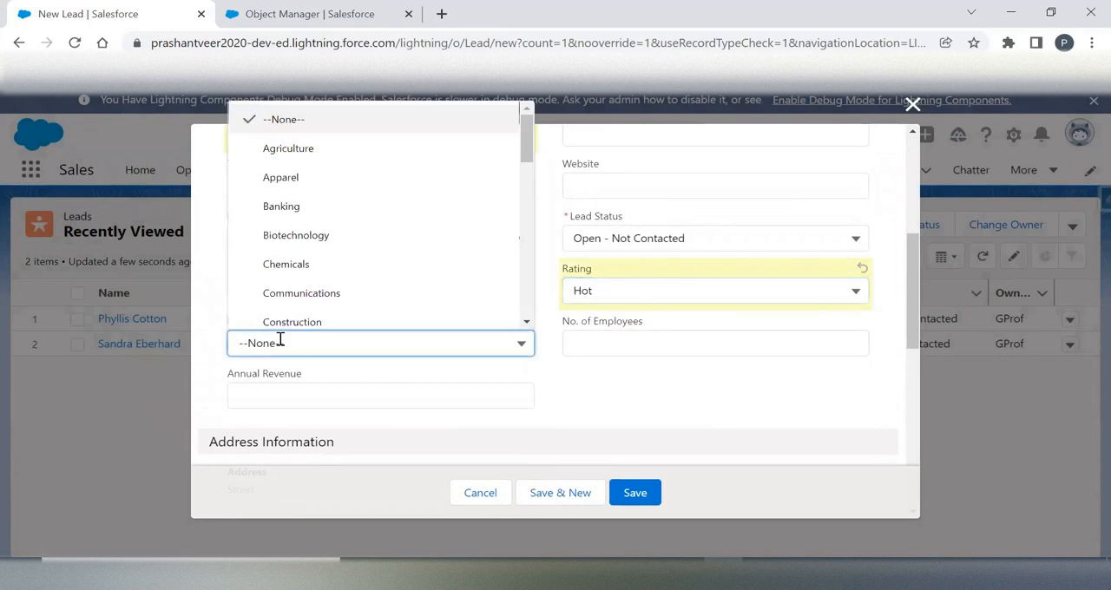
{"action": "left_click", "coordinate": [288, 147]}
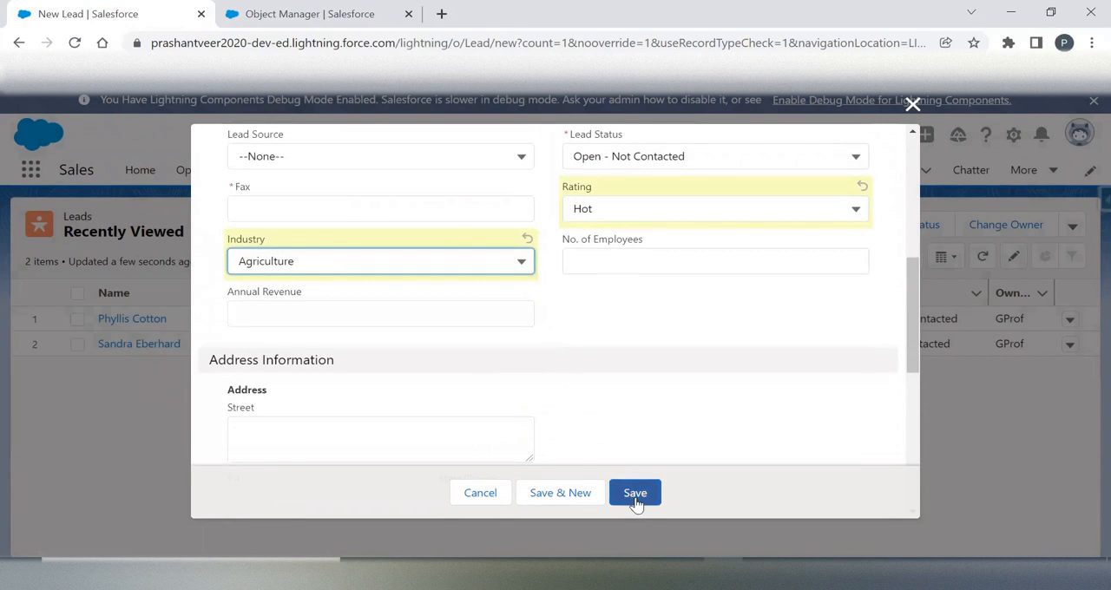
{"action": "mouse_move", "coordinate": [677, 488]}
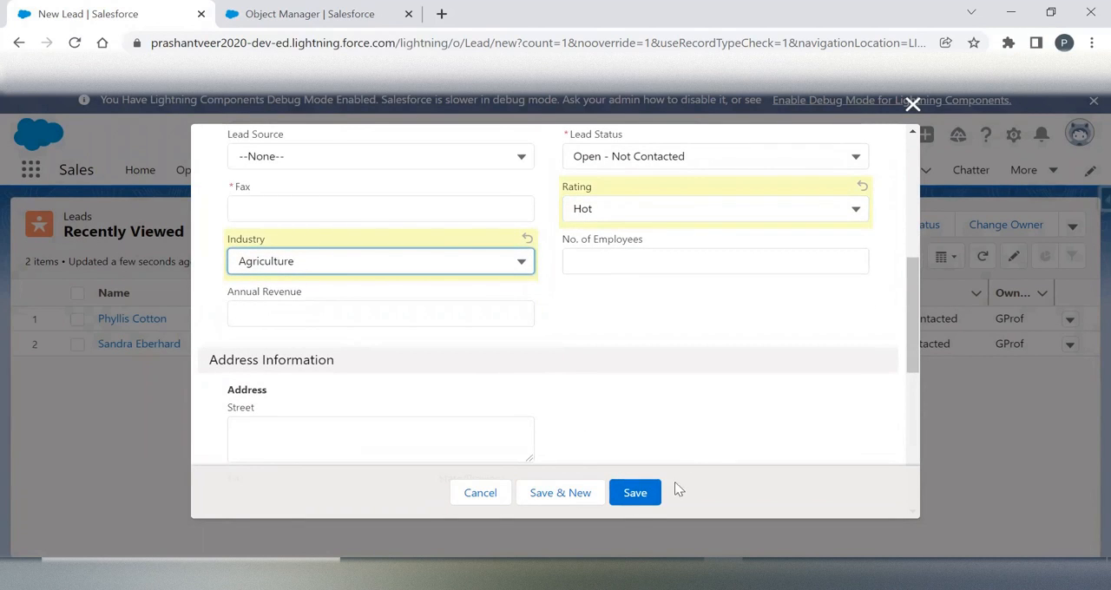
Step: Add Fax 1244, change Rating to Warm after the revenue error, and save Mr. Scenario4
{"action": "left_click", "coordinate": [634, 492]}
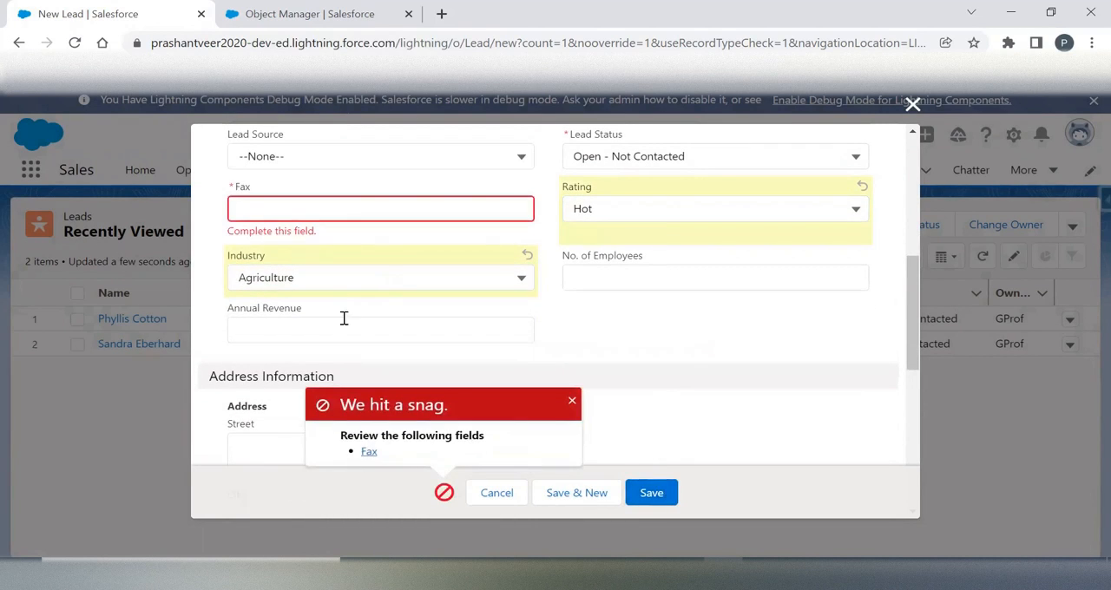
{"action": "type", "text": "1244"}
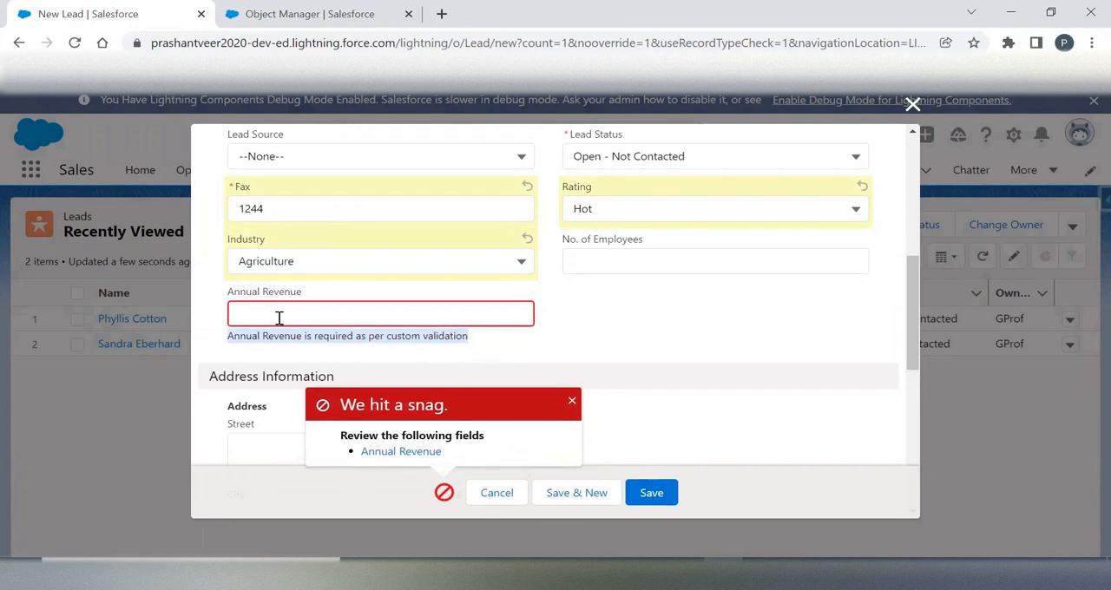
{"action": "left_click", "coordinate": [714, 209]}
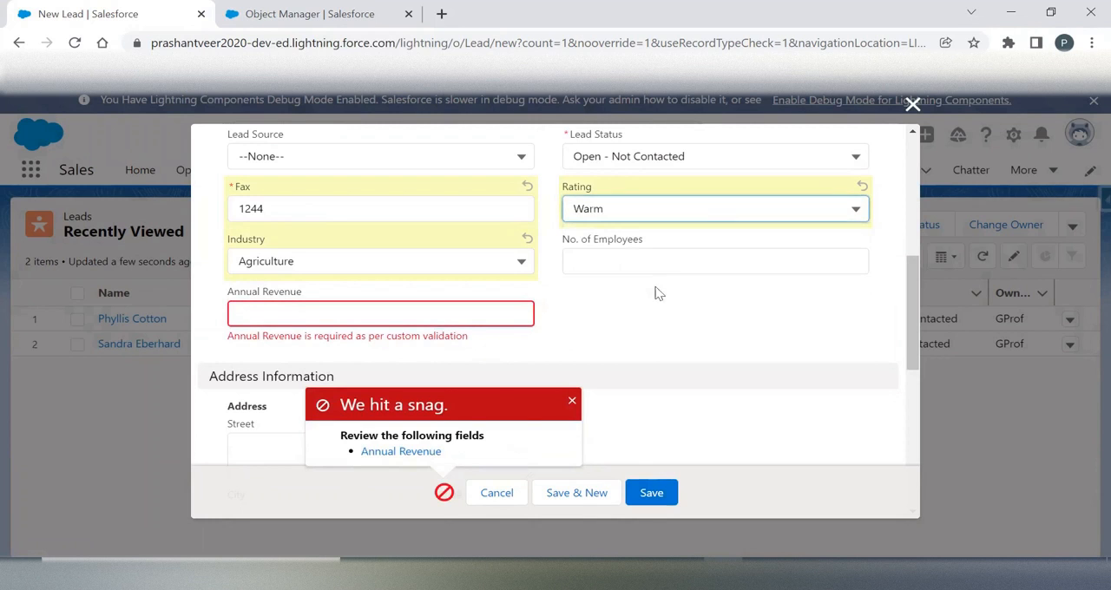
{"action": "left_click", "coordinate": [651, 492]}
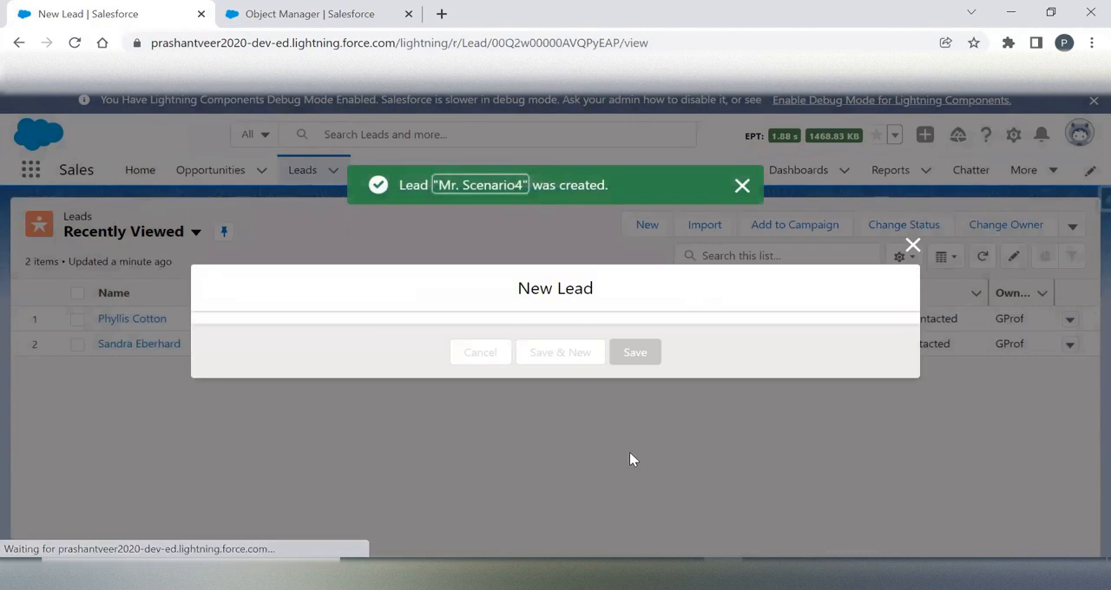
Step: Open Mr. Scenario4's Details tab and scroll through owner, name and company
{"action": "left_click", "coordinate": [635, 351]}
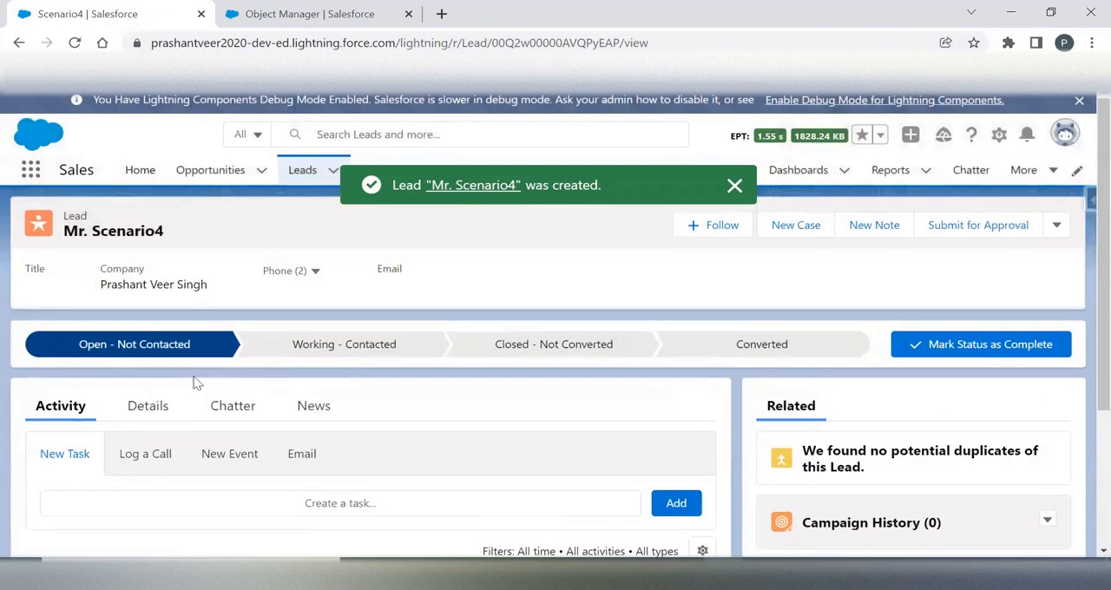
{"action": "scroll", "scroll_direction": "down", "scroll_amount": 3}
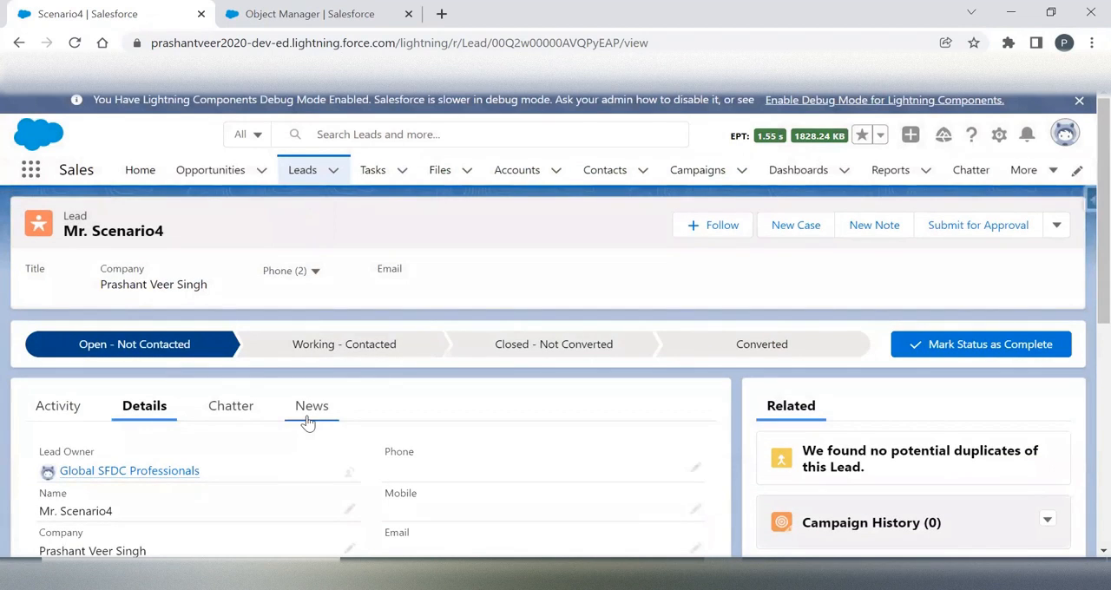
{"action": "mouse_move", "coordinate": [311, 405]}
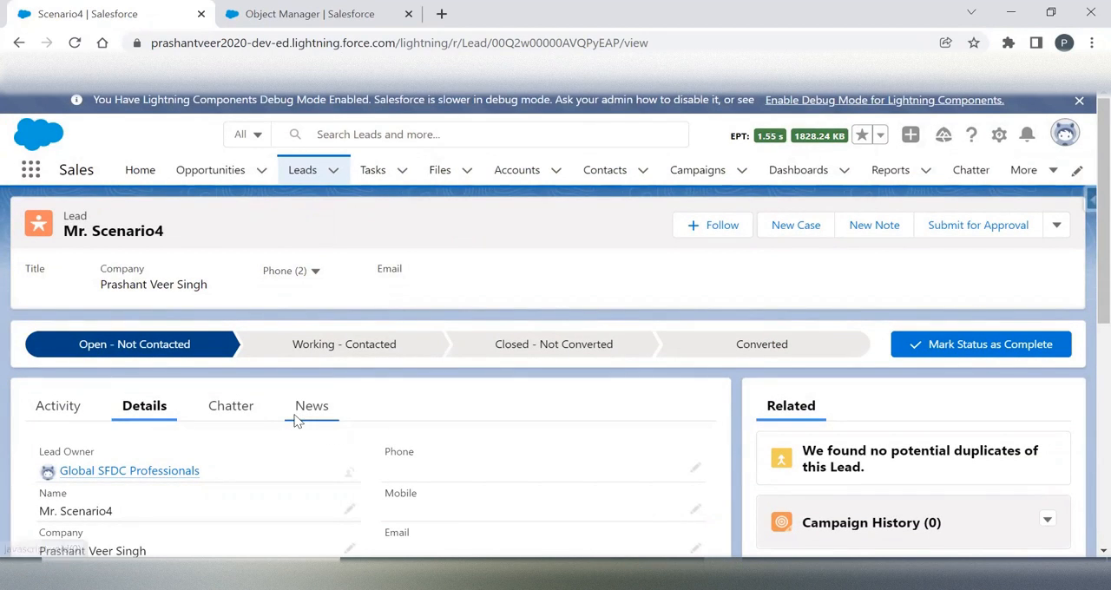
{"action": "mouse_move", "coordinate": [311, 406]}
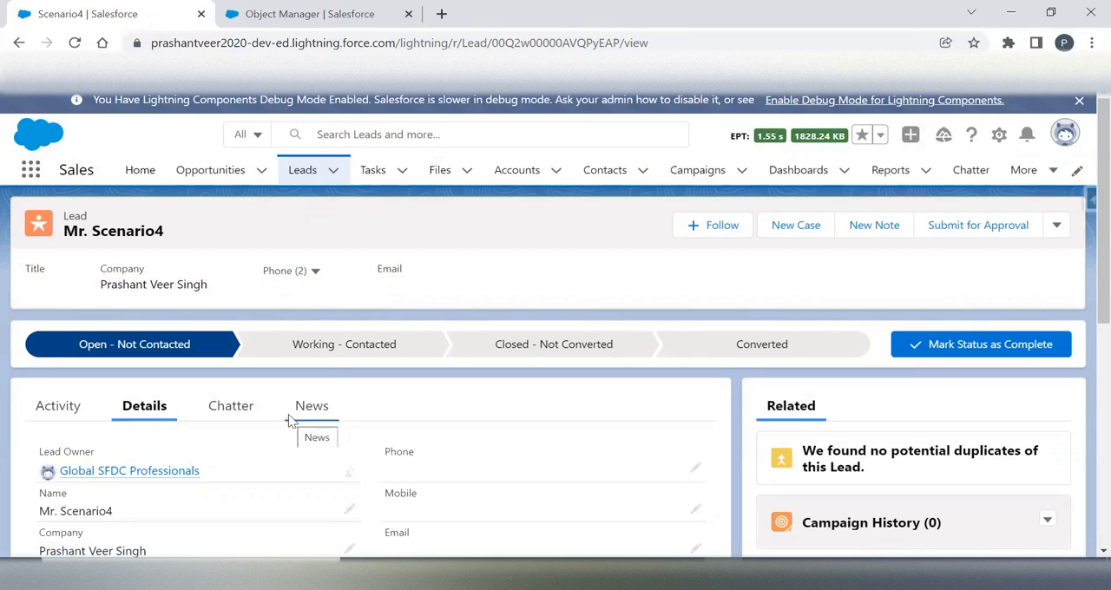
{"action": "mouse_move", "coordinate": [273, 416]}
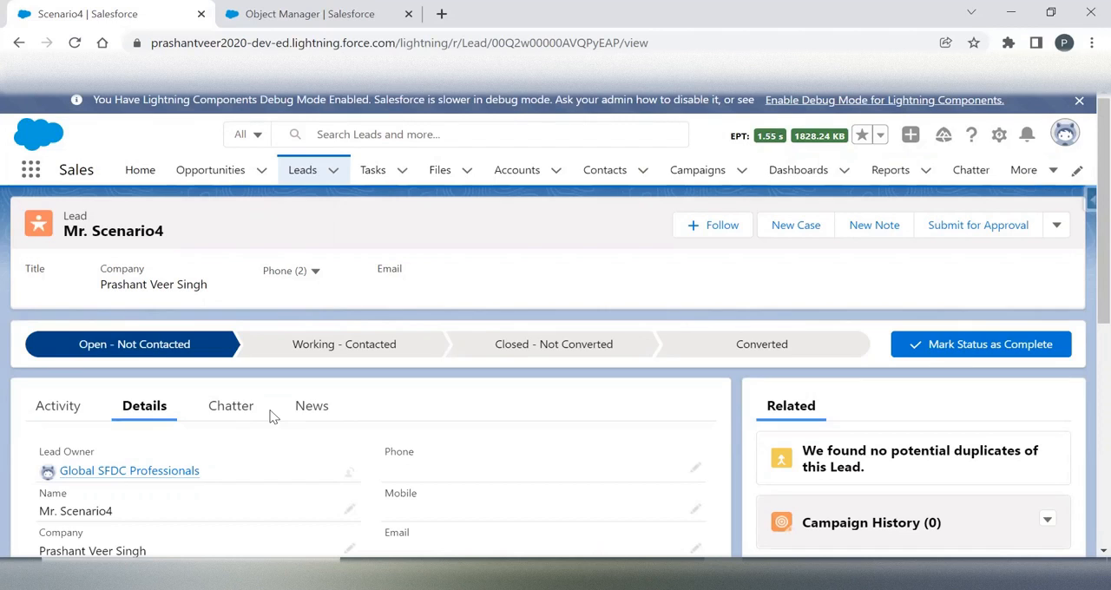
{"action": "mouse_move", "coordinate": [296, 493]}
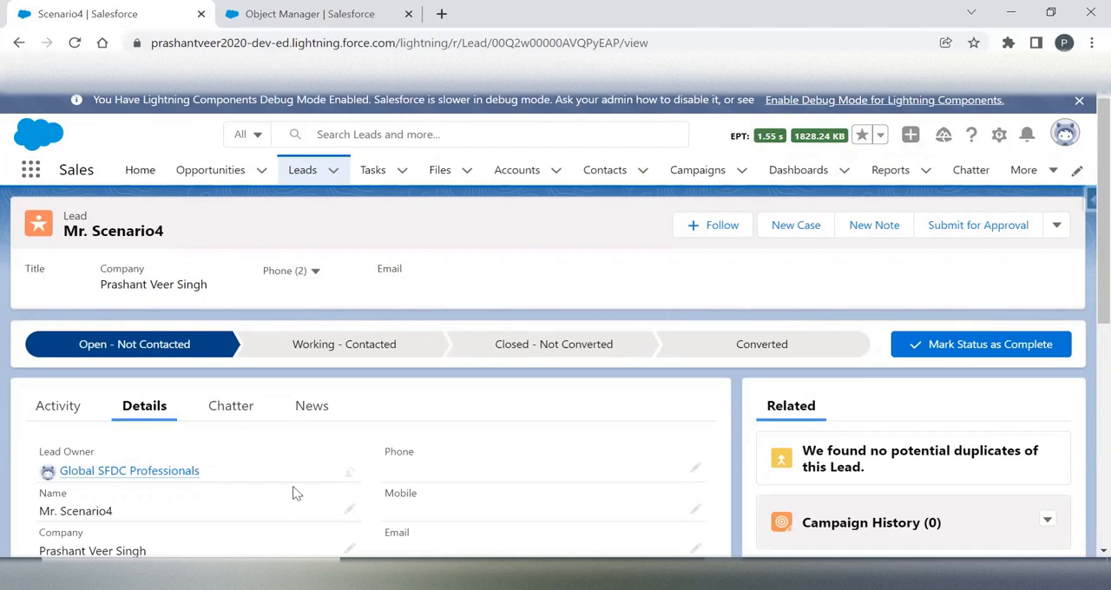
{"action": "mouse_move", "coordinate": [377, 536]}
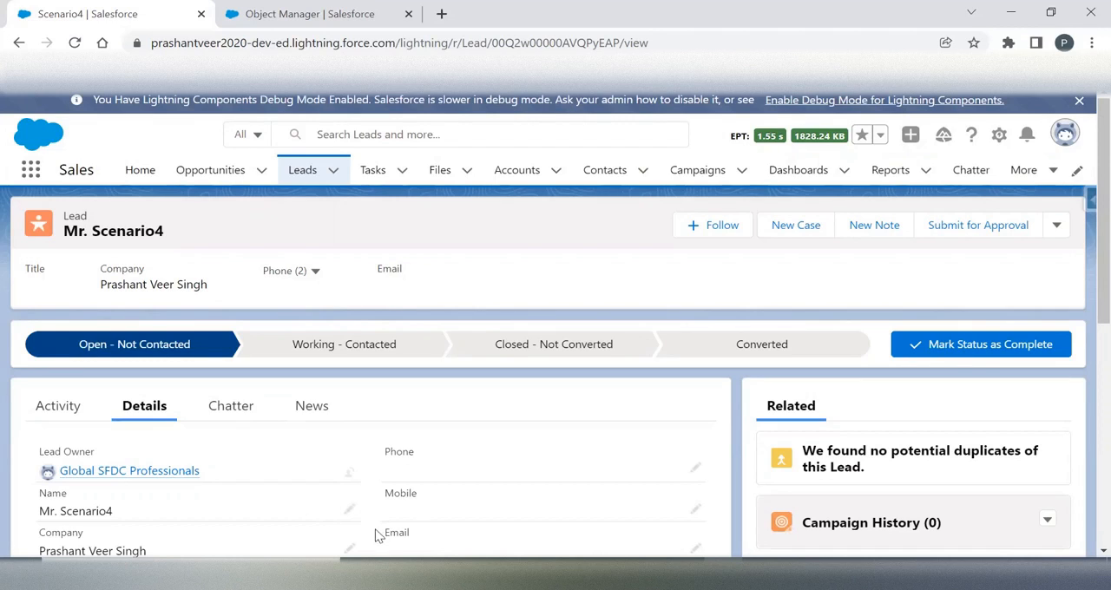